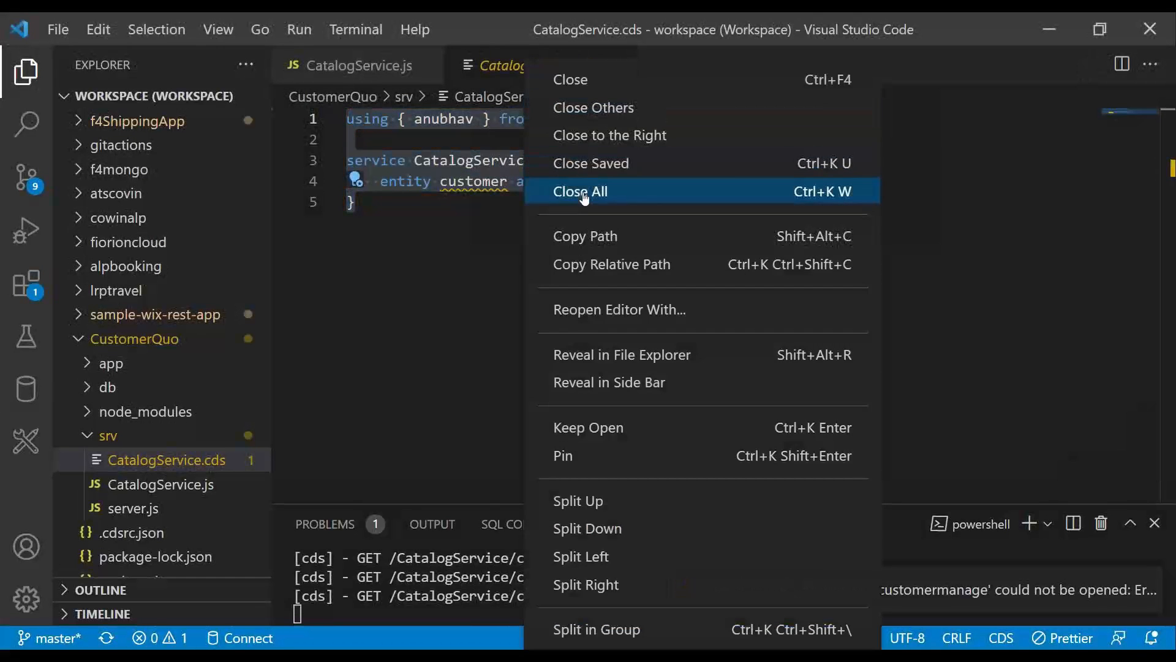
Close all open editors and collapse the CustomerQuo folder in the Explorer
left_click(580, 191)
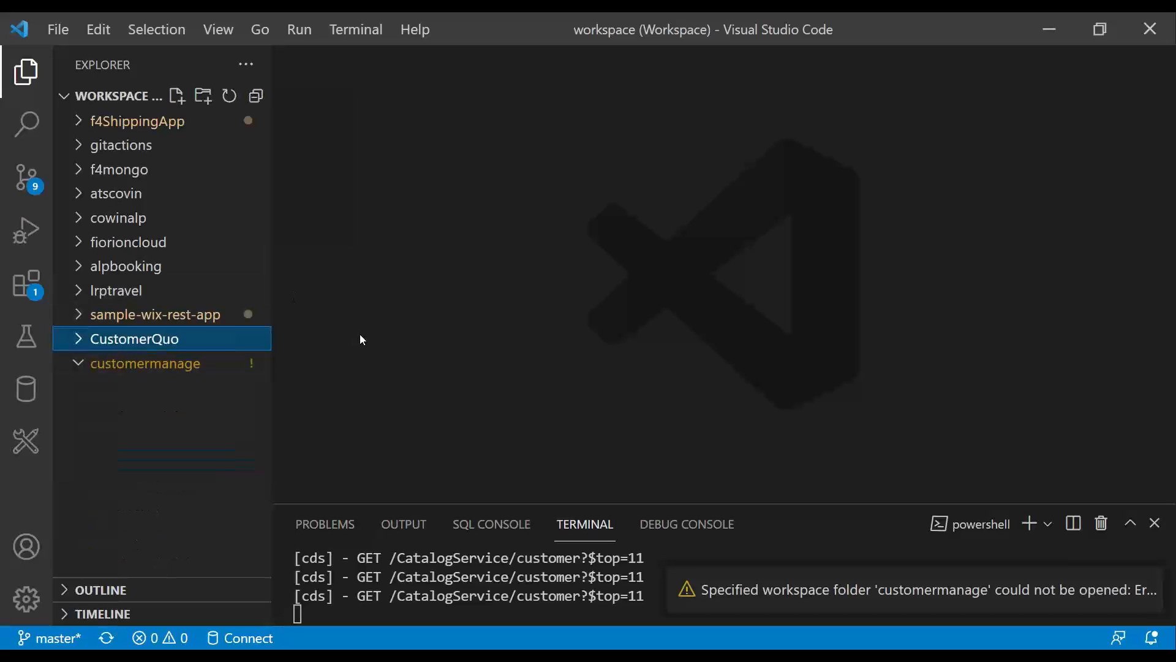
right_click(135, 339)
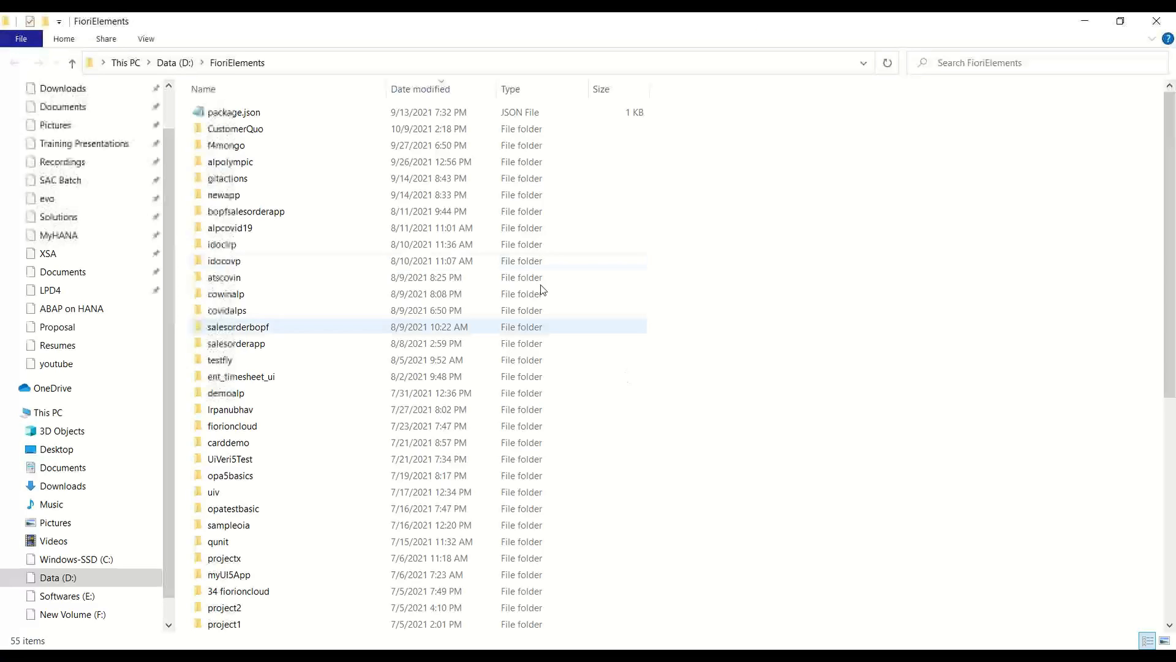
Create a new folder named CAPMongo inside FioriElements and open it
right_click(543, 289)
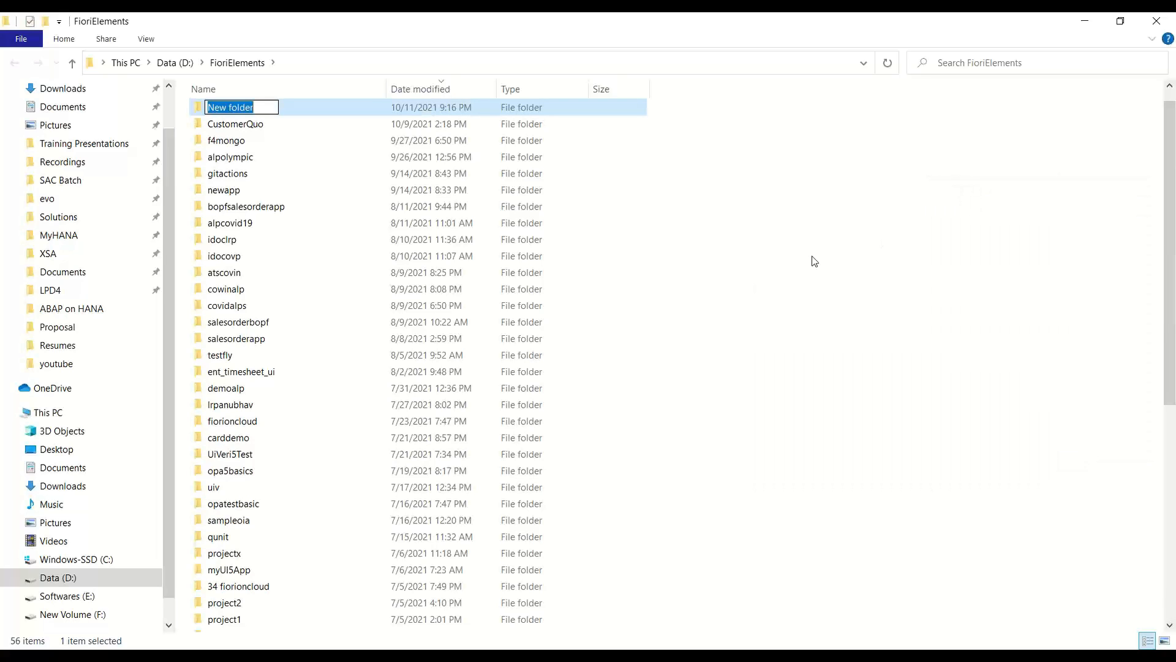
type("Mogo")
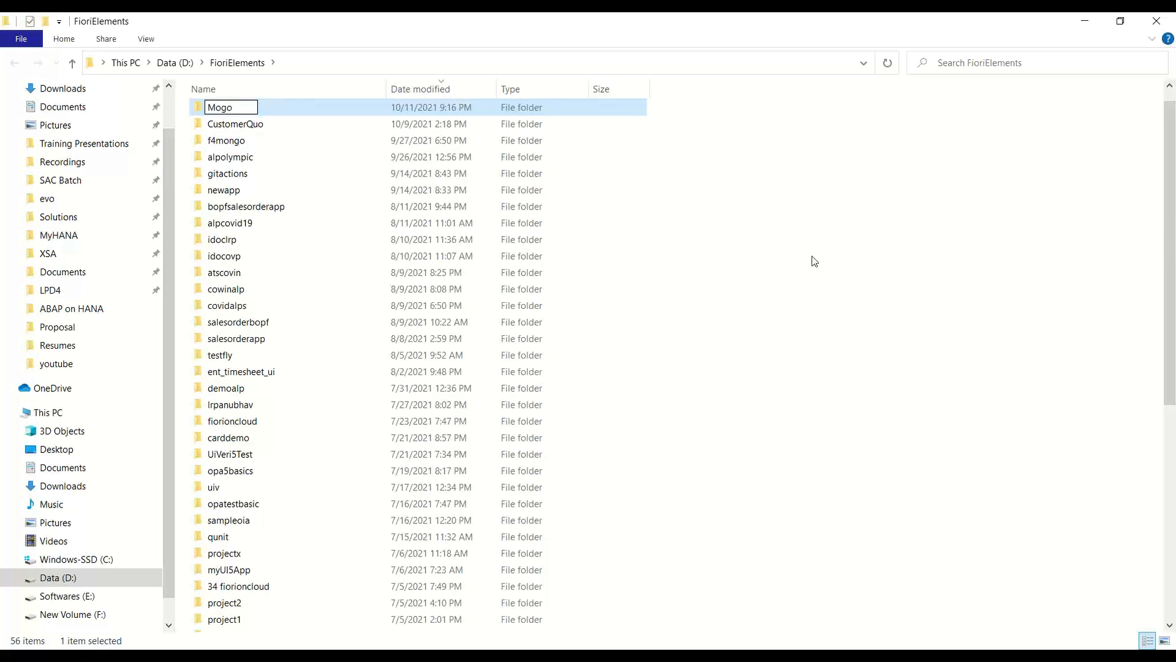
type("CAPMon")
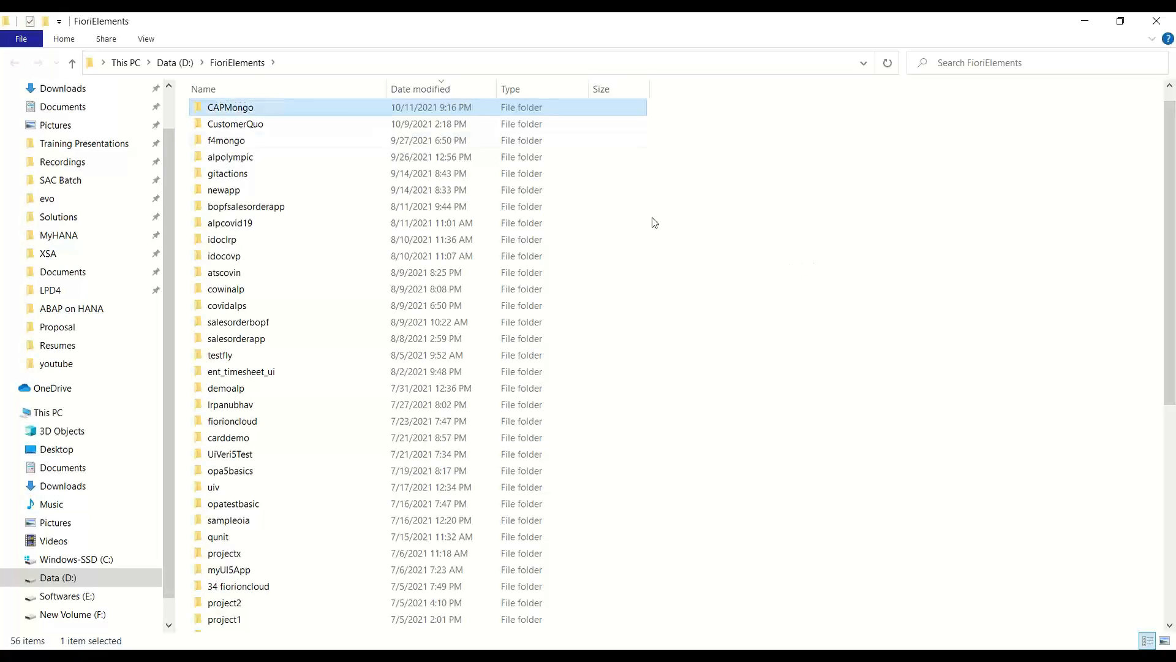
double_click(231, 108)
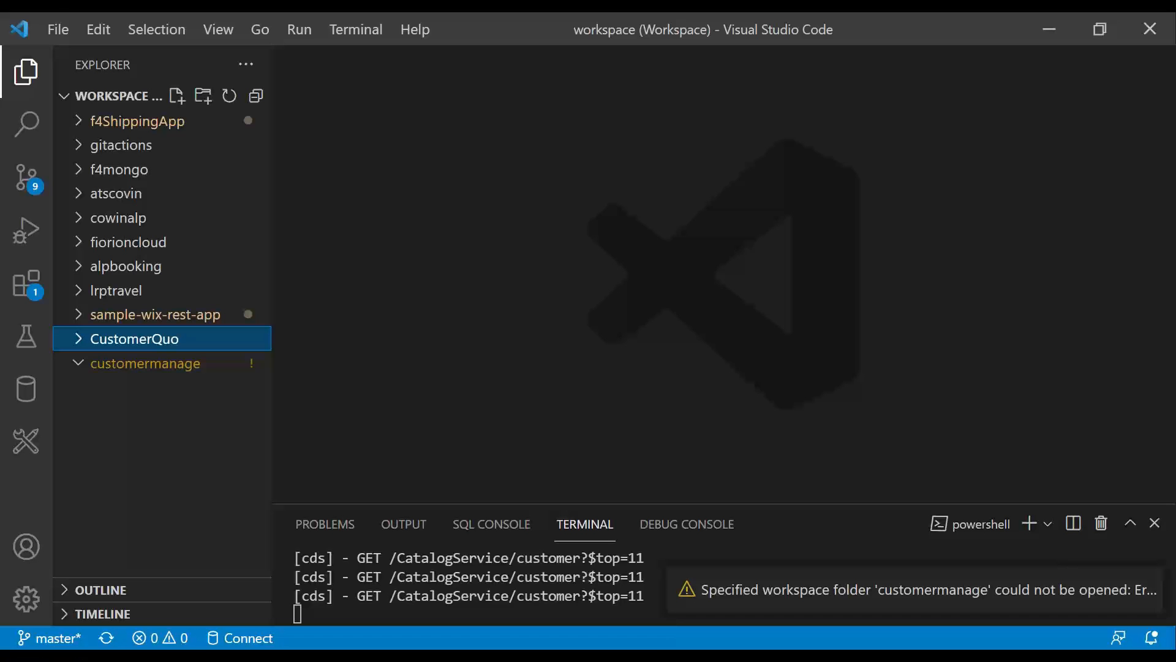
Add the CAPMongo folder to the workspace and close the old CustomerQuo terminal
right_click(136, 338)
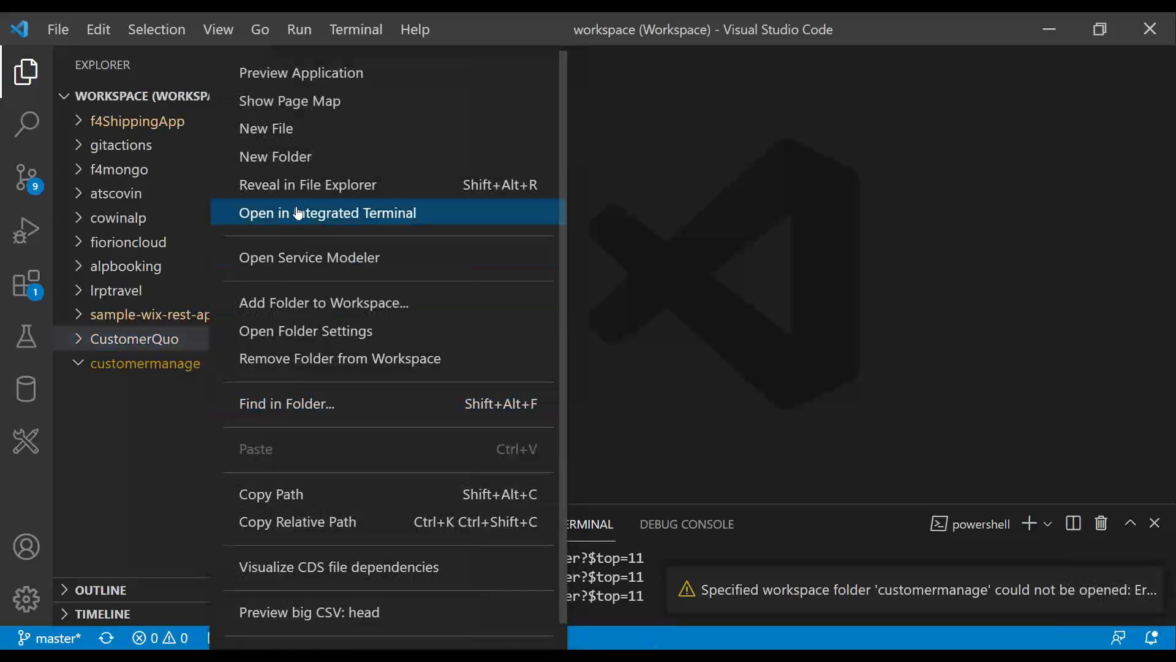
mouse_move(325, 303)
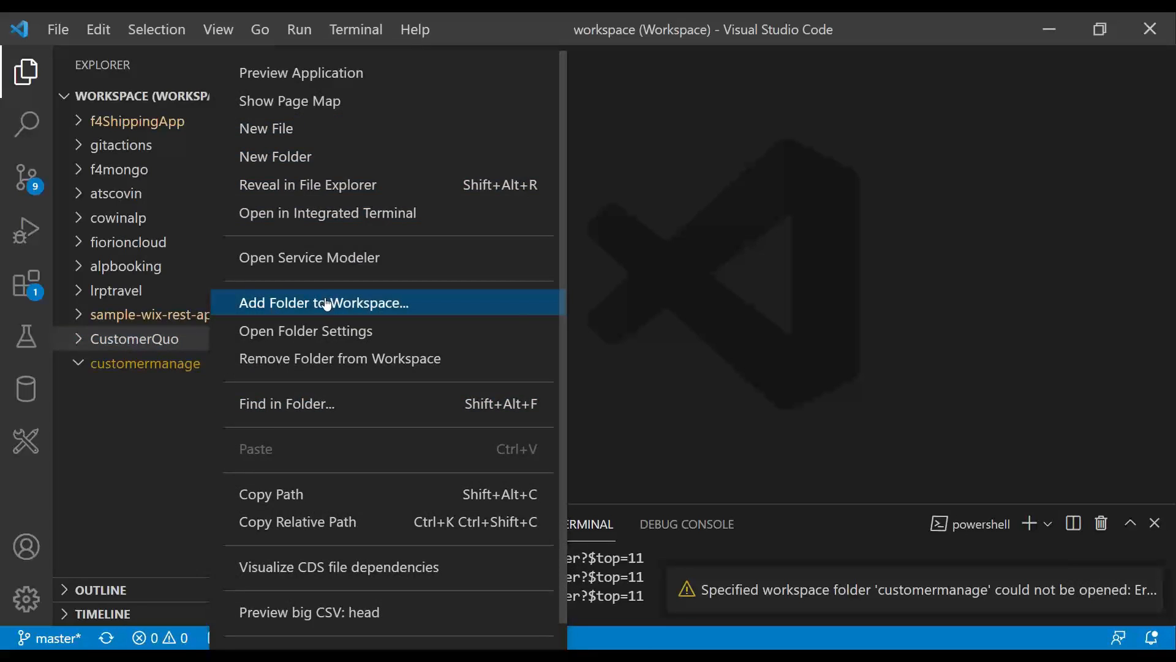
left_click(322, 302)
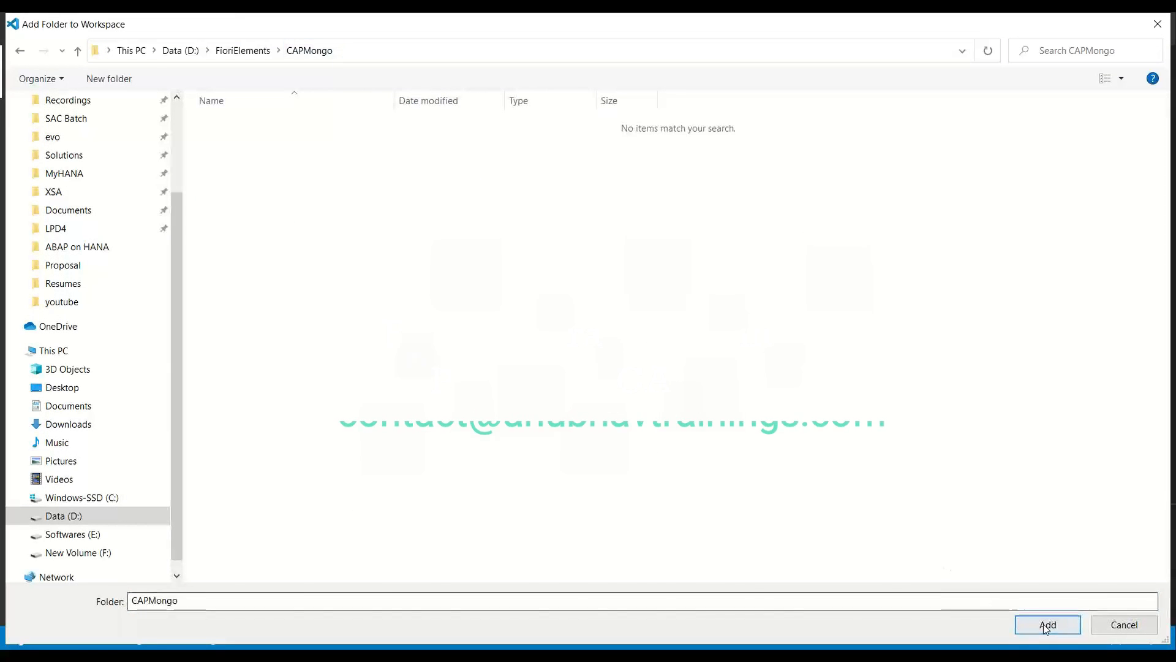
left_click(1047, 624)
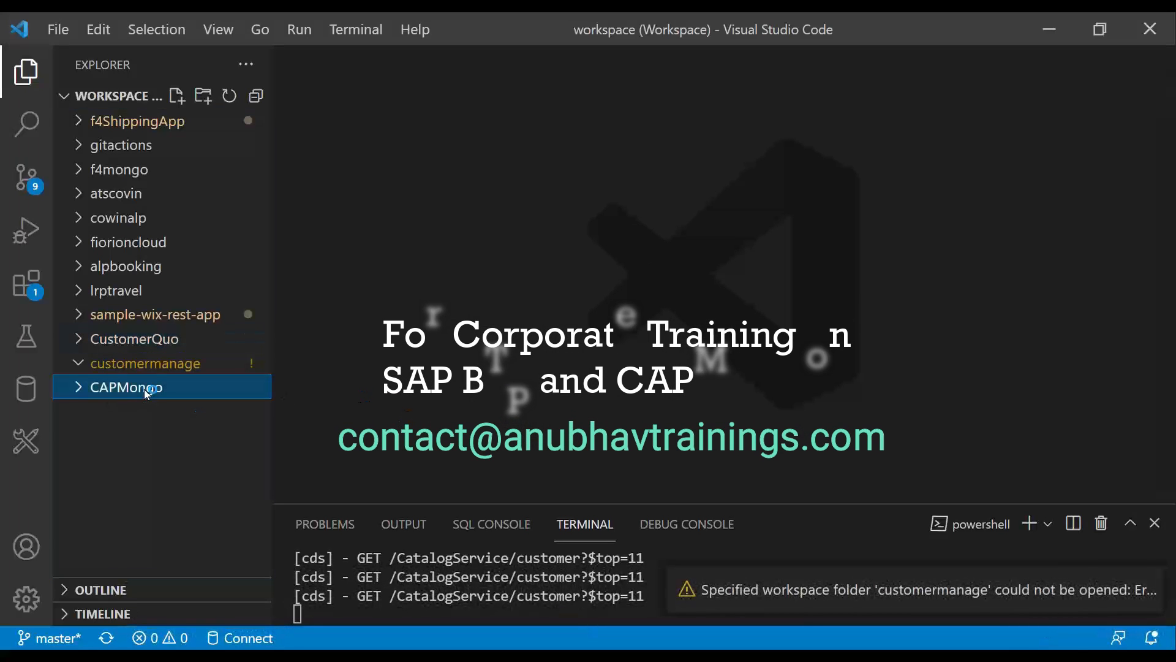
left_click(74, 387)
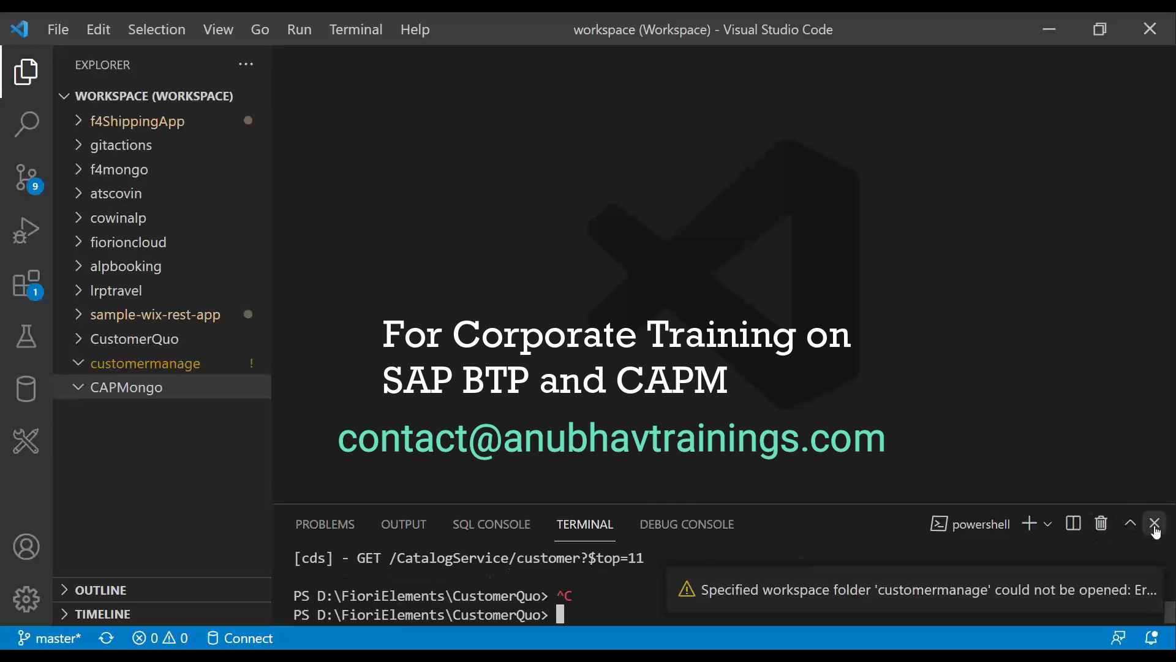
left_click(1155, 523)
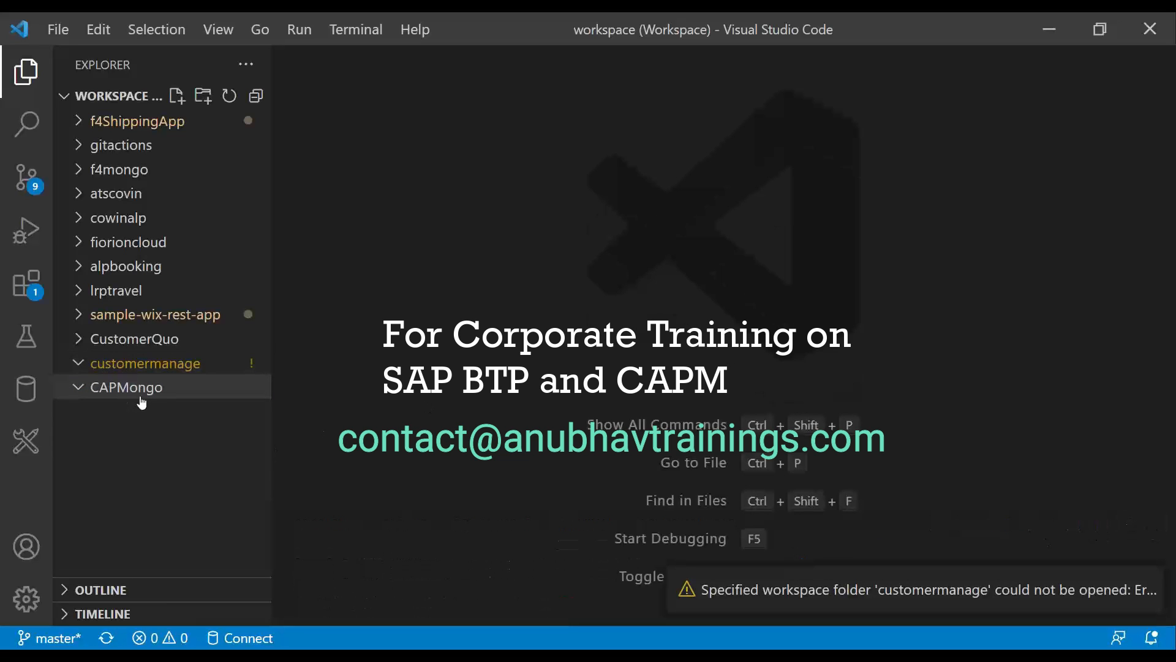
mouse_move(122, 388)
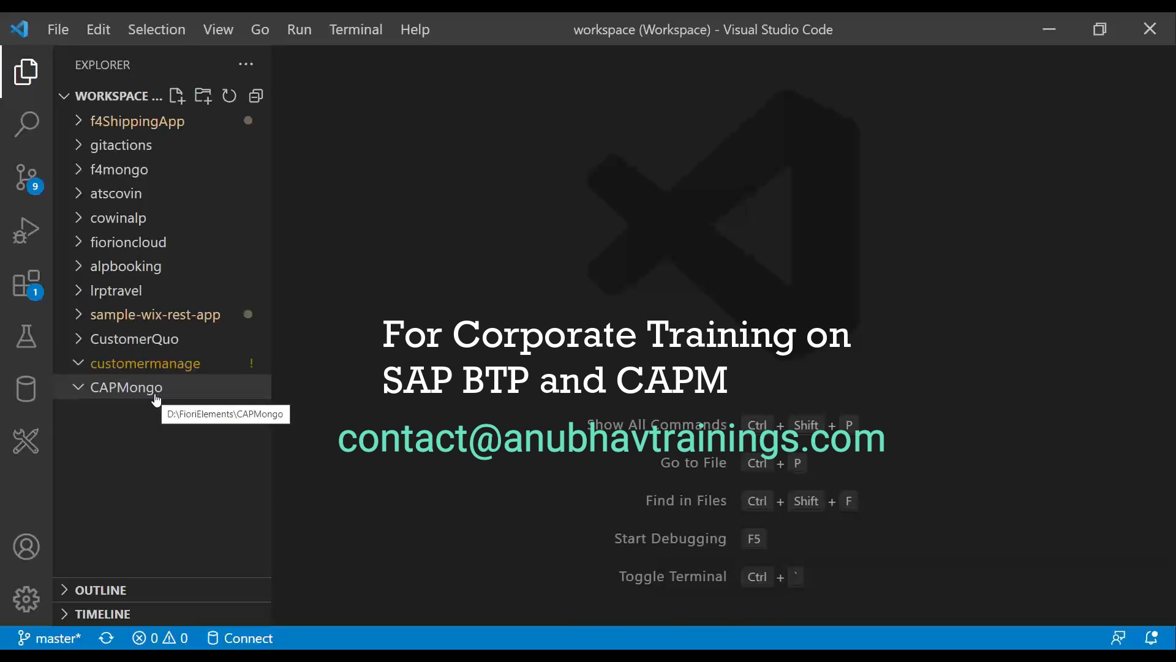
mouse_move(287, 502)
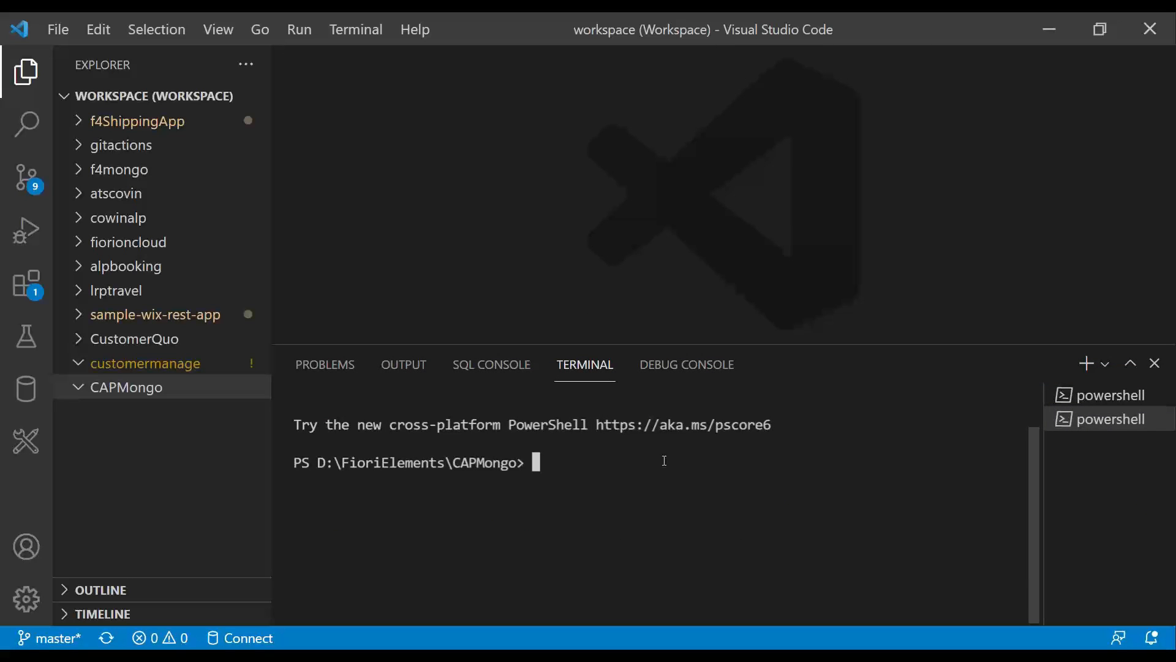
Run node -v in the CAPMongo terminal, reporting v14.16.0
type("np")
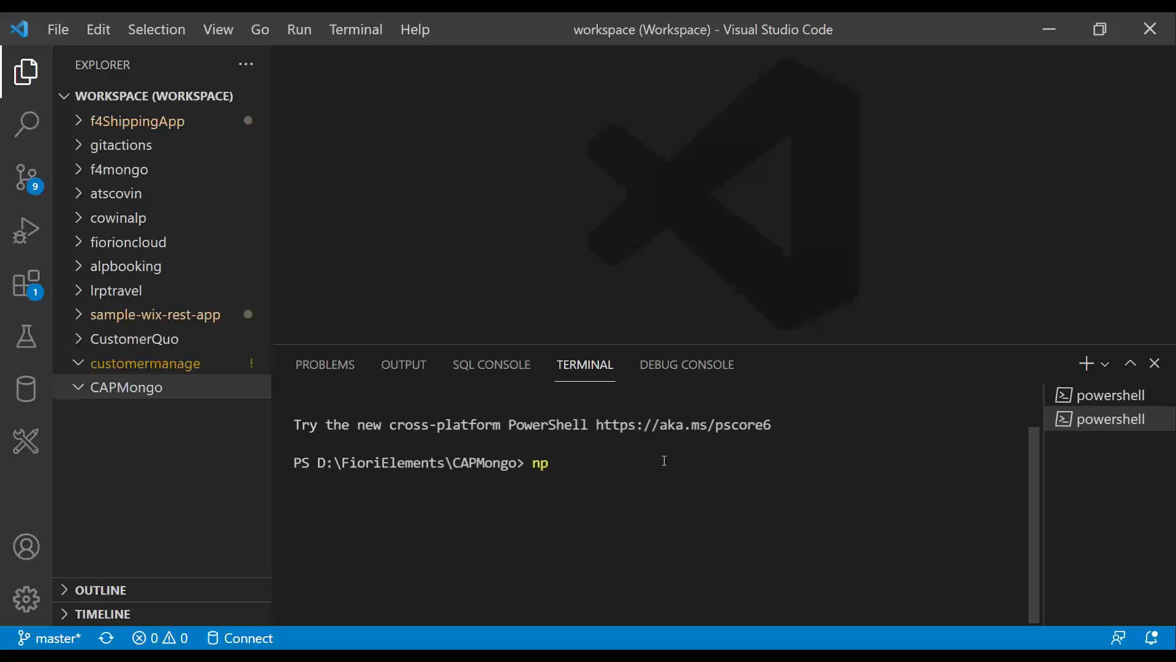
type("node -v")
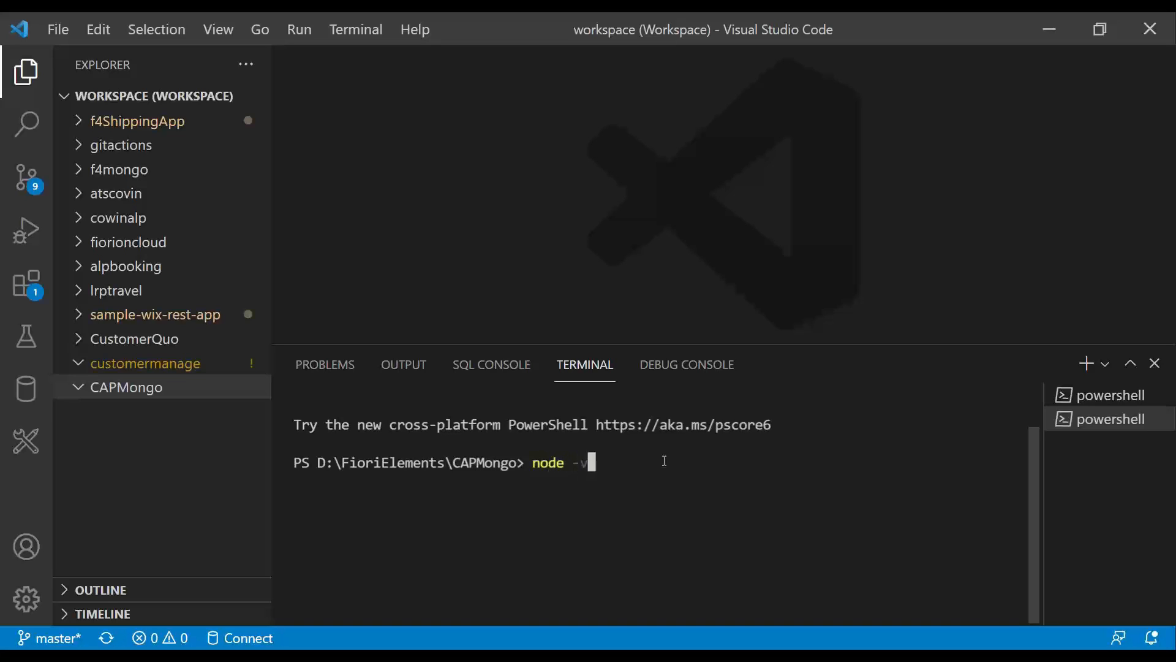
key("Return")
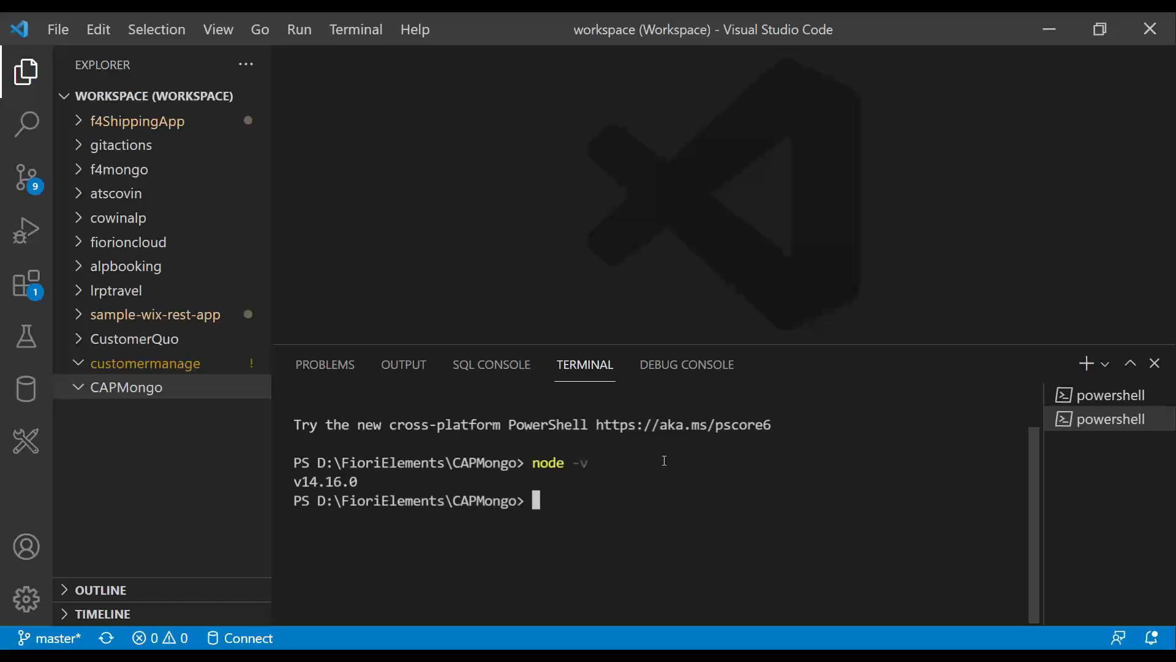
type("np")
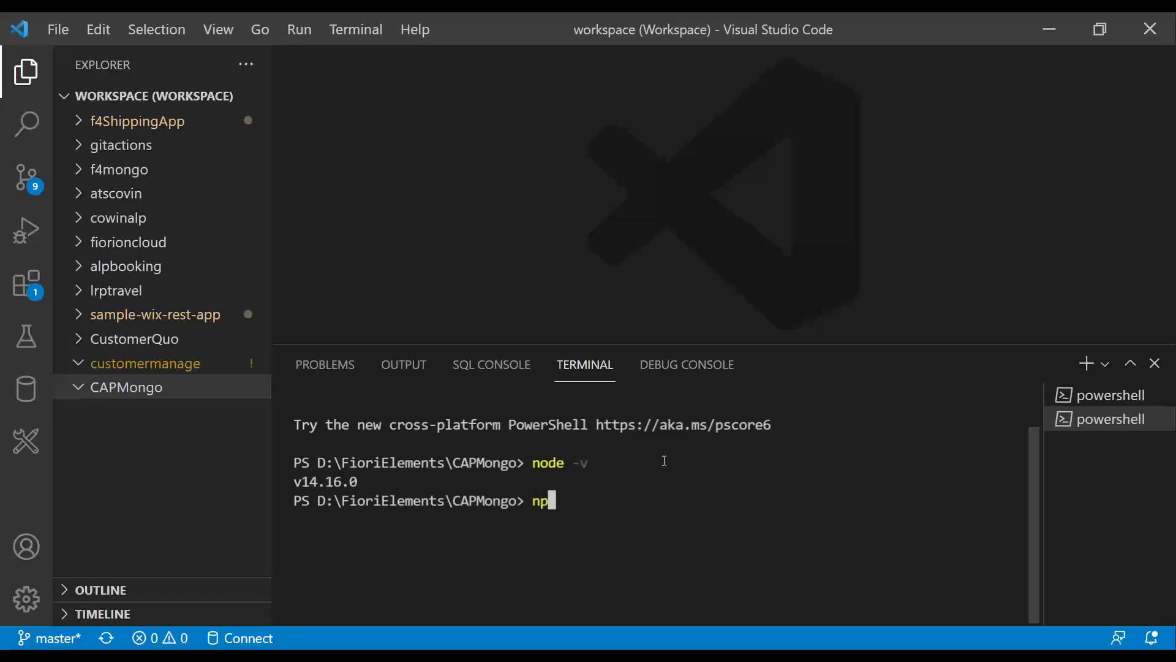
type("m install -gh")
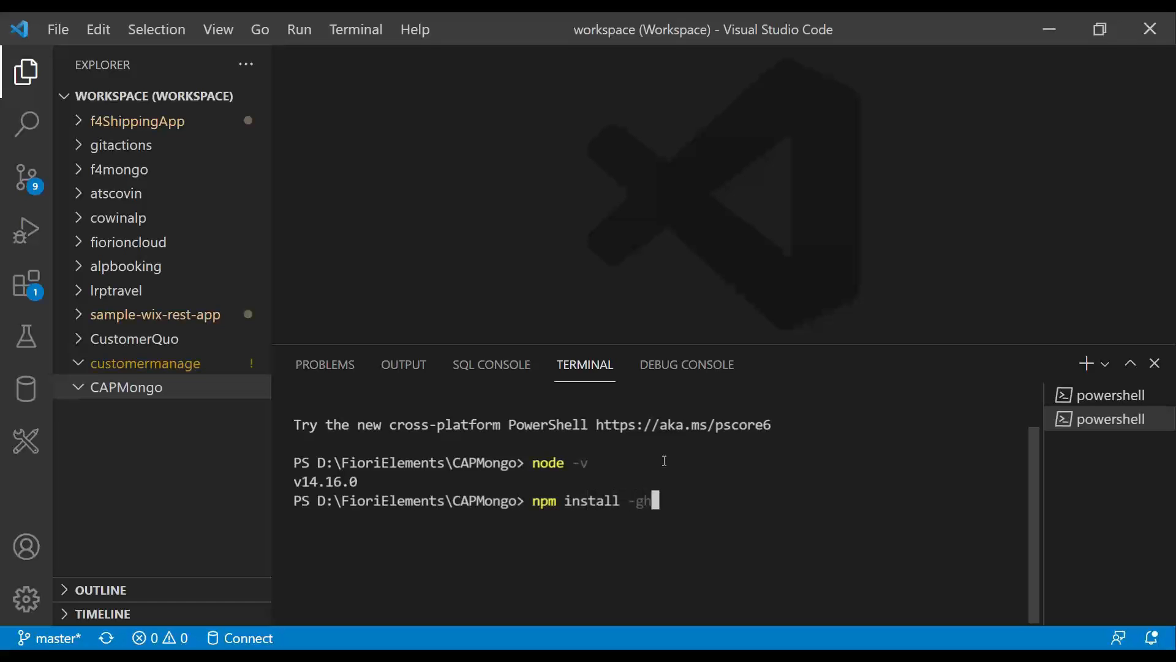
type("@sap")
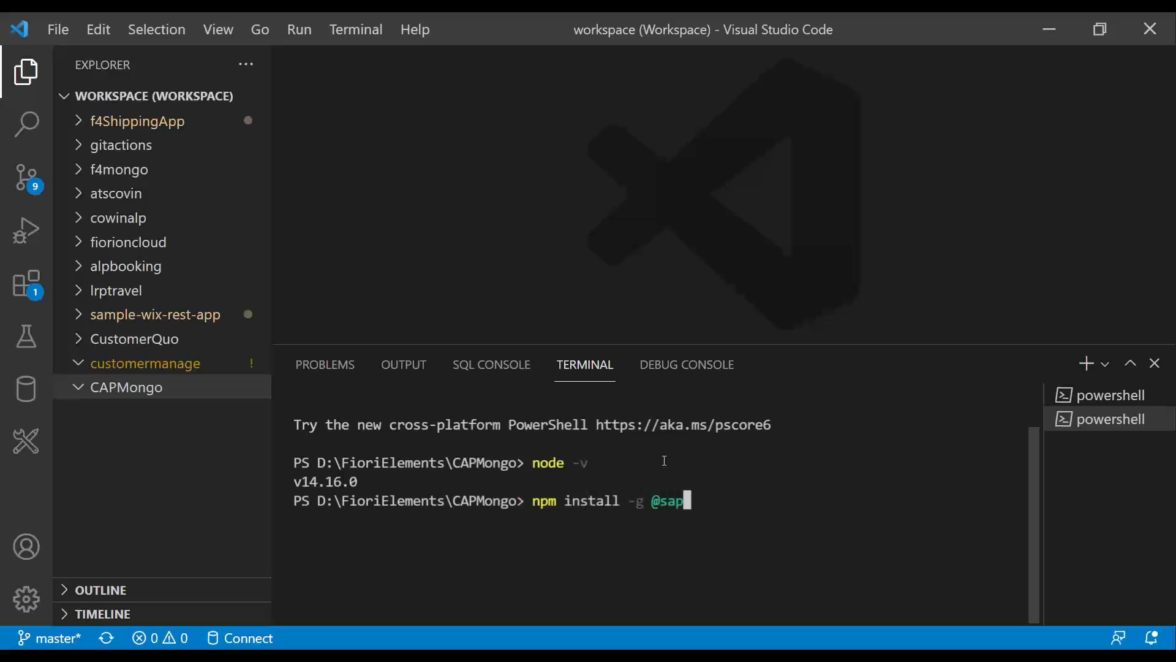
type("/cds-dk")
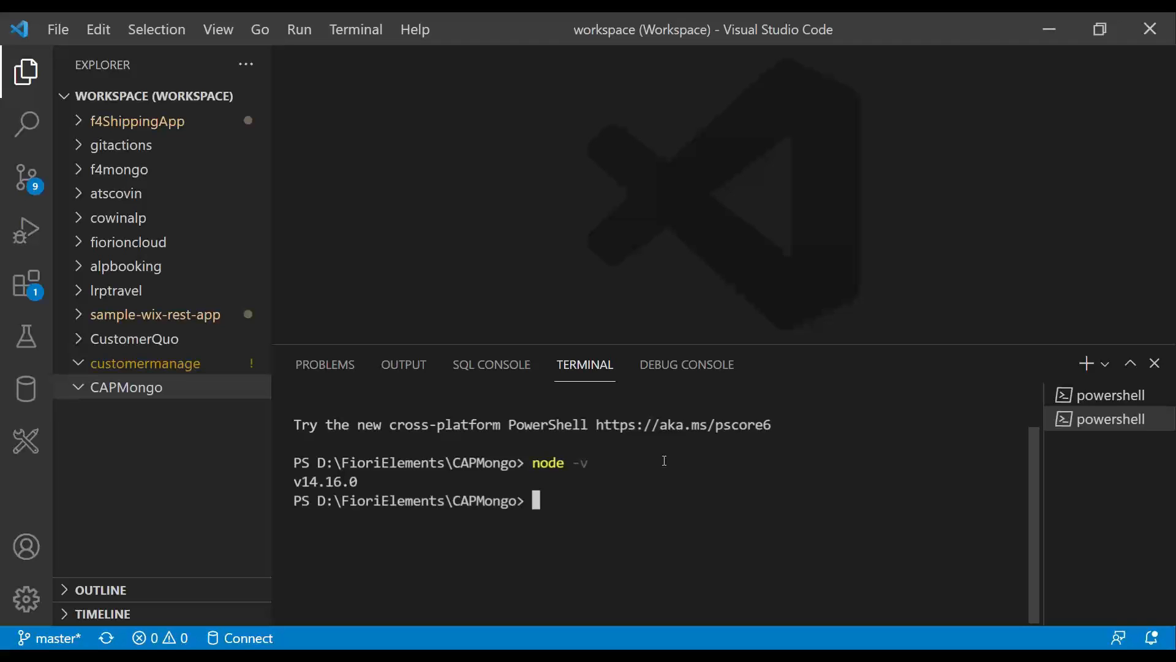
Run cds init to scaffold a CAP project in CAPMongo
type("cds")
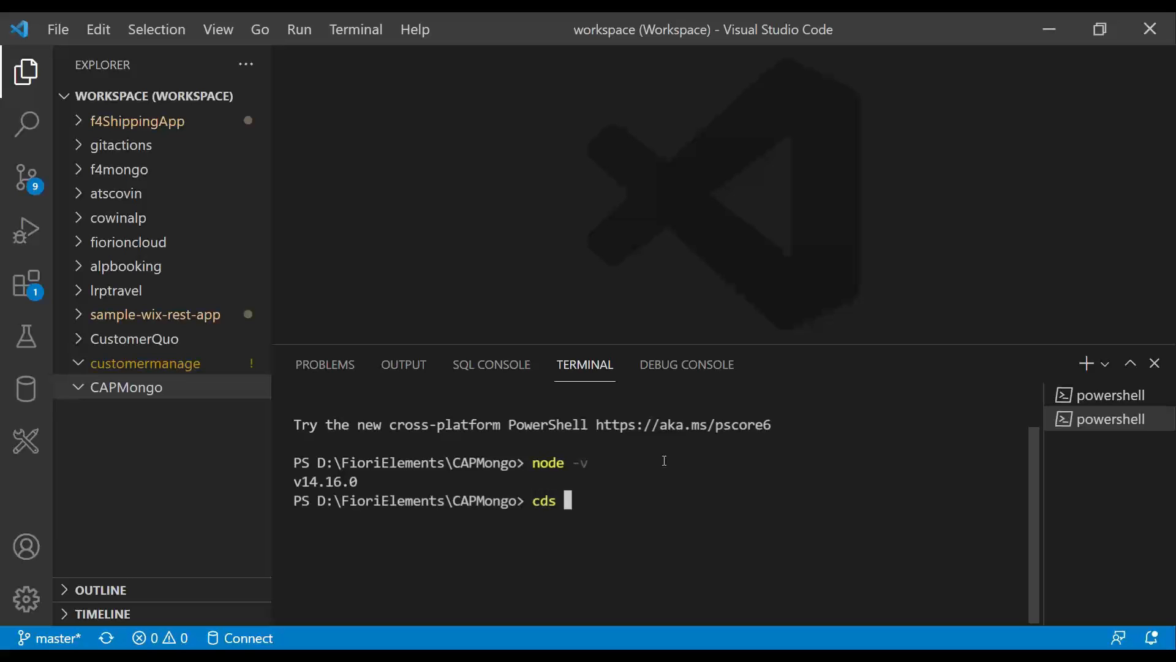
type("init")
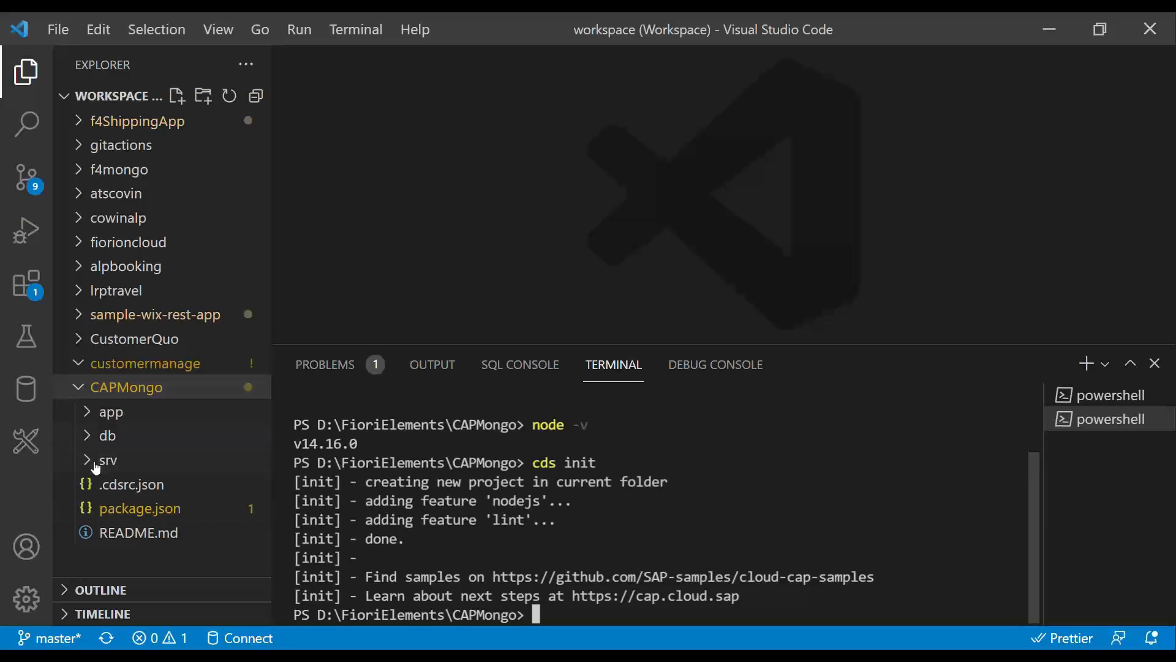
mouse_move(110, 412)
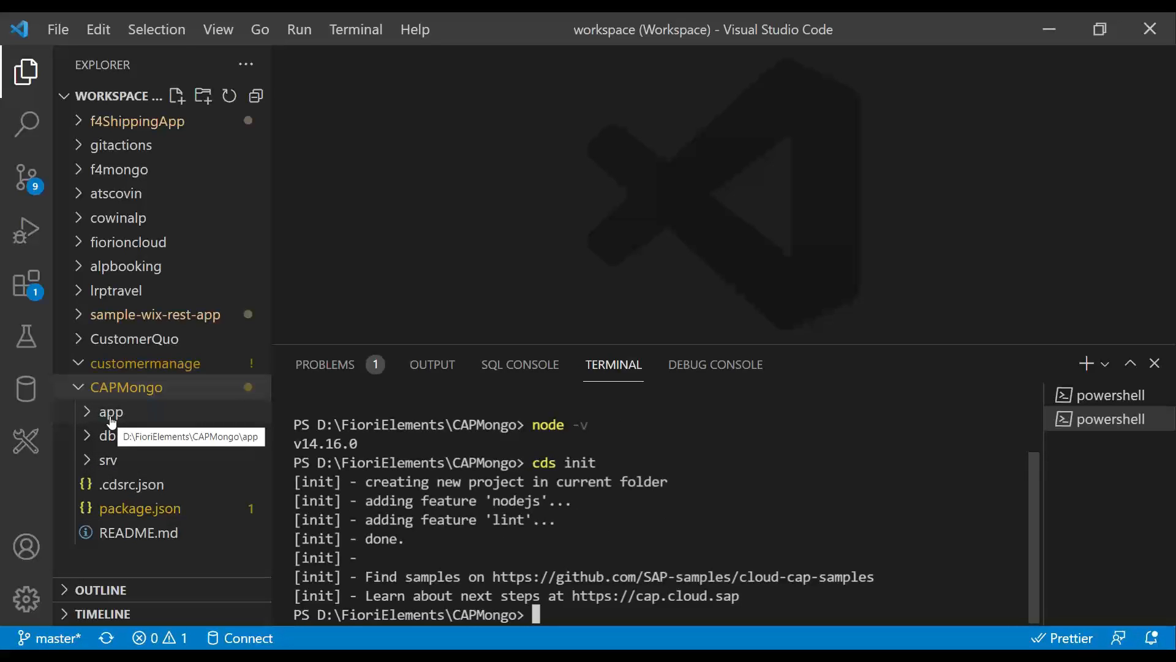
right_click(126, 386)
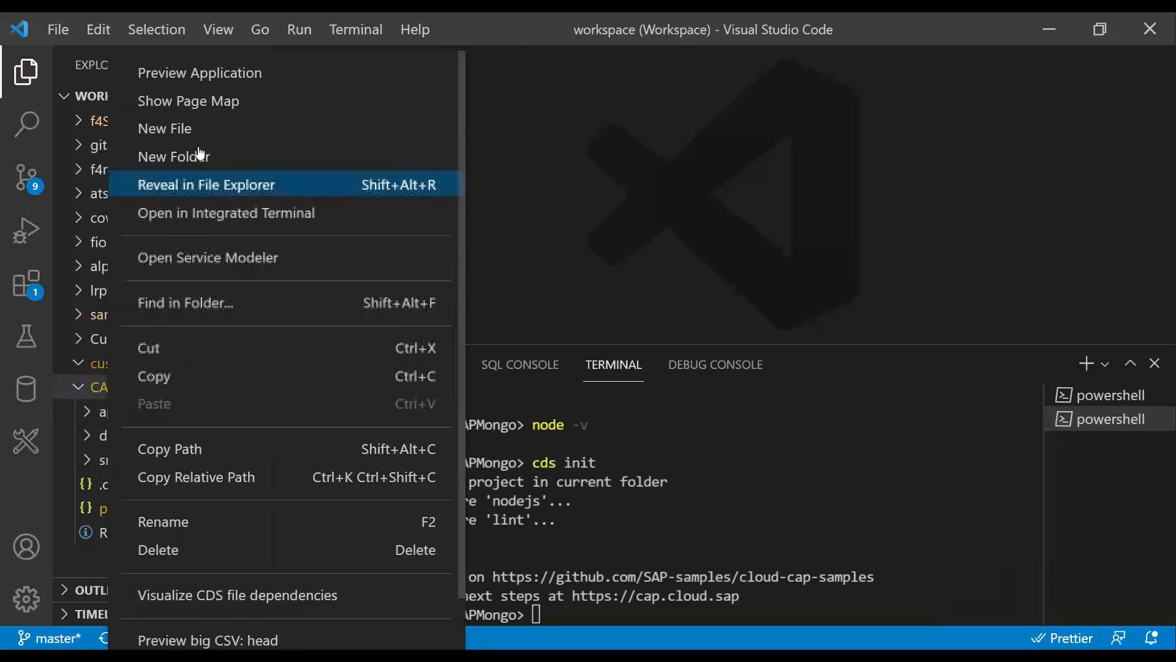
left_click(164, 129)
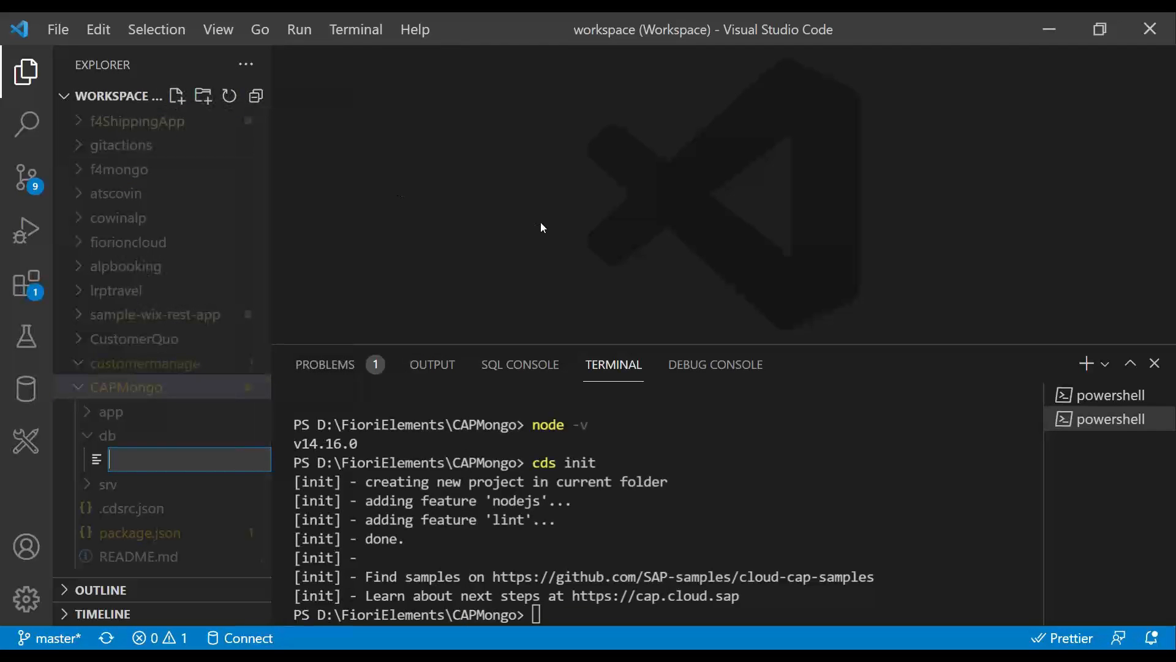
type("data-model.cds")
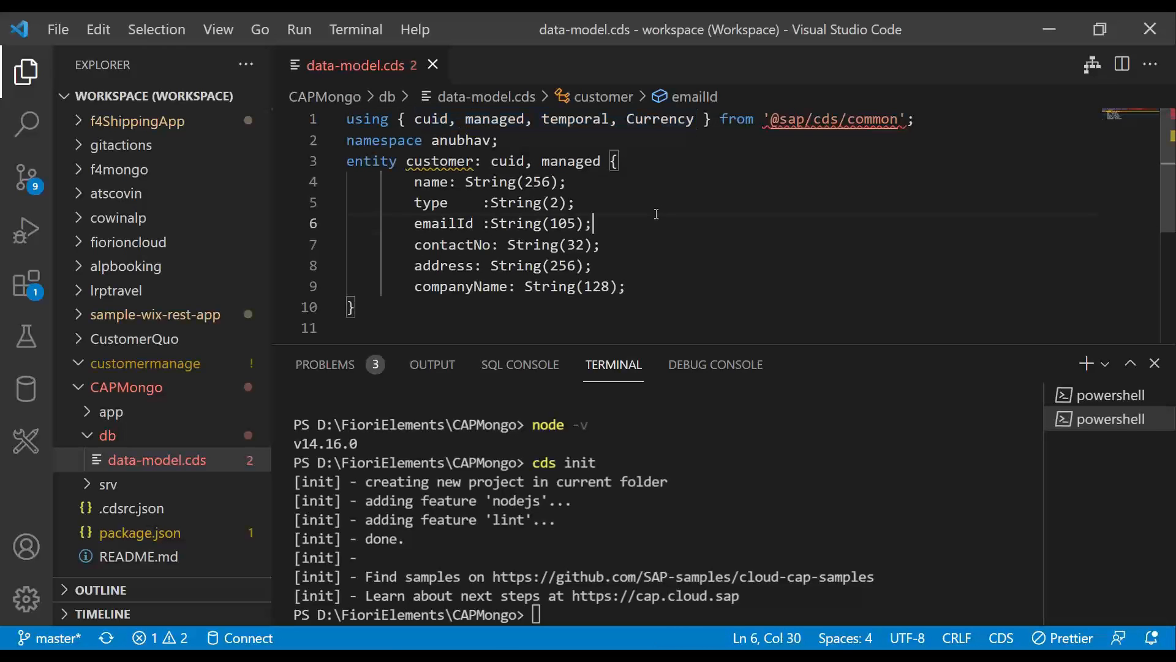
mouse_move(442, 161)
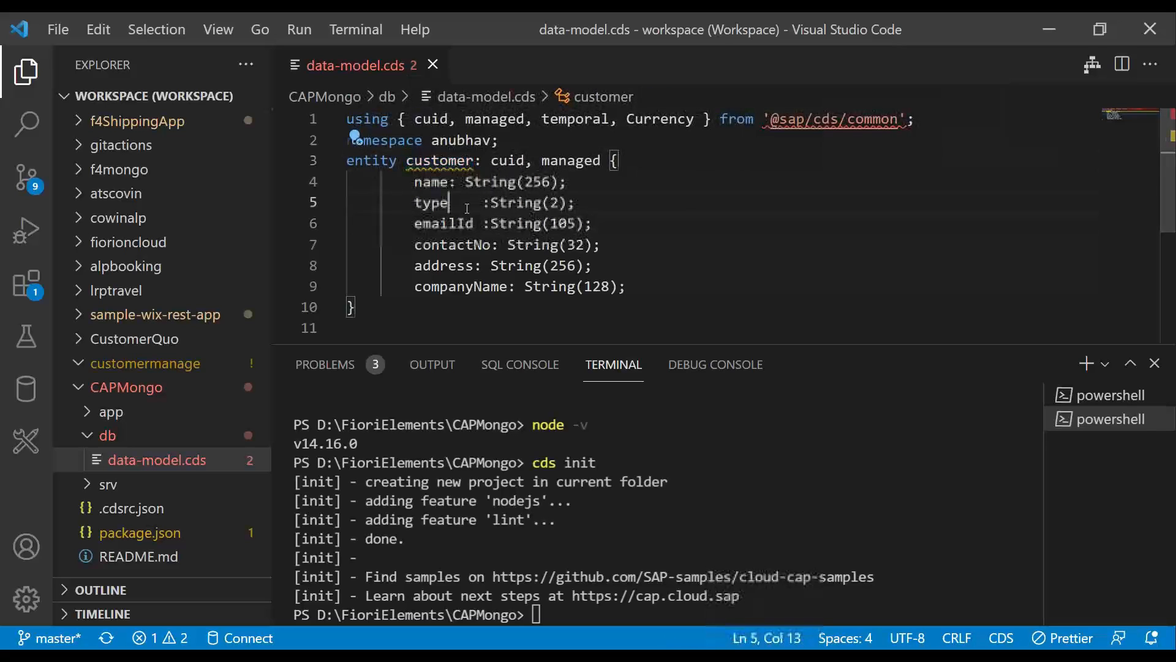
double_click(441, 160)
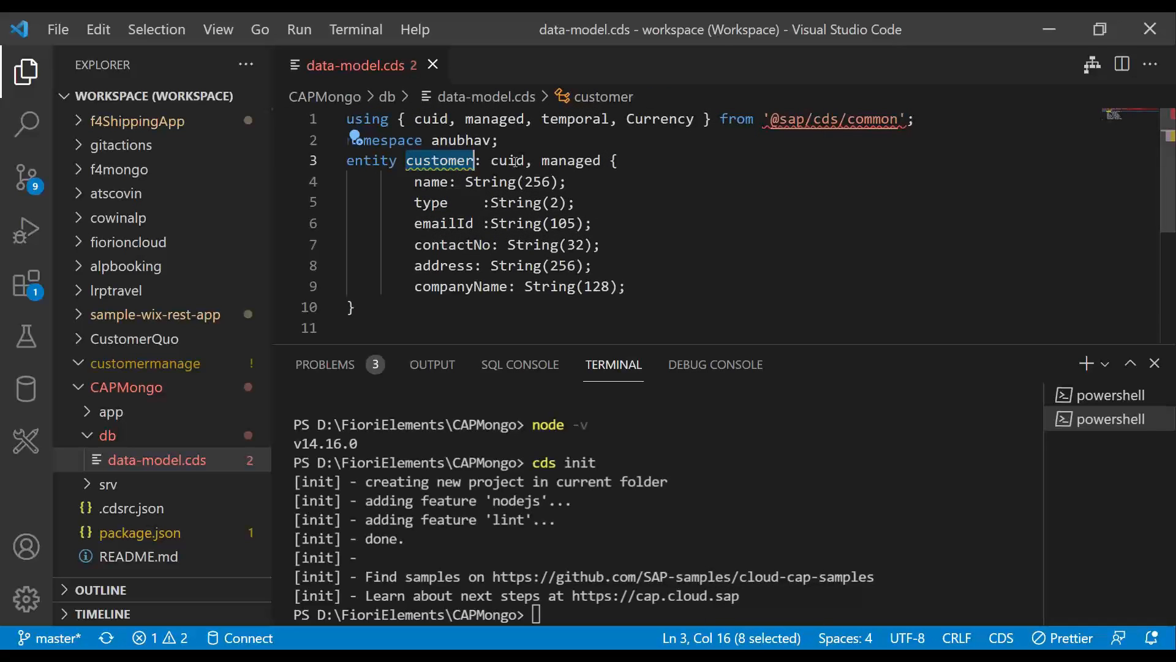
double_click(570, 161)
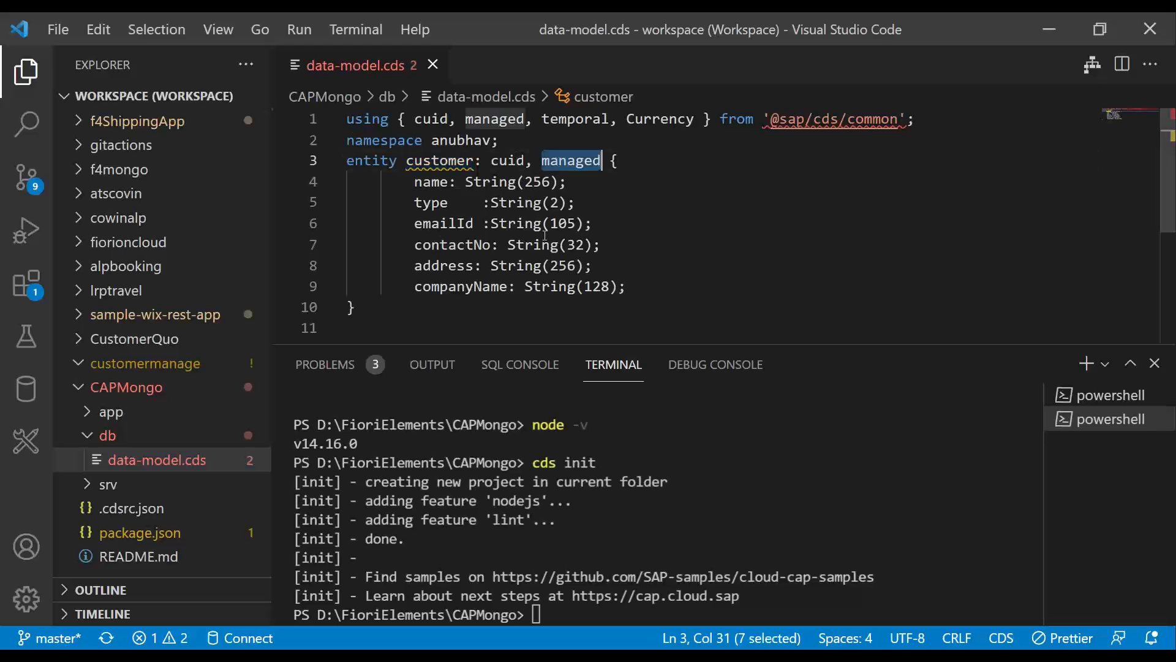
left_click_drag(417, 181, 559, 244)
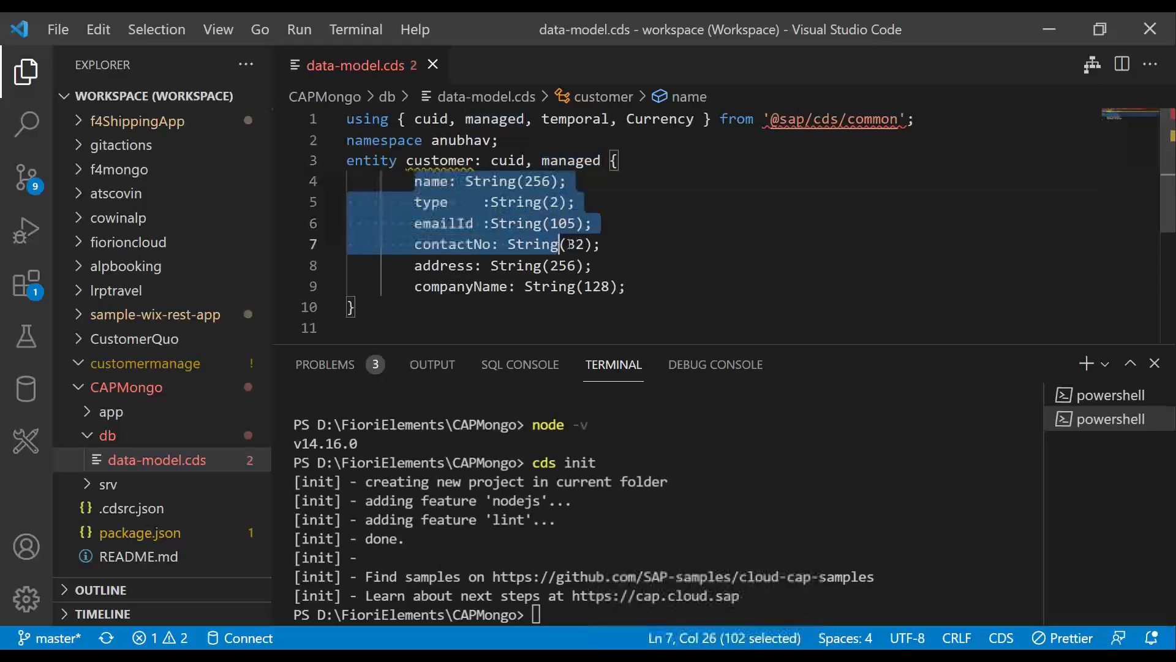
left_click(717, 306)
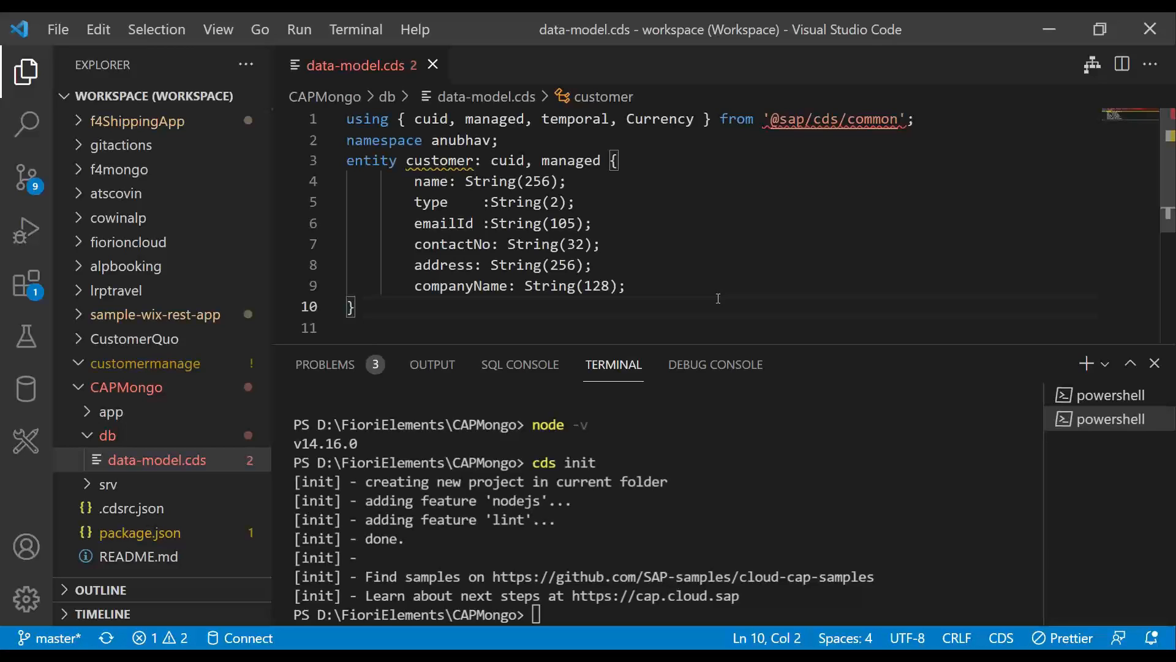
mouse_move(536, 297)
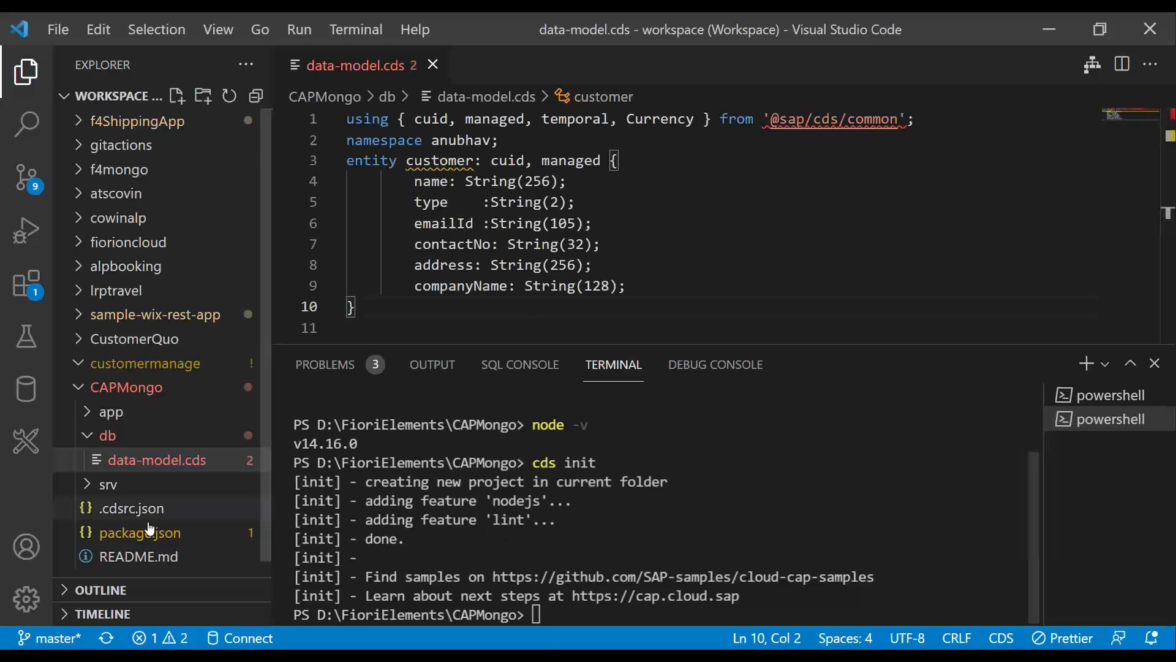
Run npm install to install the project dependencies into node_modules
type("np")
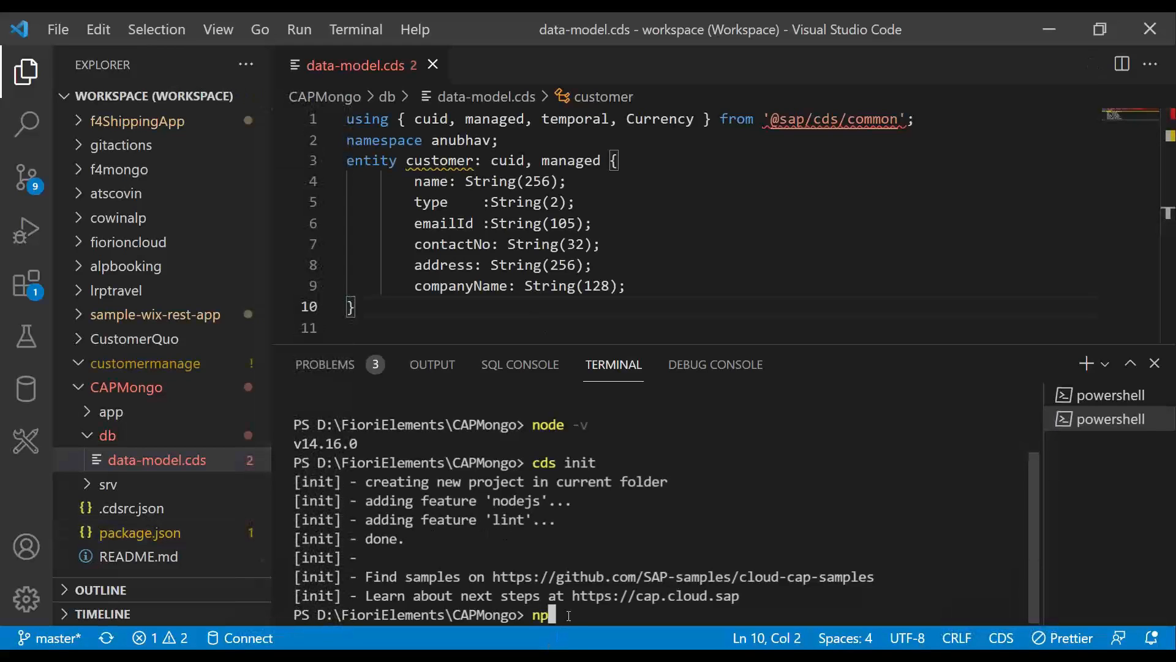
type("m install")
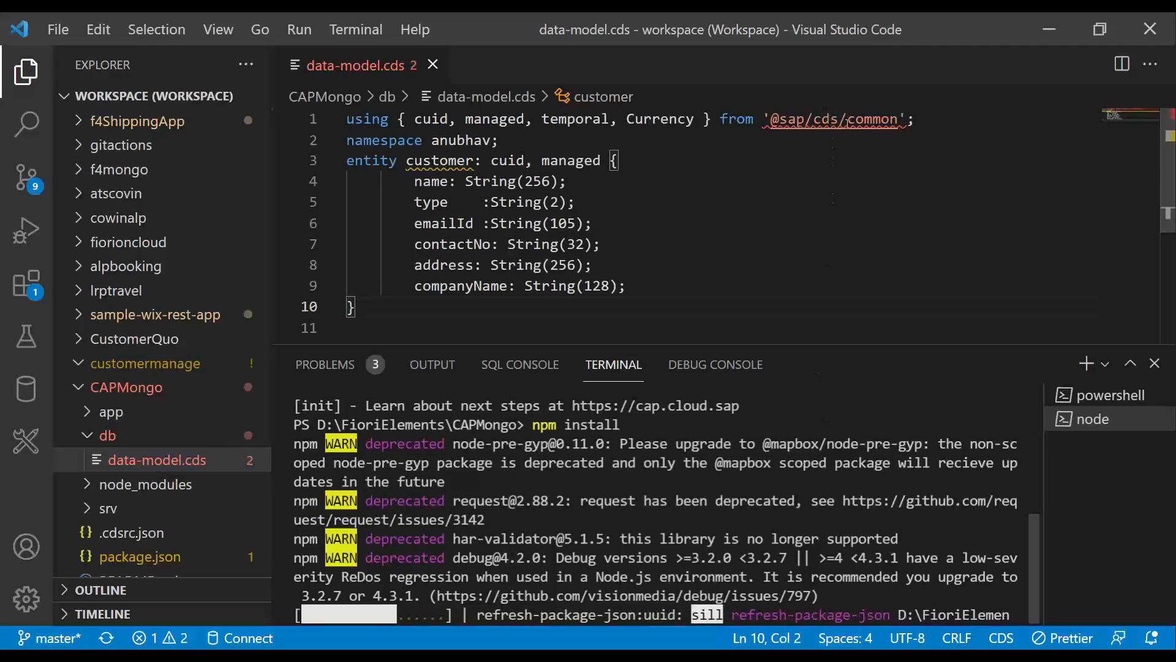
mouse_move(835, 118)
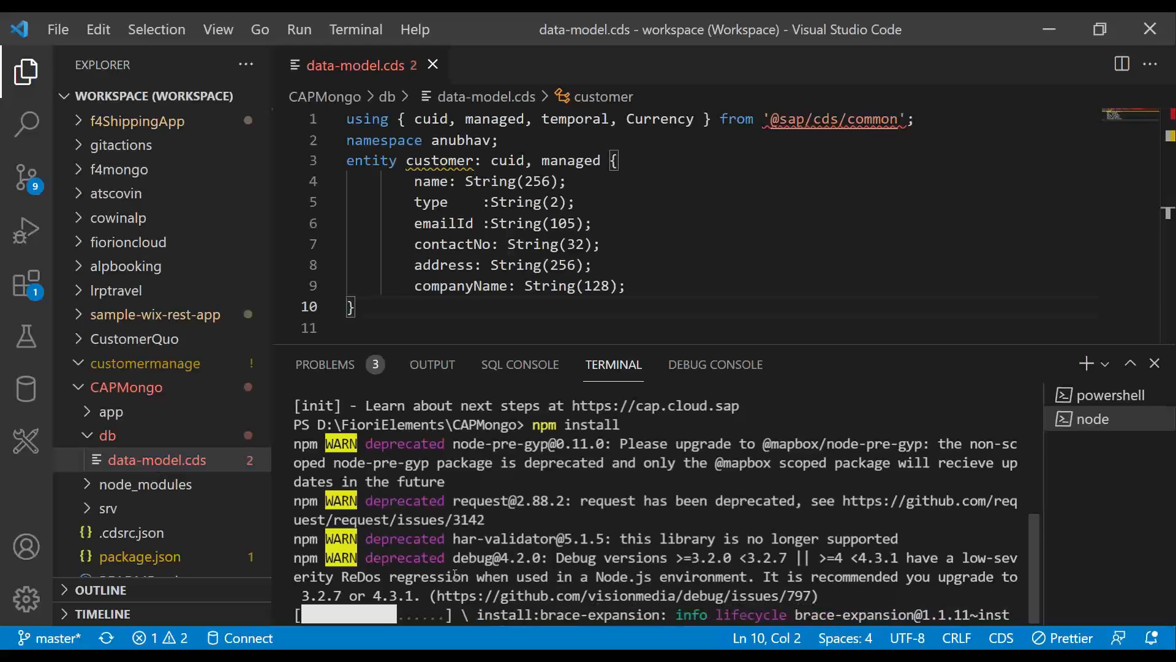
scroll("down", 3)
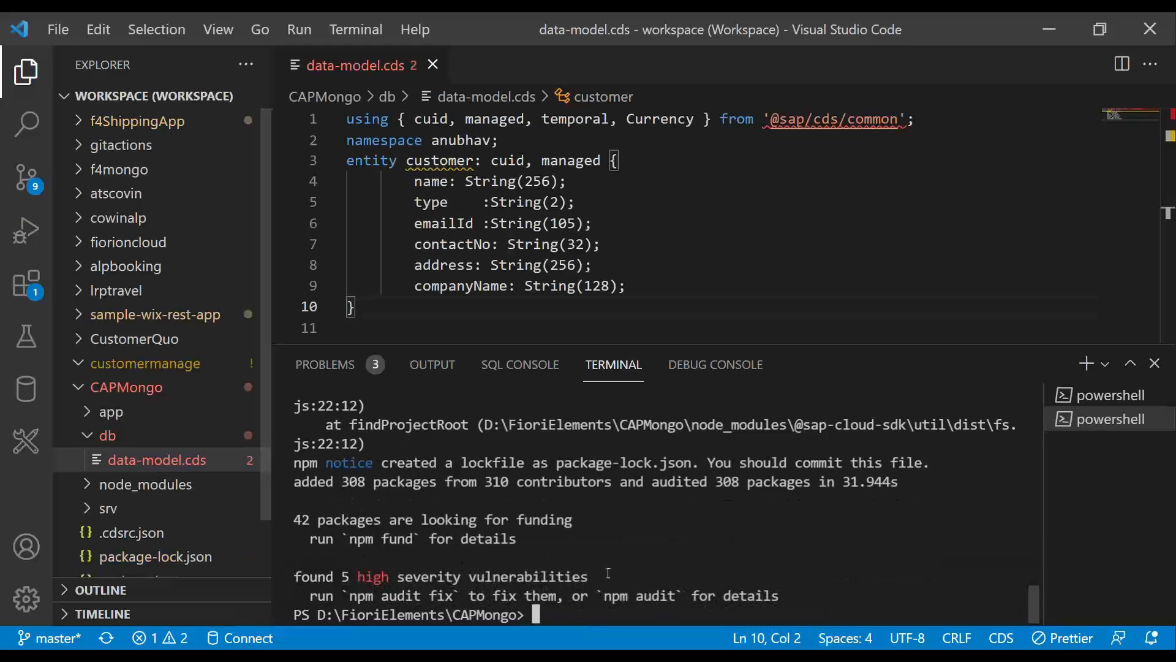
Run npm install mongodb to add mongodb 4.1.3, then review data-model.cds
type("npmi")
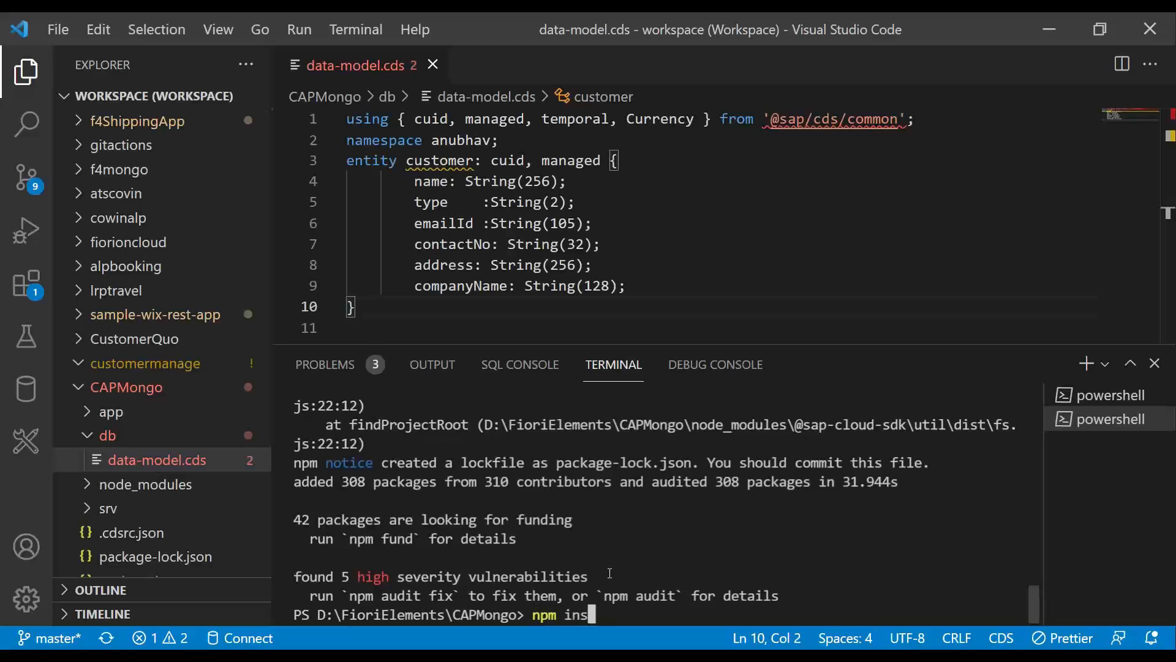
type("tall mongodb")
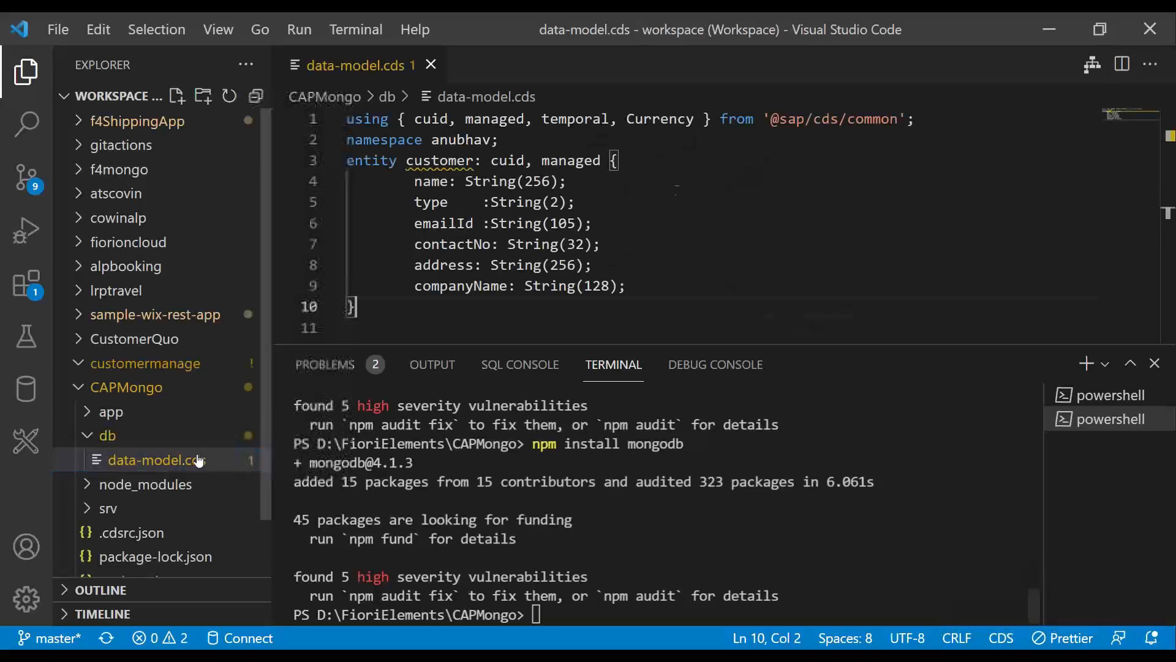
double_click(834, 119)
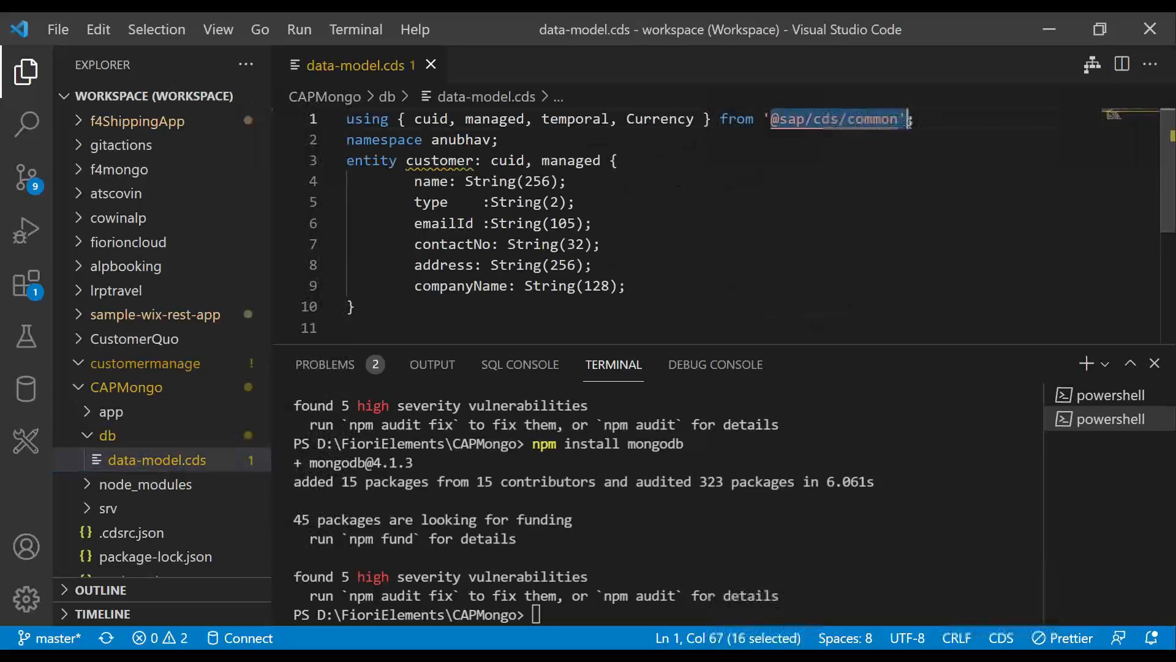
left_click(566, 181)
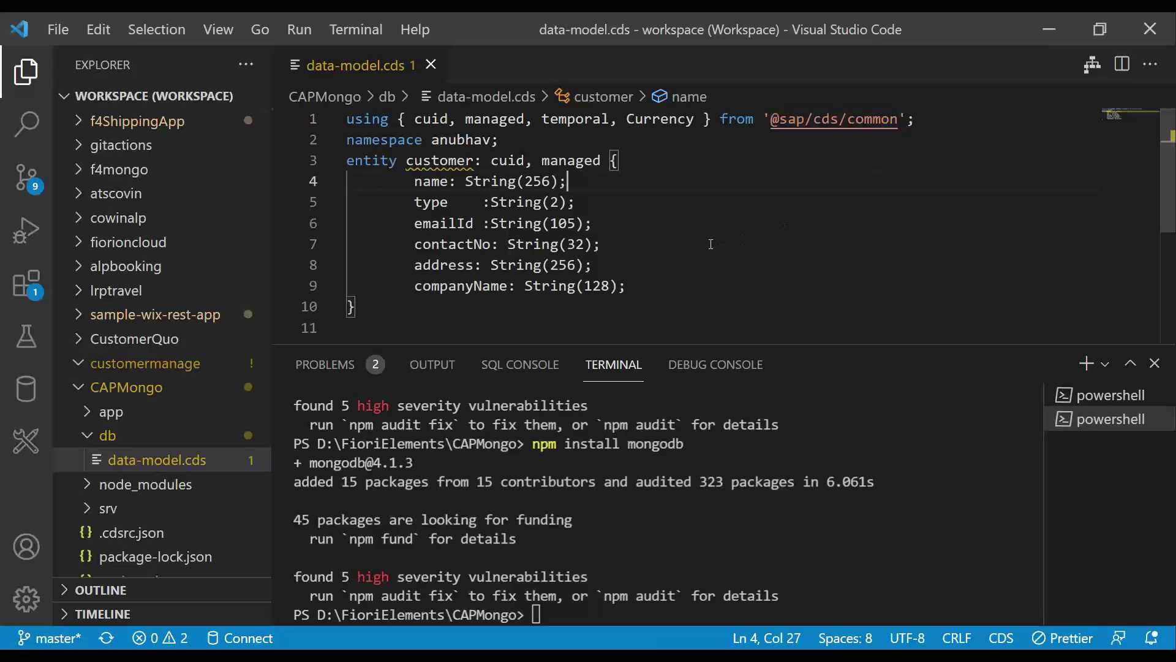
mouse_move(724, 251)
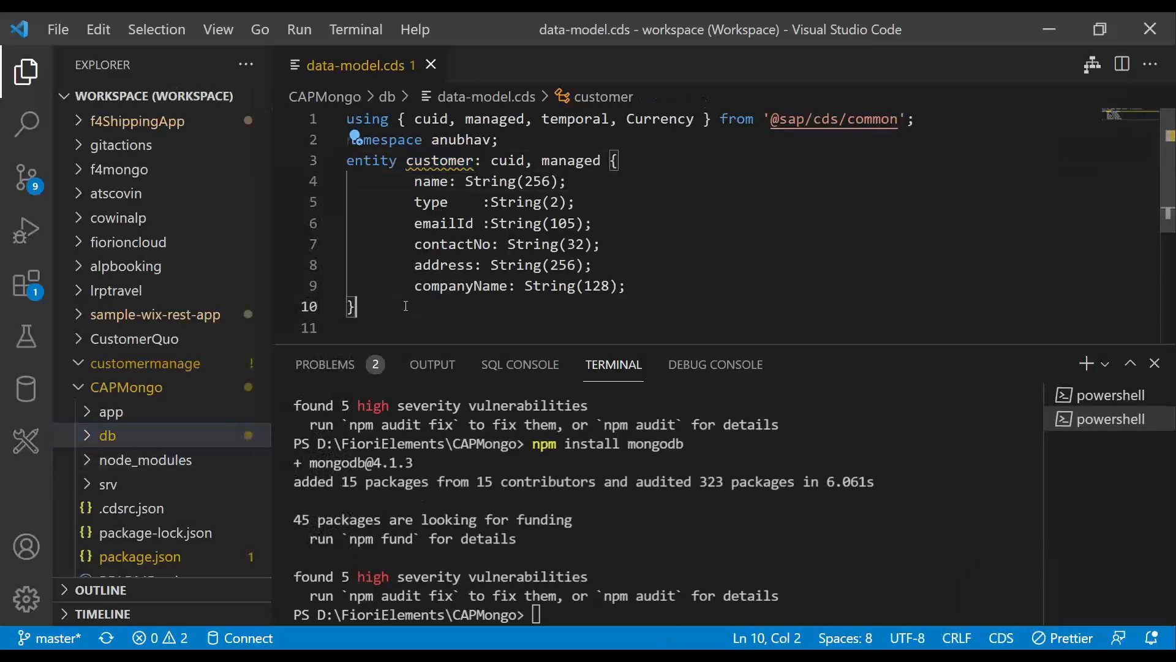
mouse_move(525, 339)
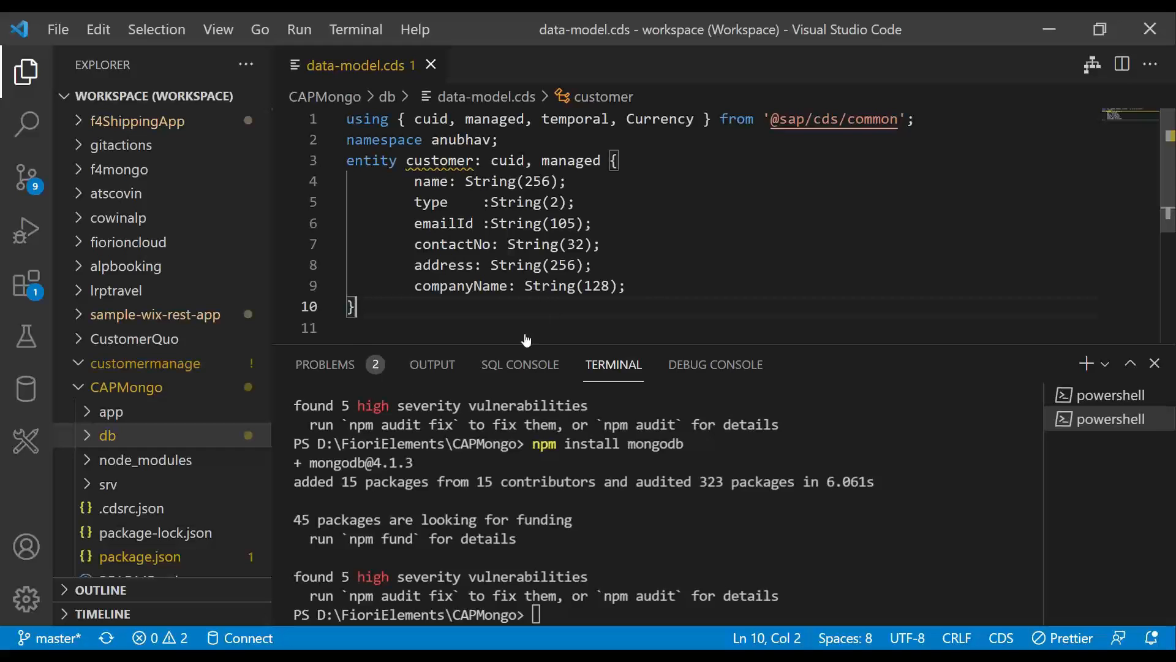
Create CatalogService.cds and CatalogService.js in the srv folder
right_click(109, 484)
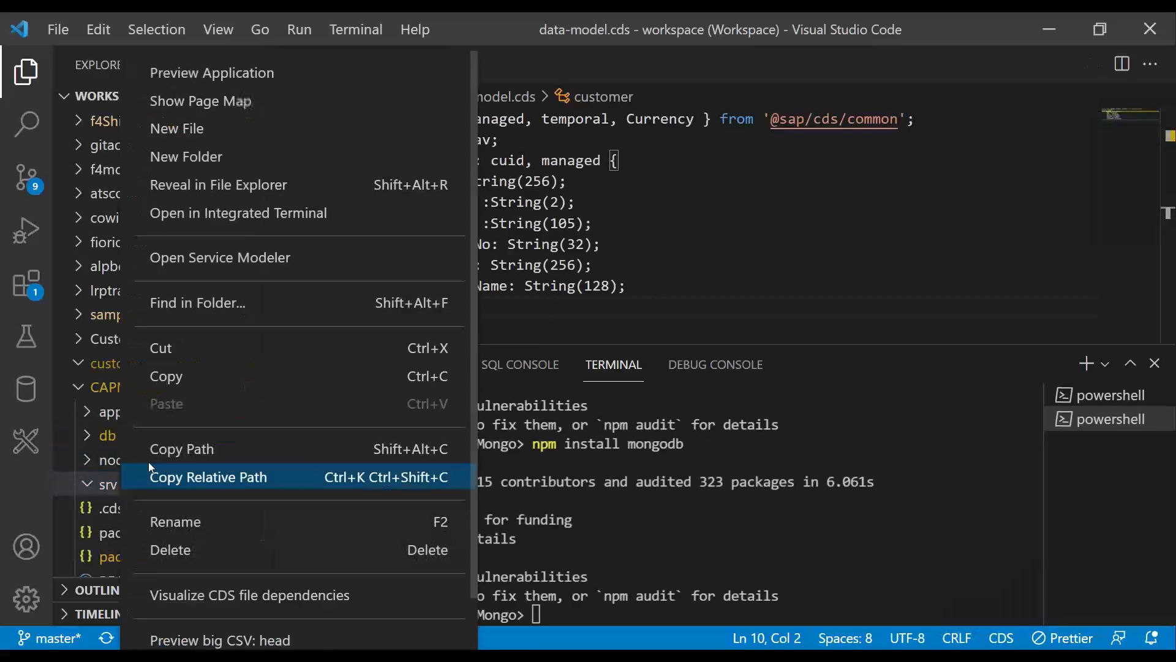
left_click(176, 128)
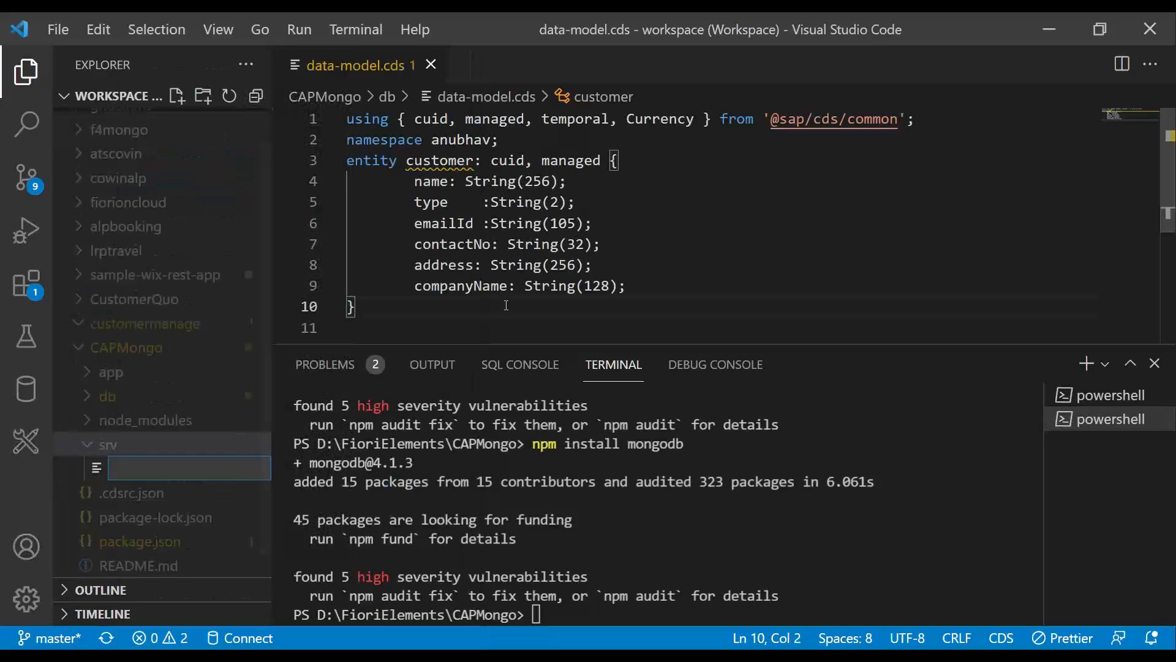
type("CatalogS")
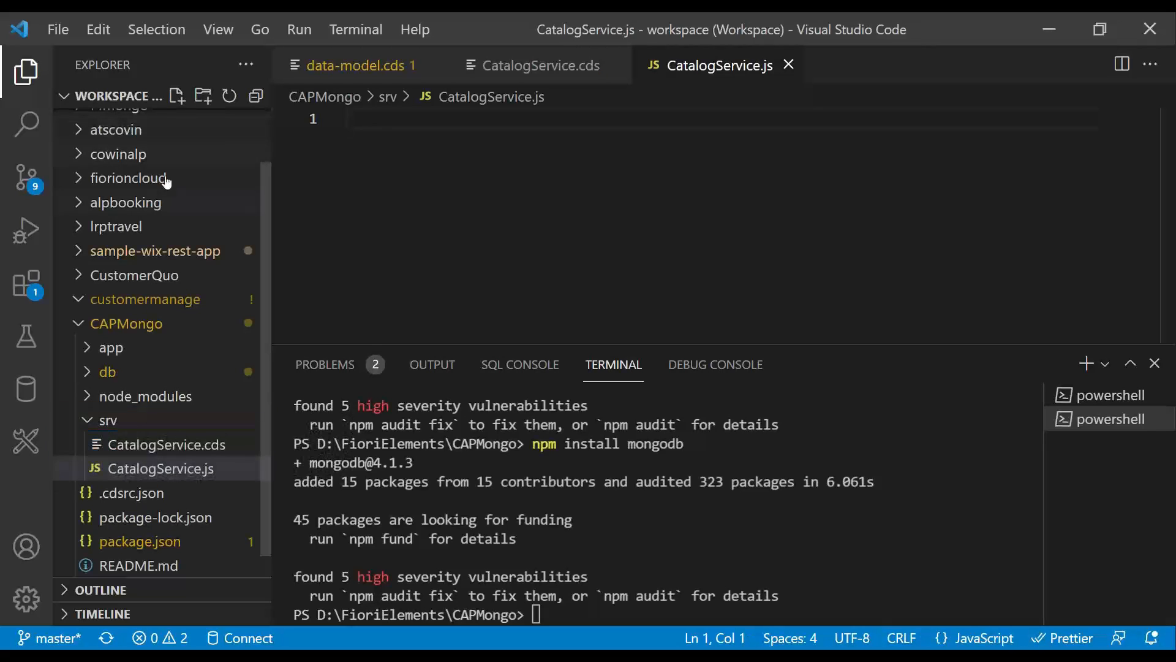
Paste the CatalogService definition projecting anubhav.customer into CatalogService.cds and save it
left_click(537, 65)
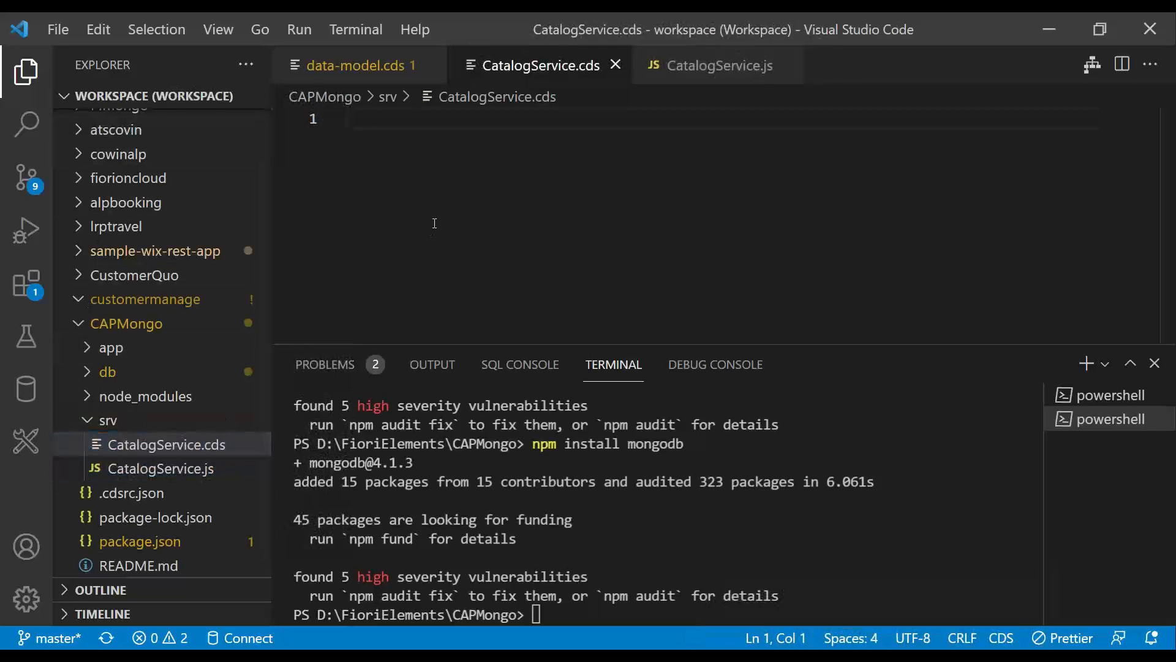
key("alt+tab")
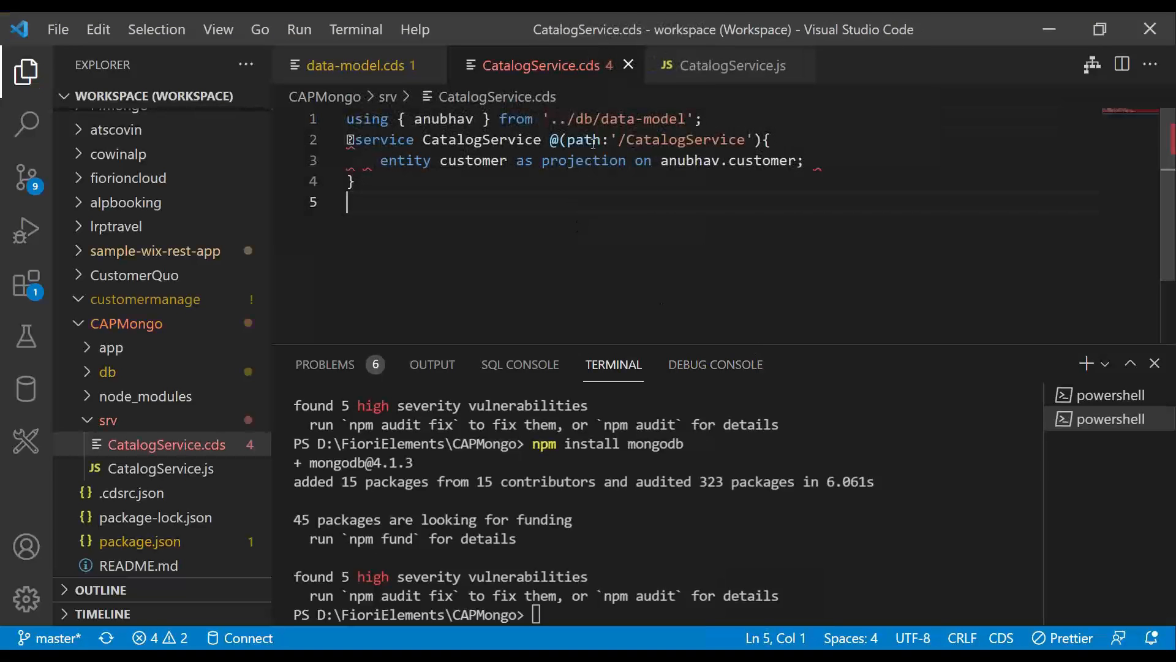
left_click(639, 119)
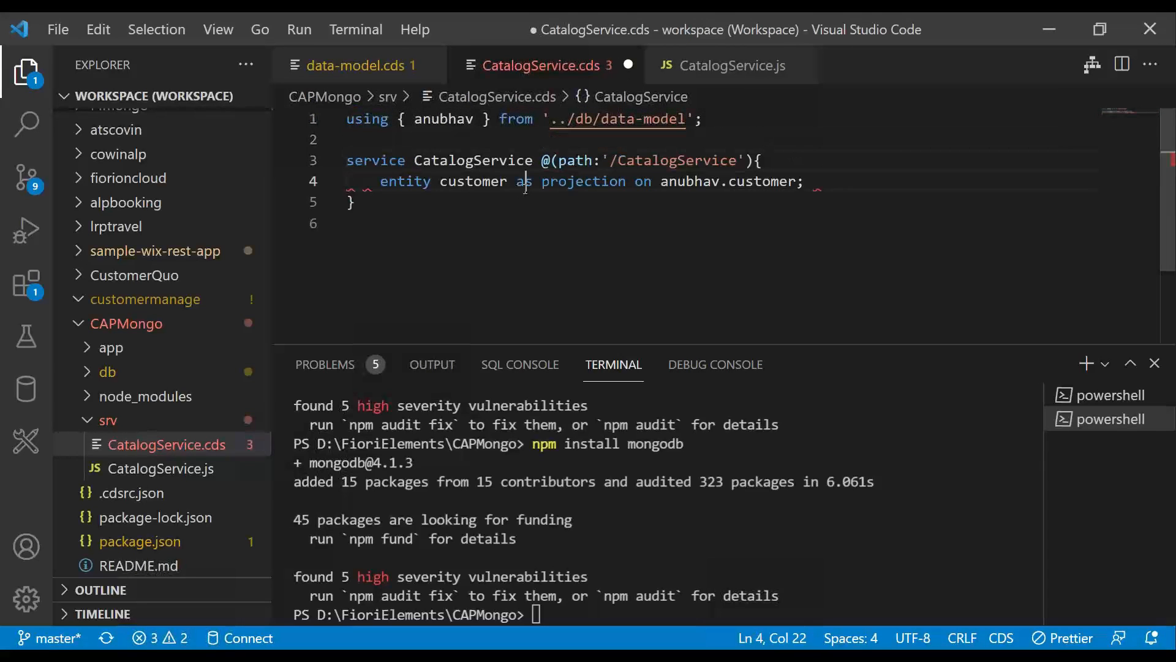
left_click(666, 159)
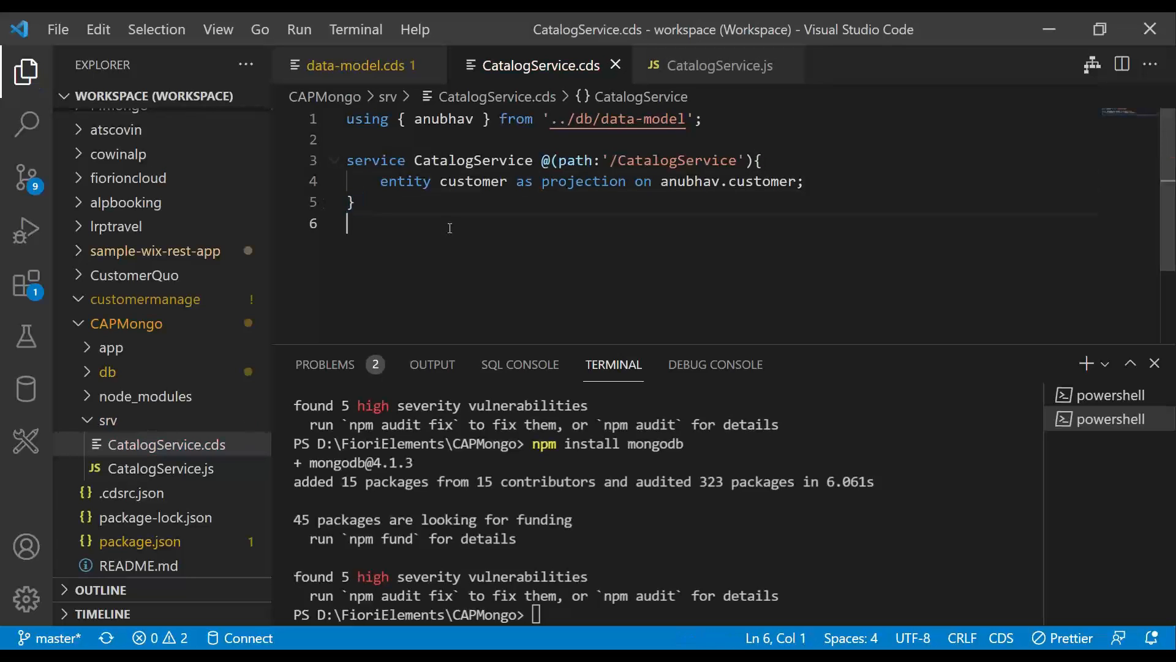
key("ctrl+a")
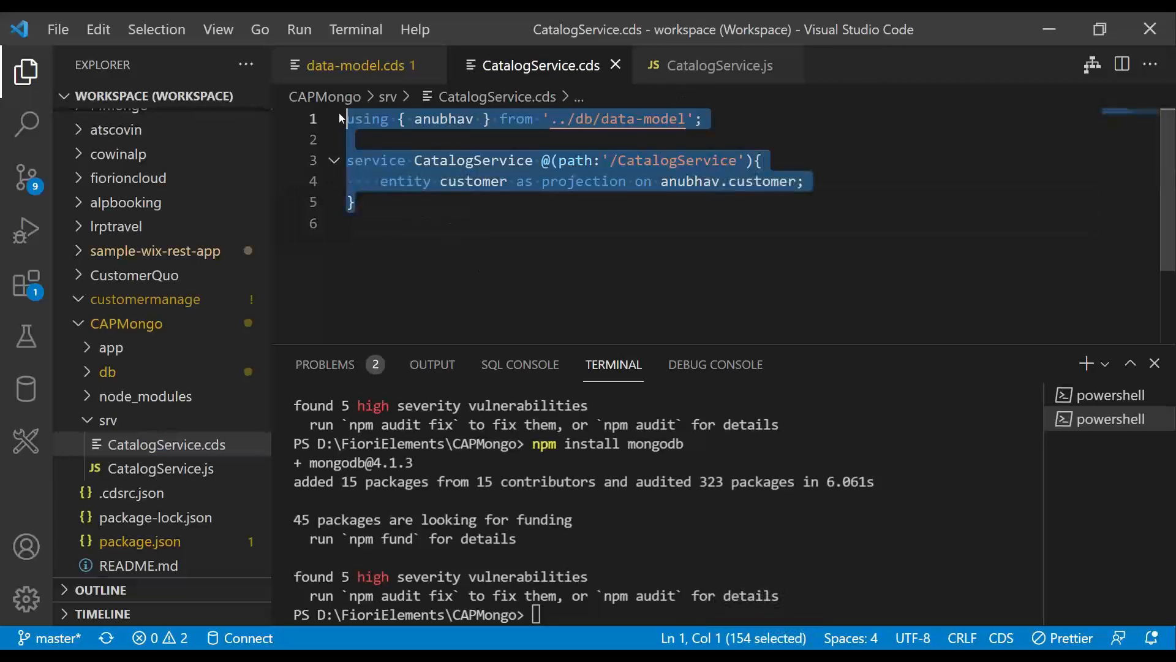
left_click(535, 228)
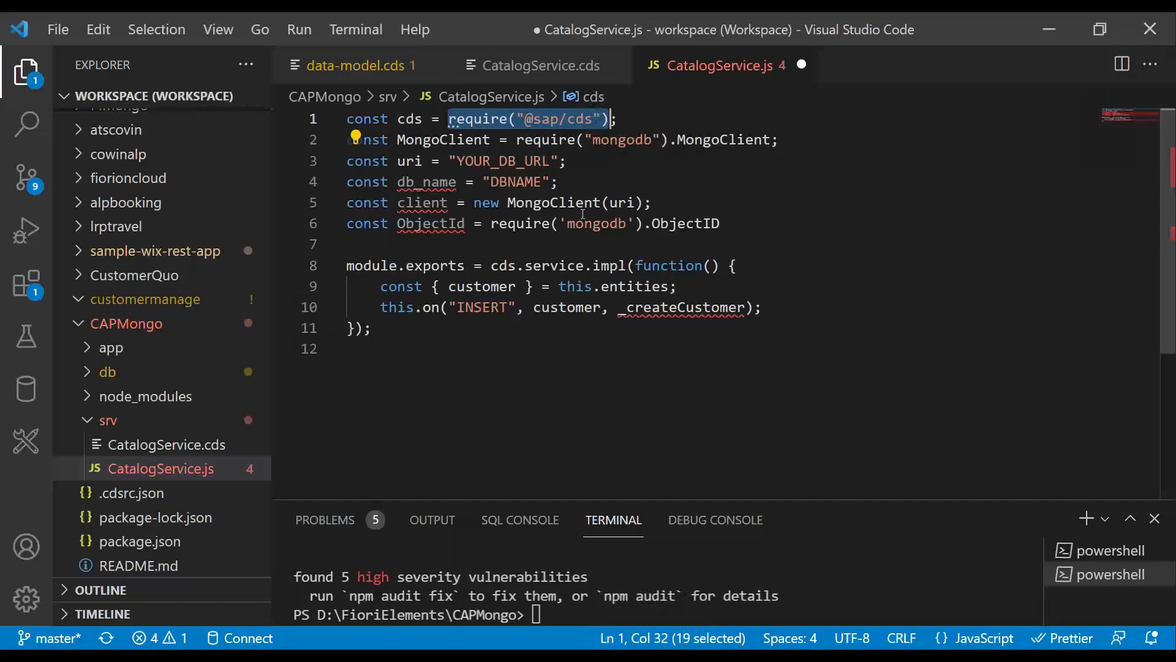
Review the mongodb require in CatalogService.js and open package.json listing mongodb ^4.1.3
left_click(516, 140)
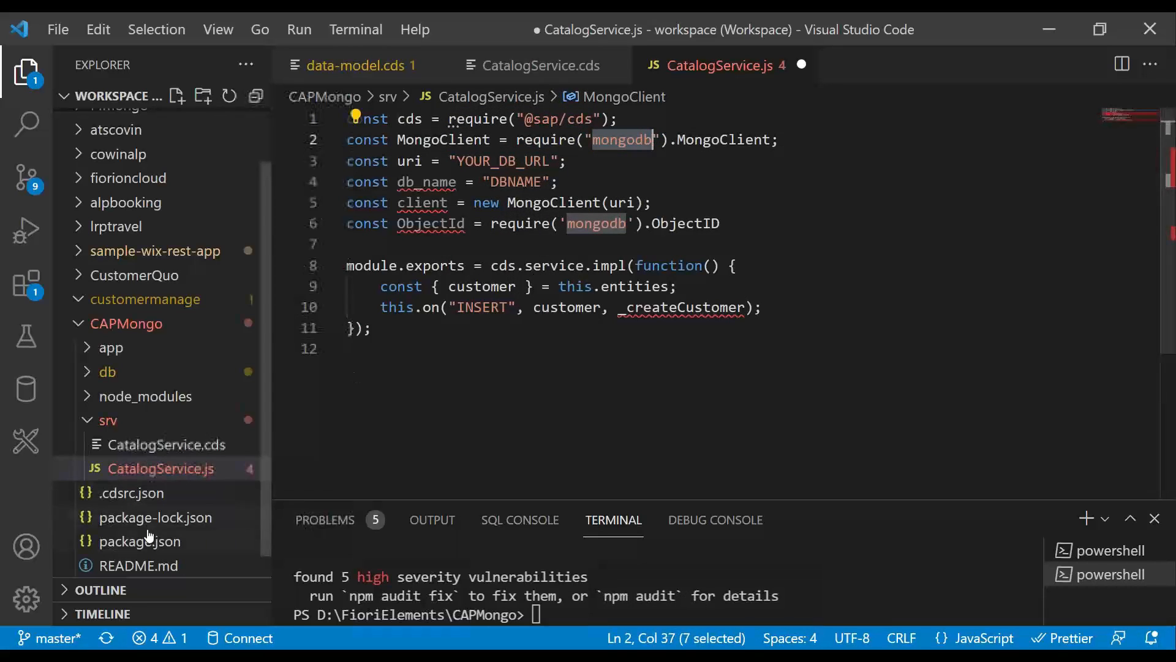
left_click(141, 540)
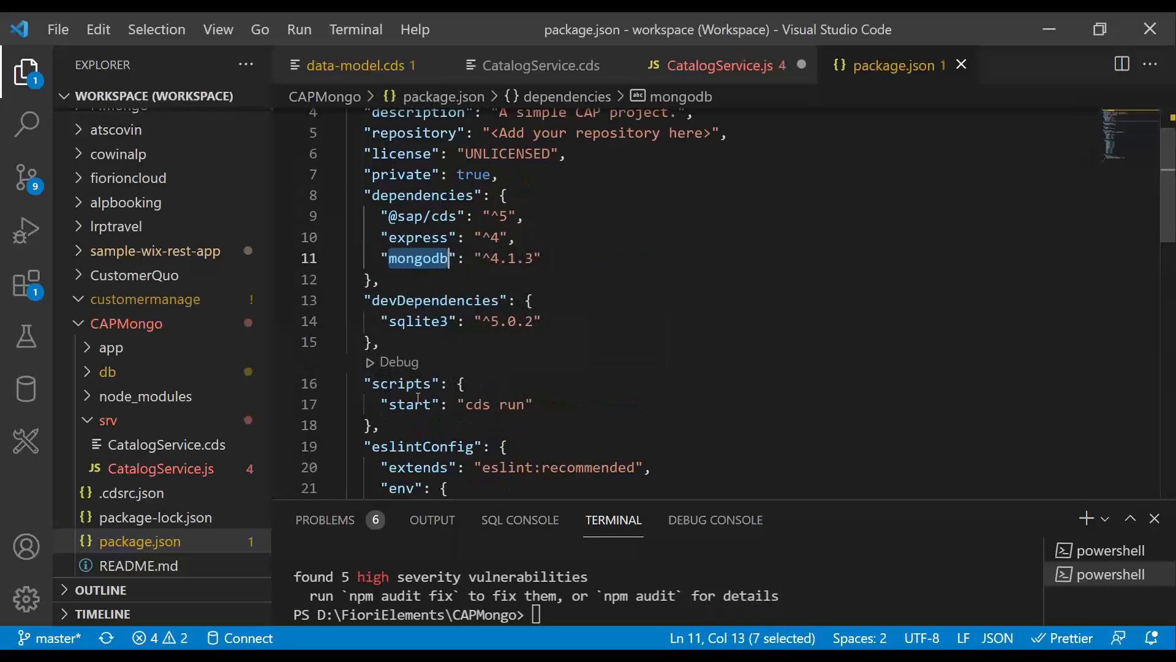
Review the uri variable and its YOUR_DB_URL placeholder in CatalogService.js
left_click(714, 65)
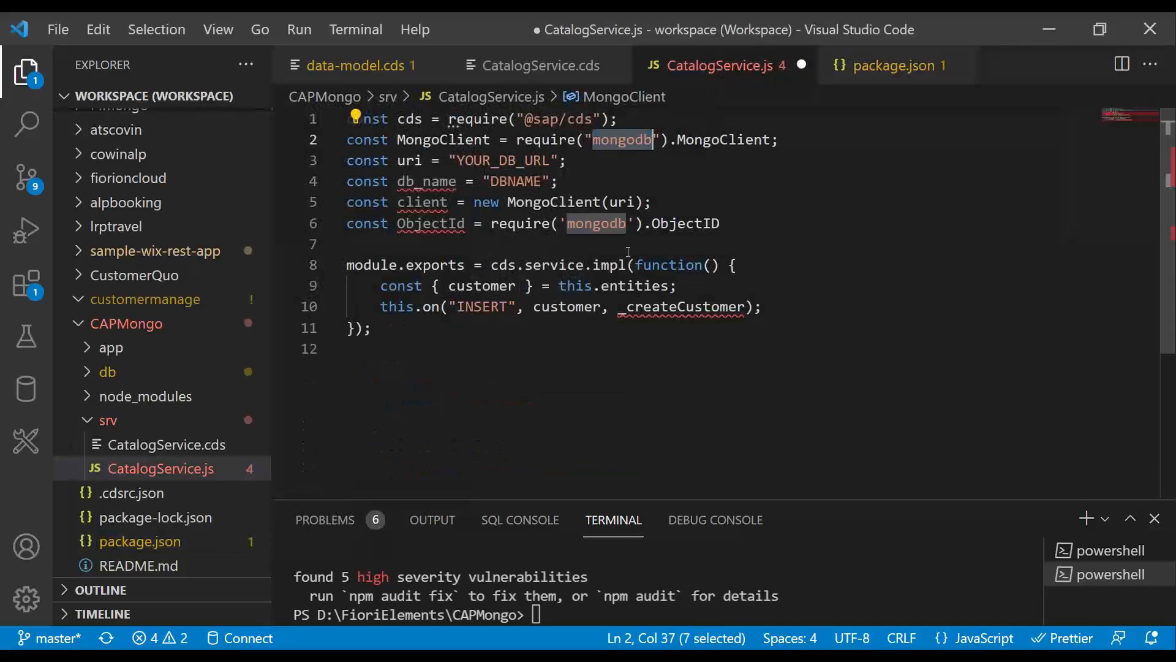
double_click(408, 159)
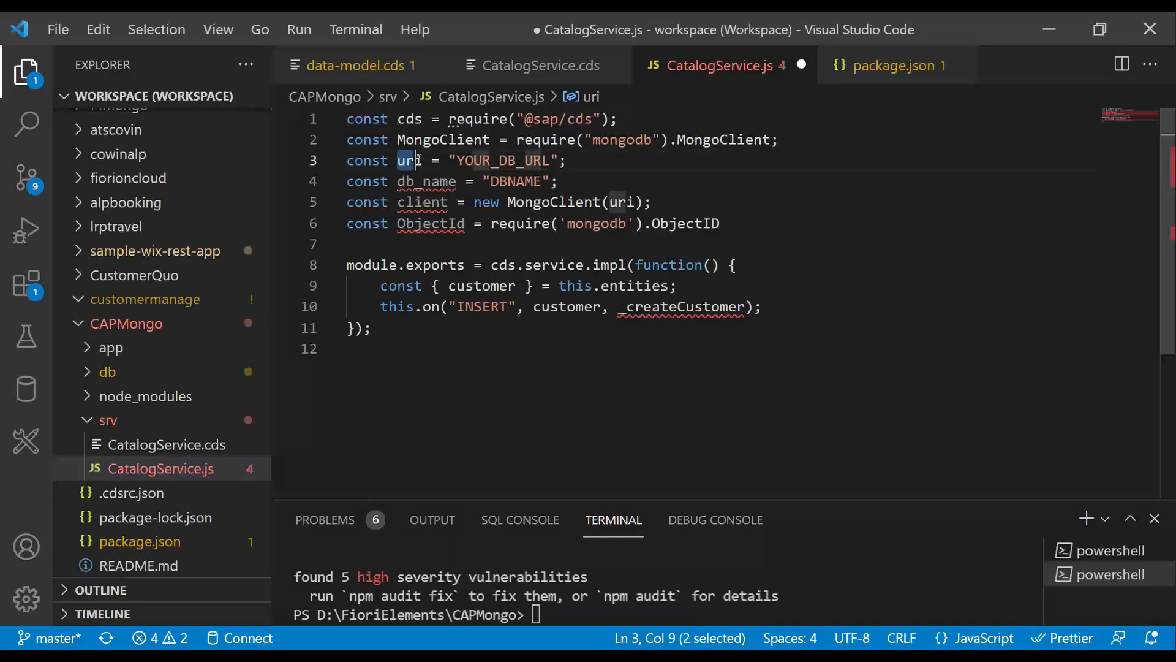
double_click(501, 160)
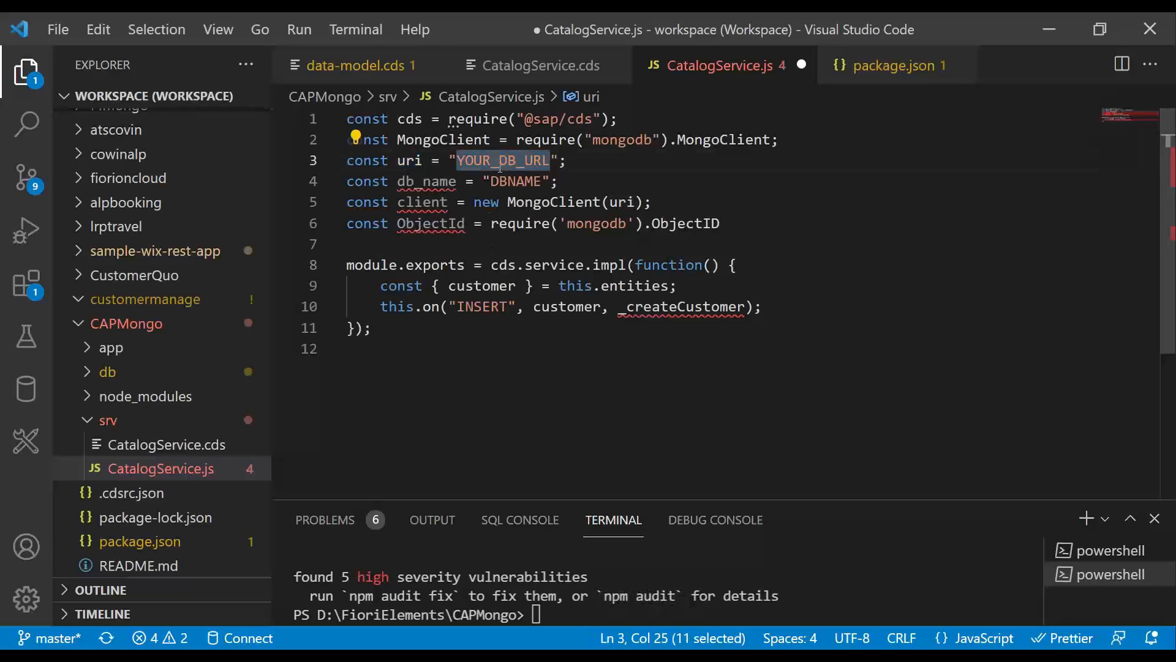
mouse_move(482, 285)
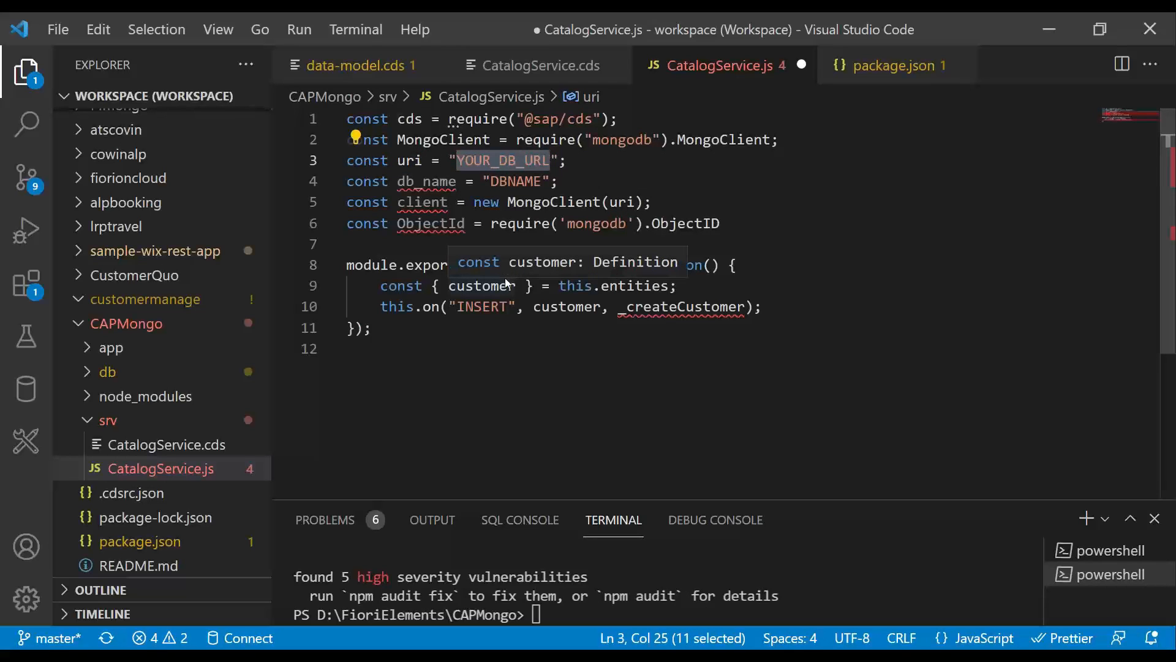
mouse_move(527, 270)
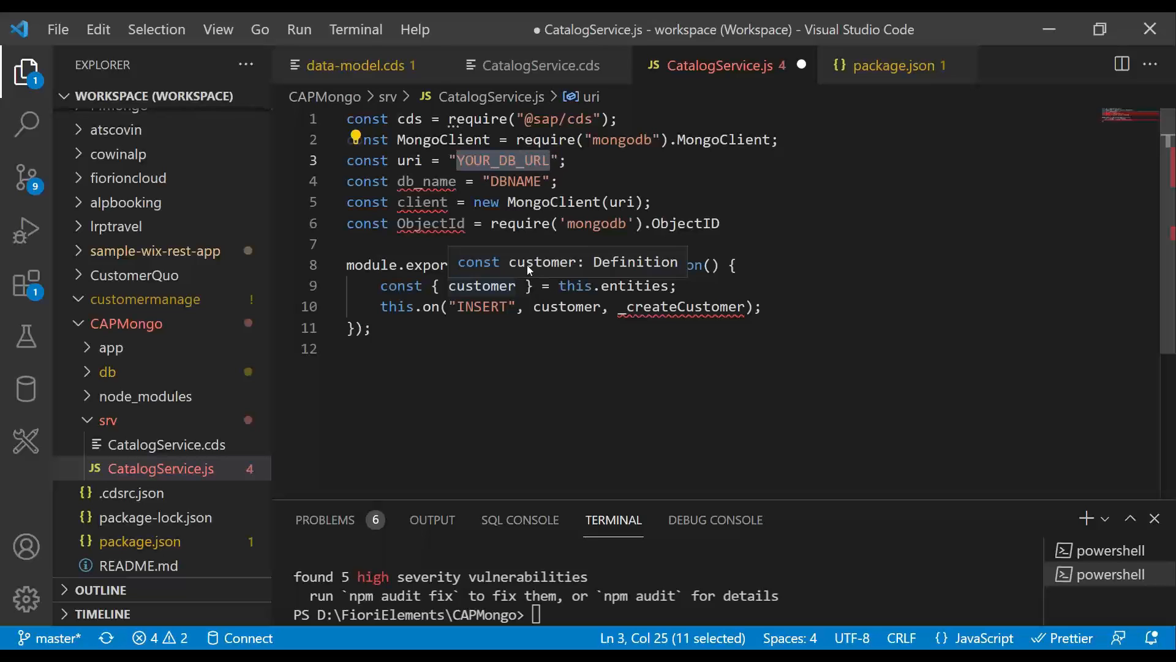
left_click(517, 202)
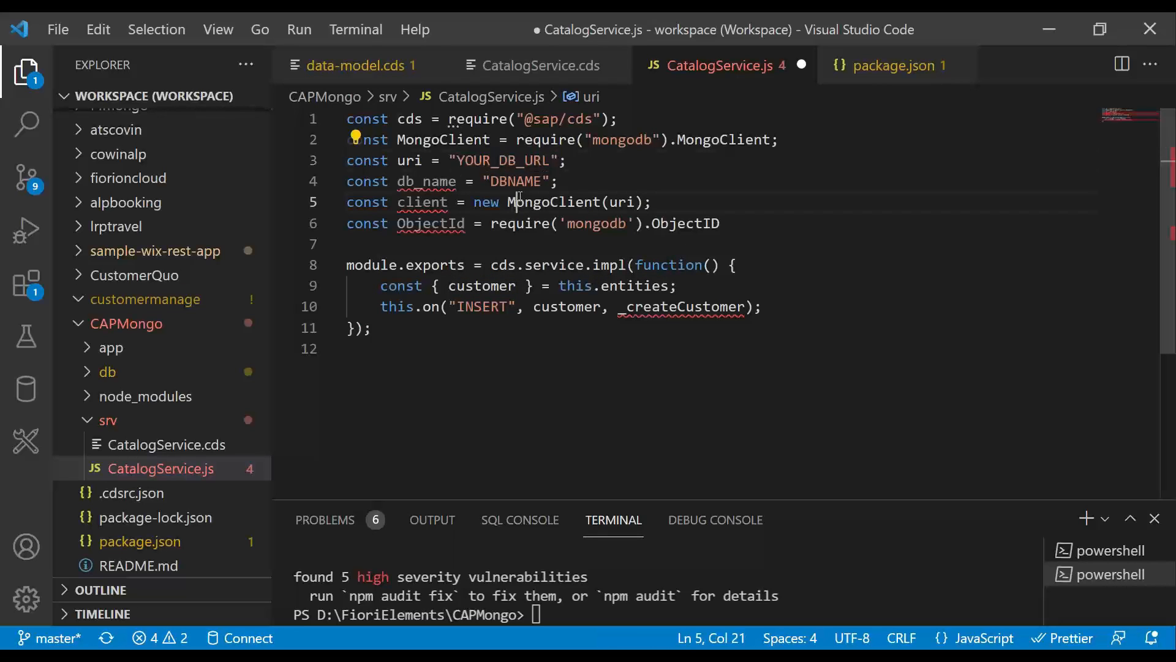
double_click(500, 160)
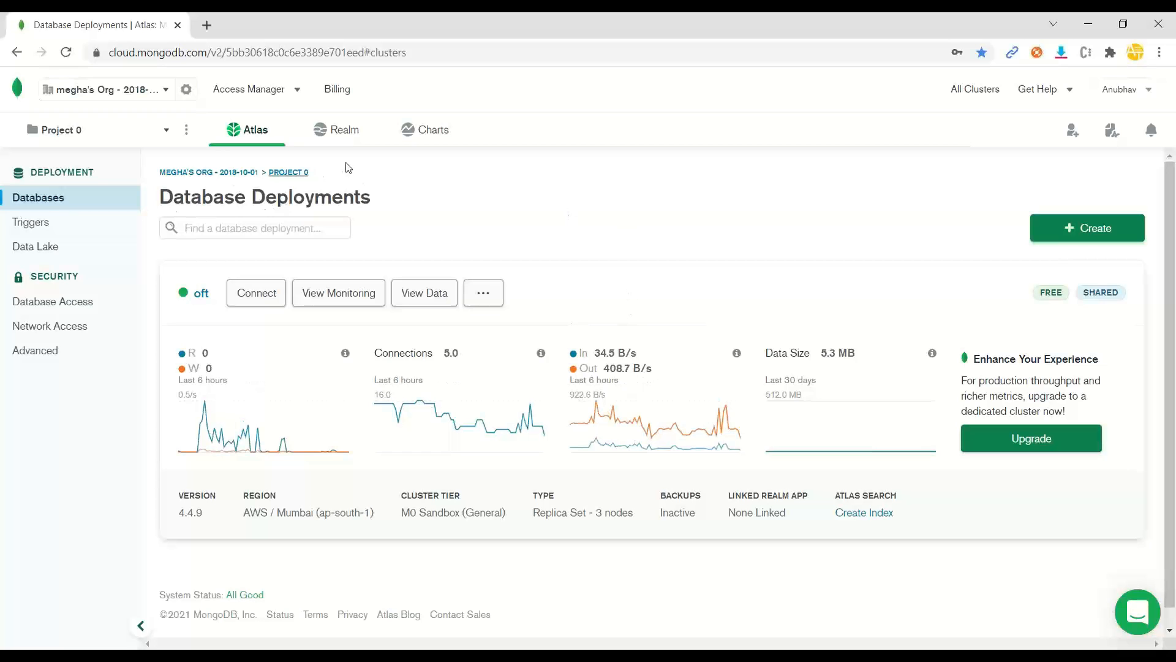
mouse_move(257, 293)
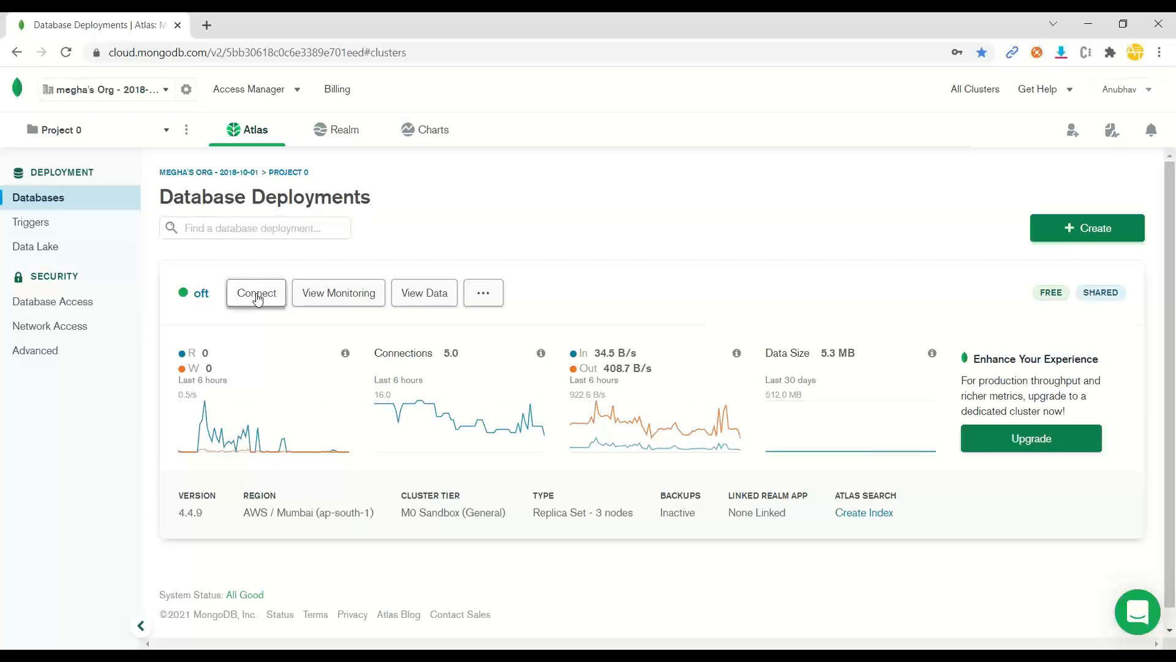
Check the Node.js driver 2.2.12 connection option for cluster oft, then view Database Access users
left_click(256, 293)
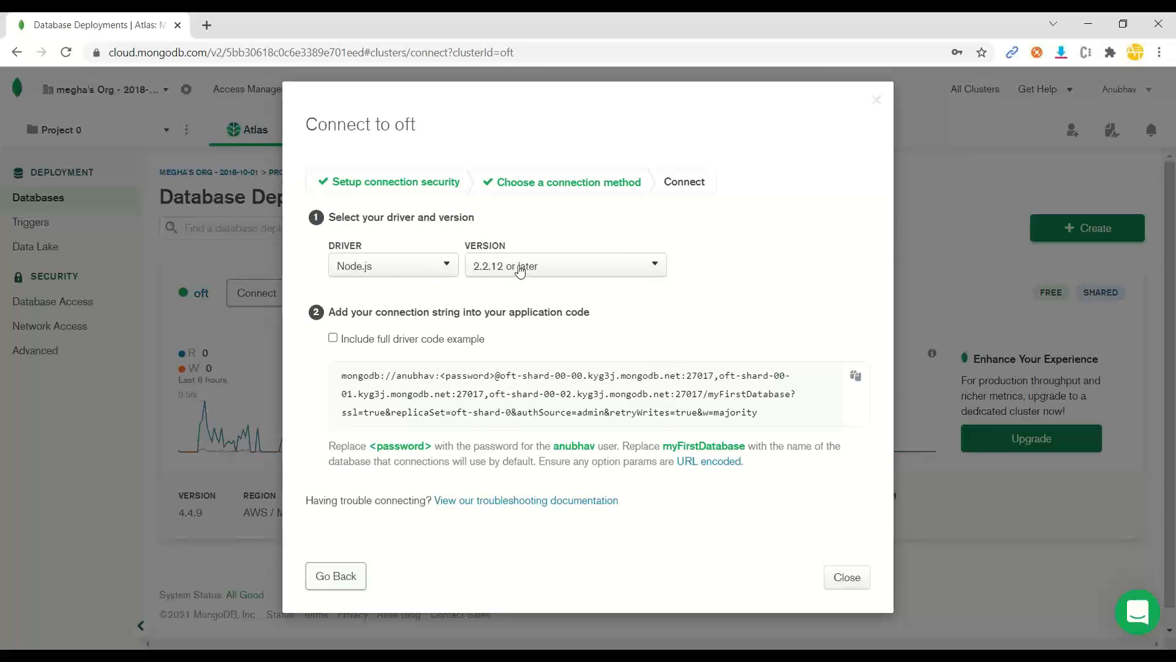
left_click(564, 266)
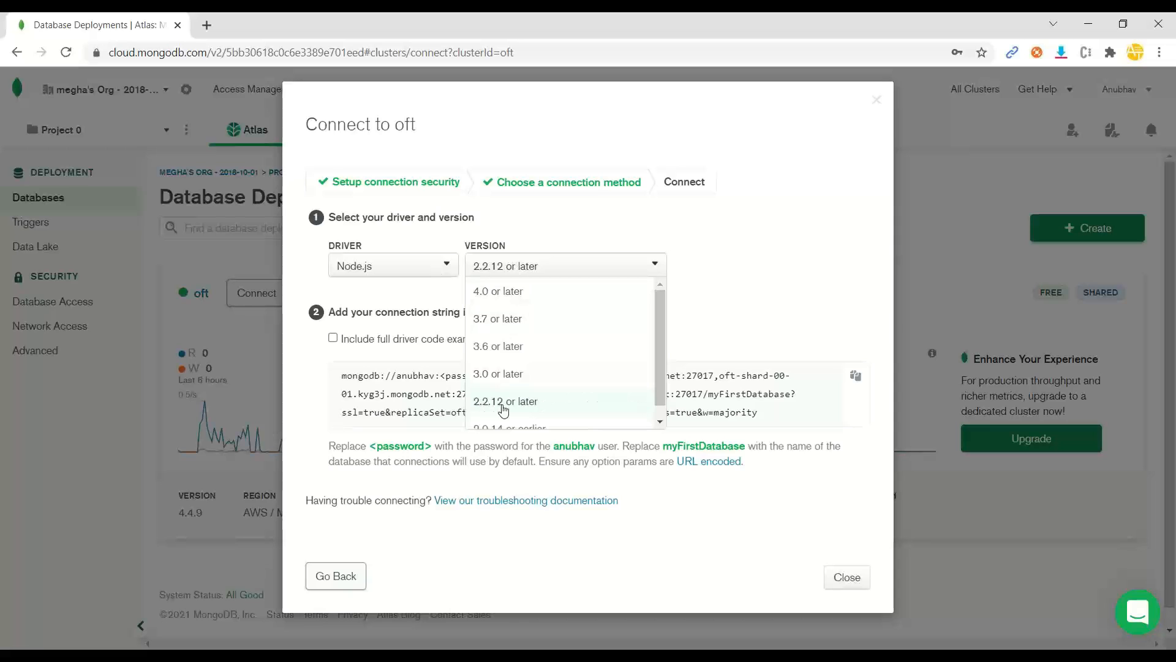
left_click(506, 400)
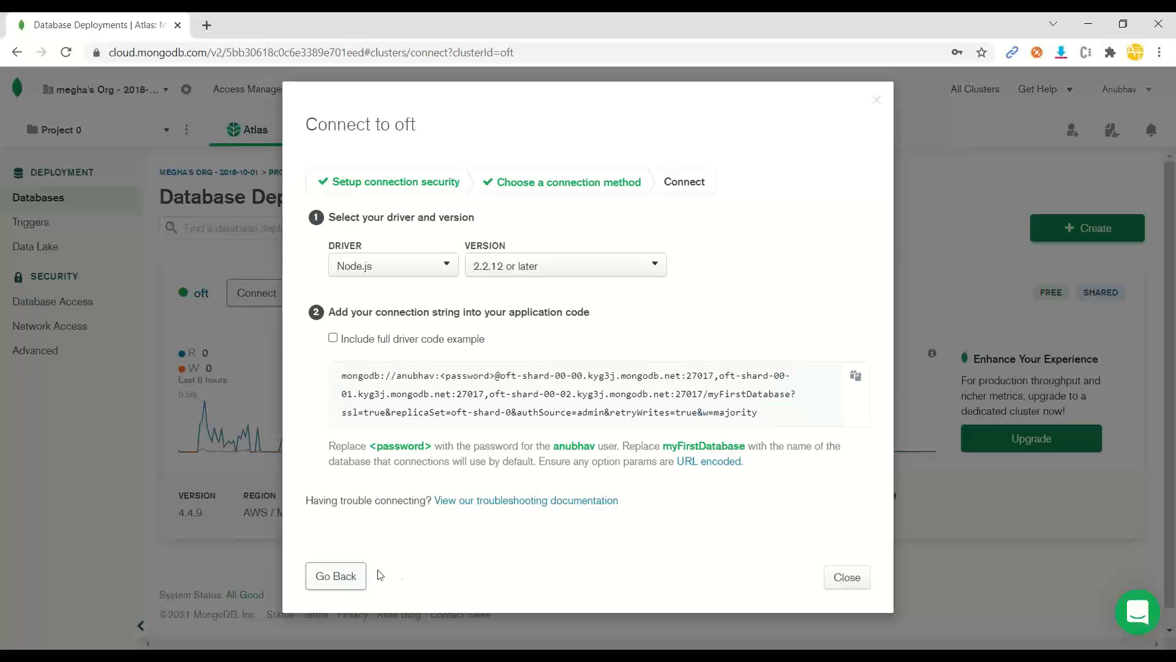
left_click(847, 577)
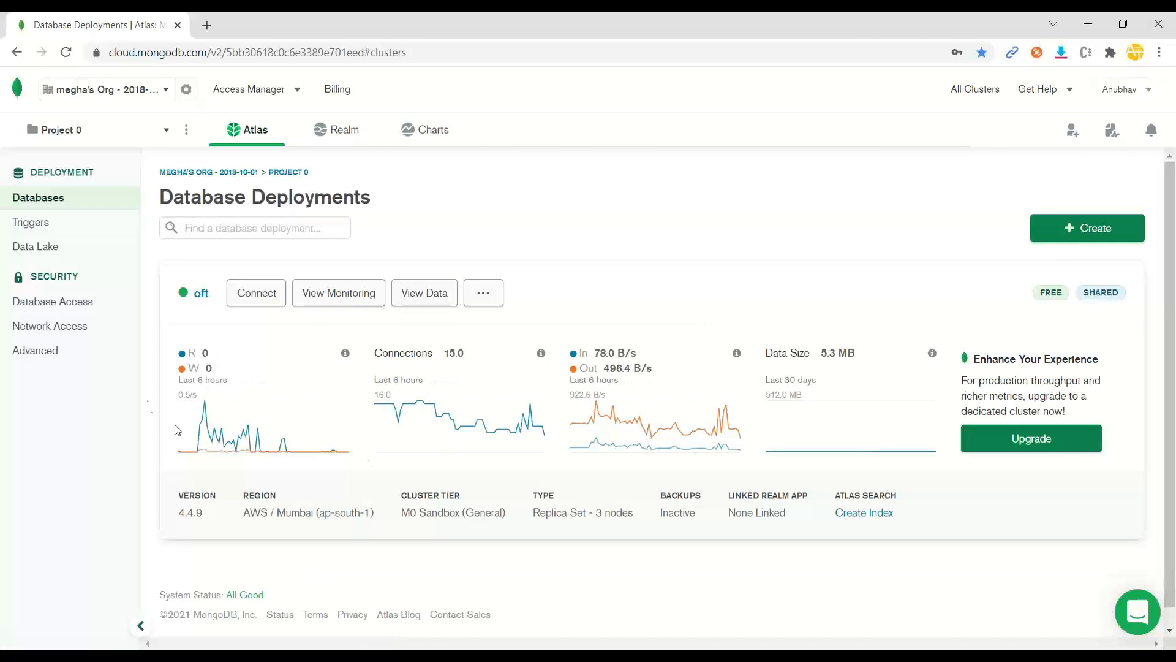
left_click(52, 301)
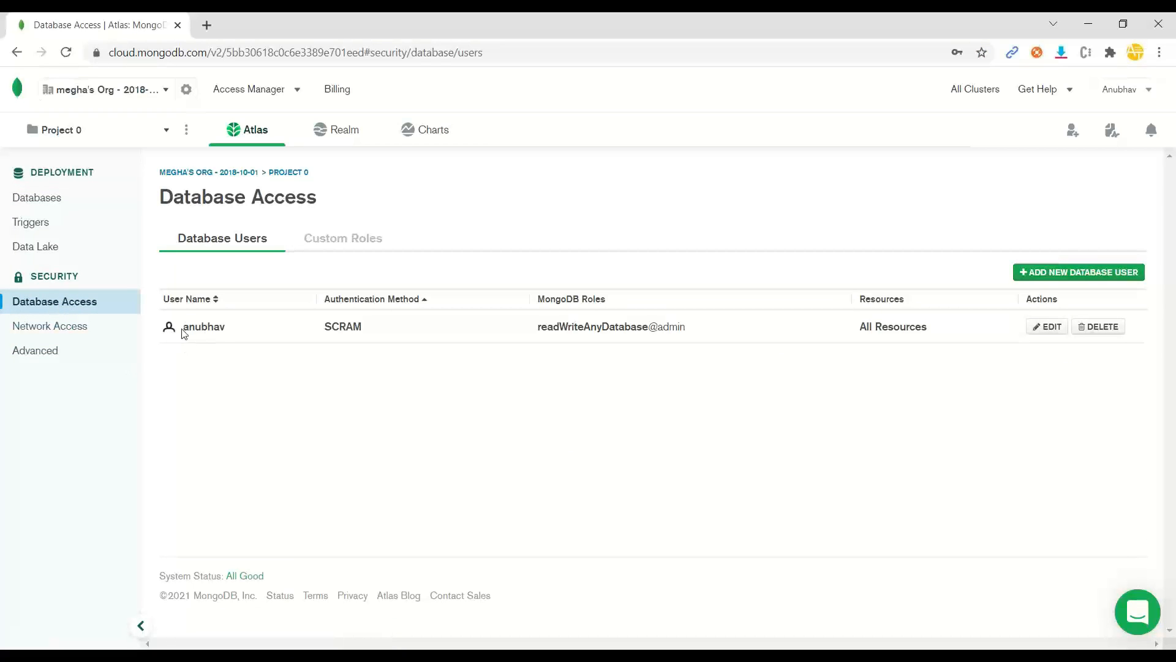
mouse_move(1103, 422)
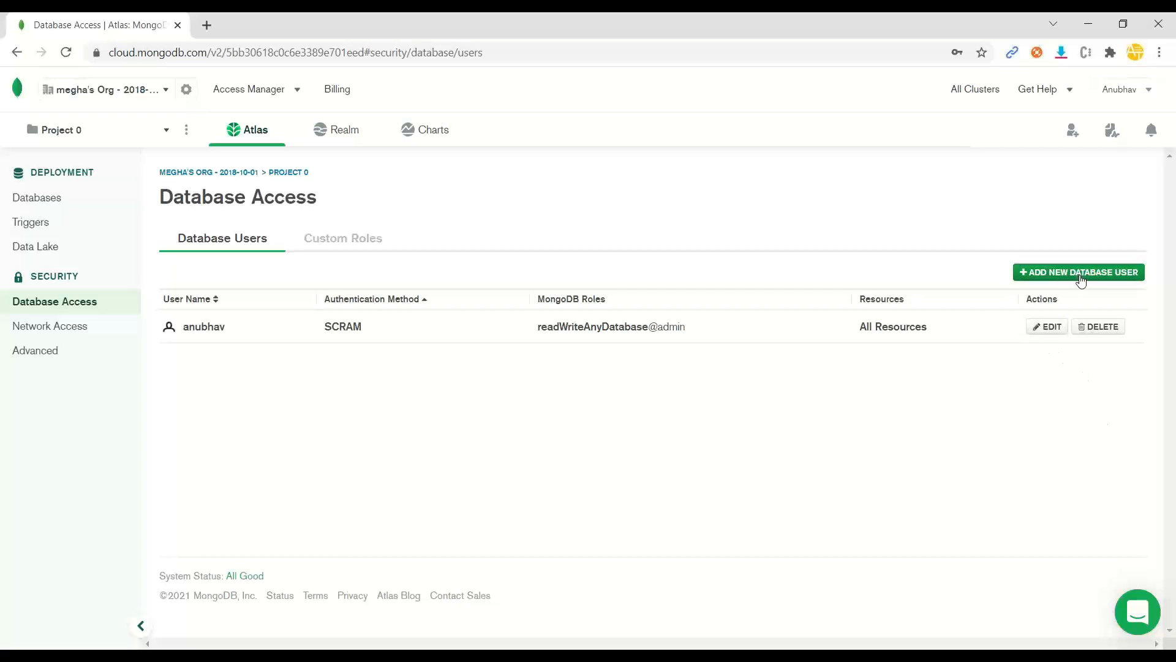
mouse_move(338, 343)
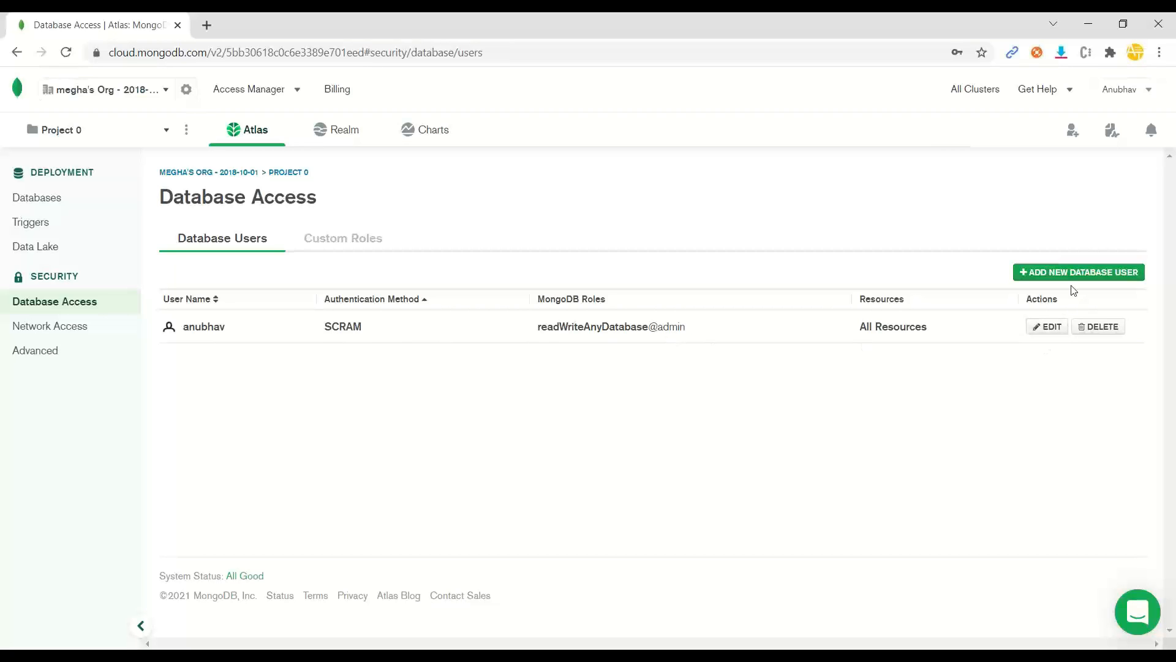
mouse_move(177, 333)
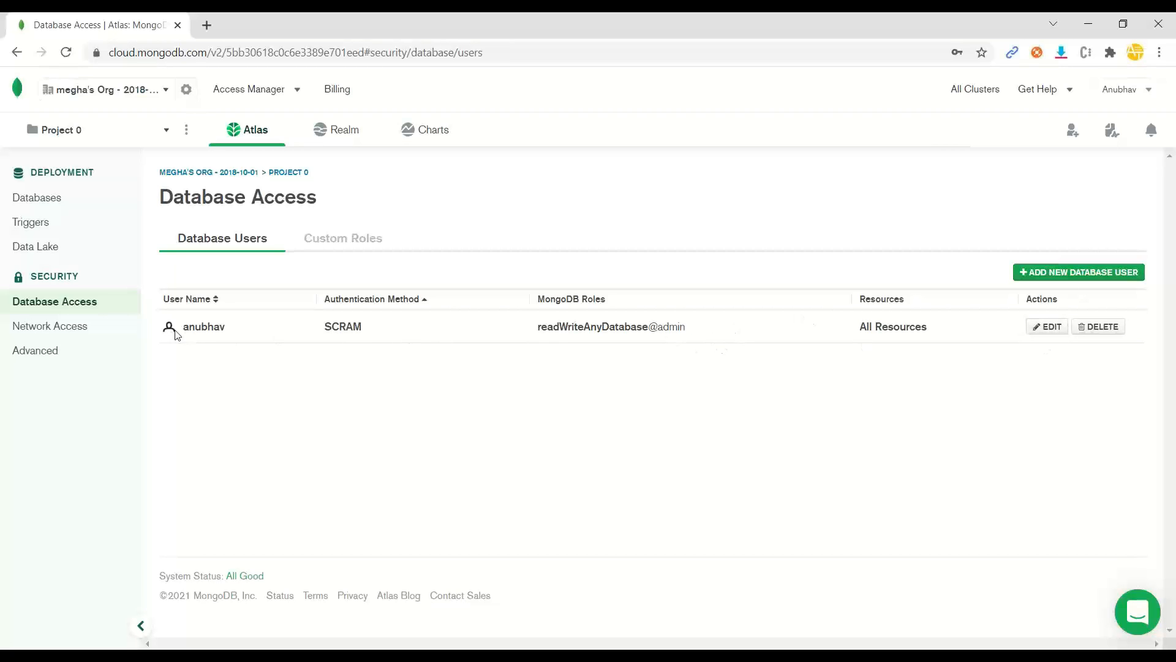
Note the anubhav database user name and return to the Databases deployments page
double_click(204, 326)
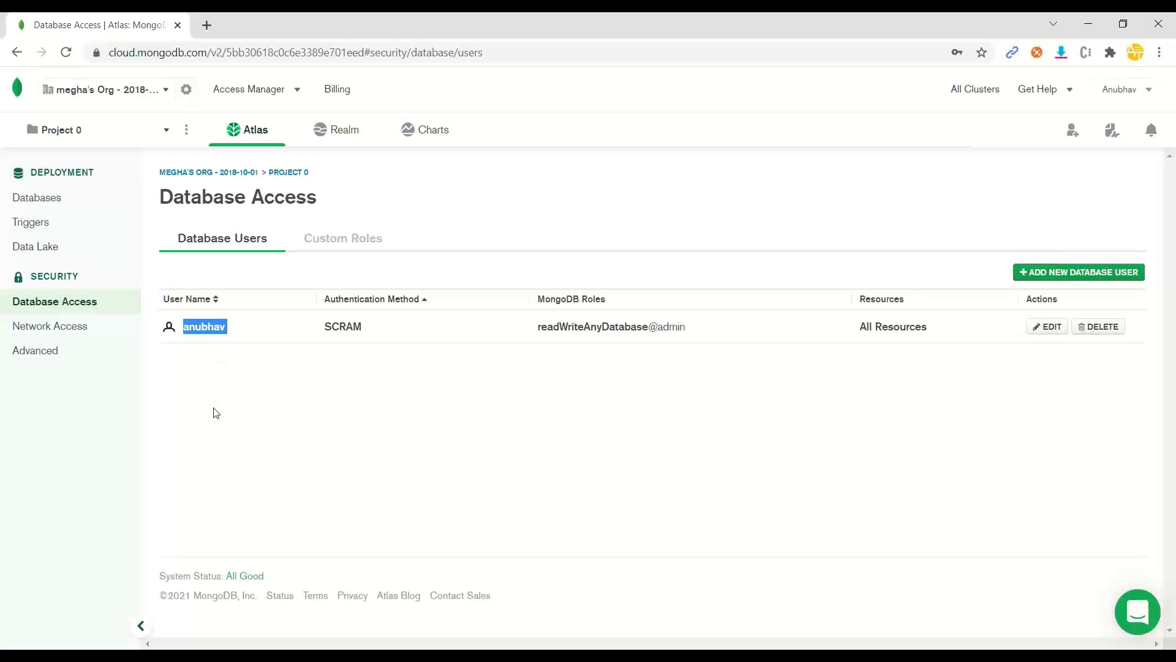
mouse_move(586, 399)
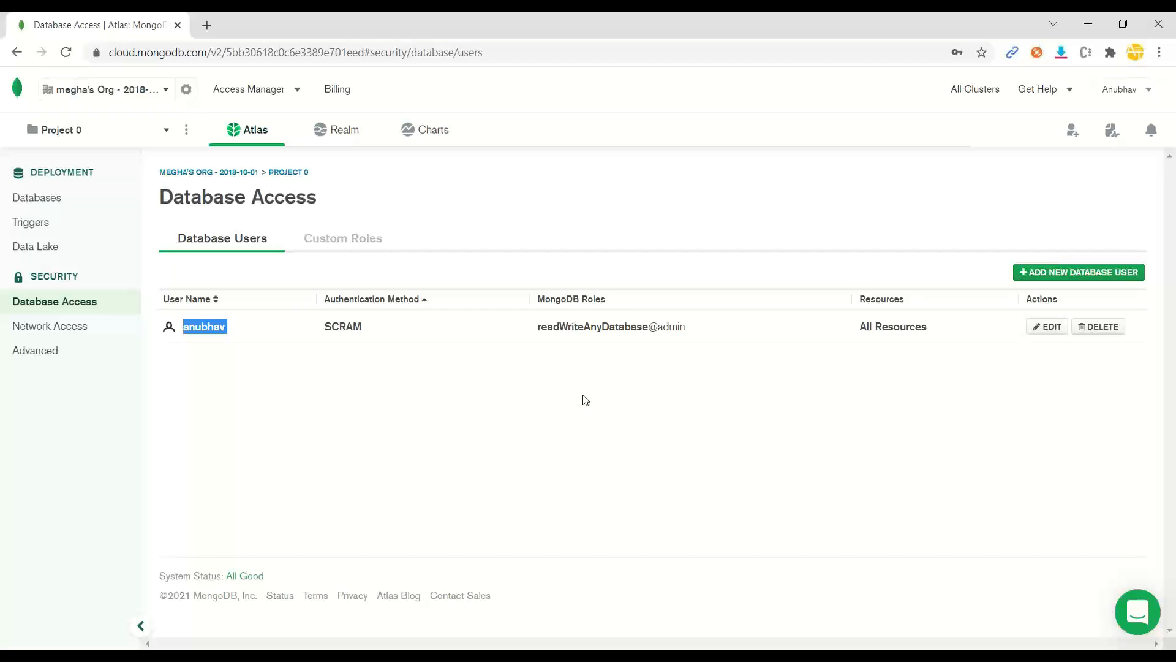
mouse_move(63, 258)
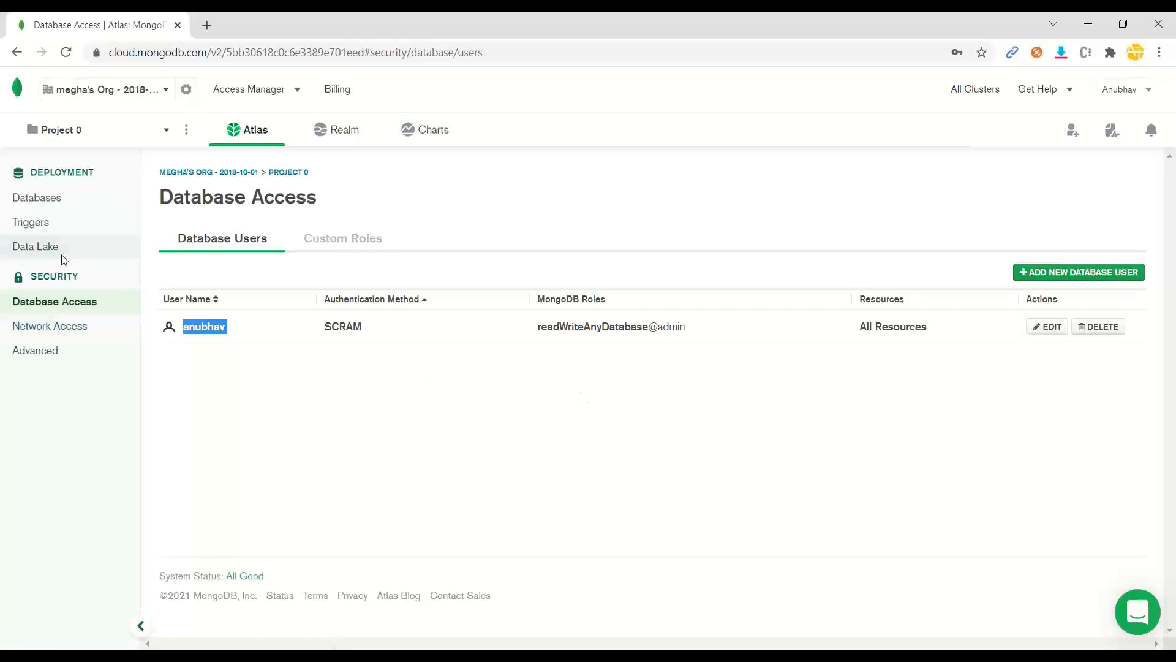
left_click(37, 197)
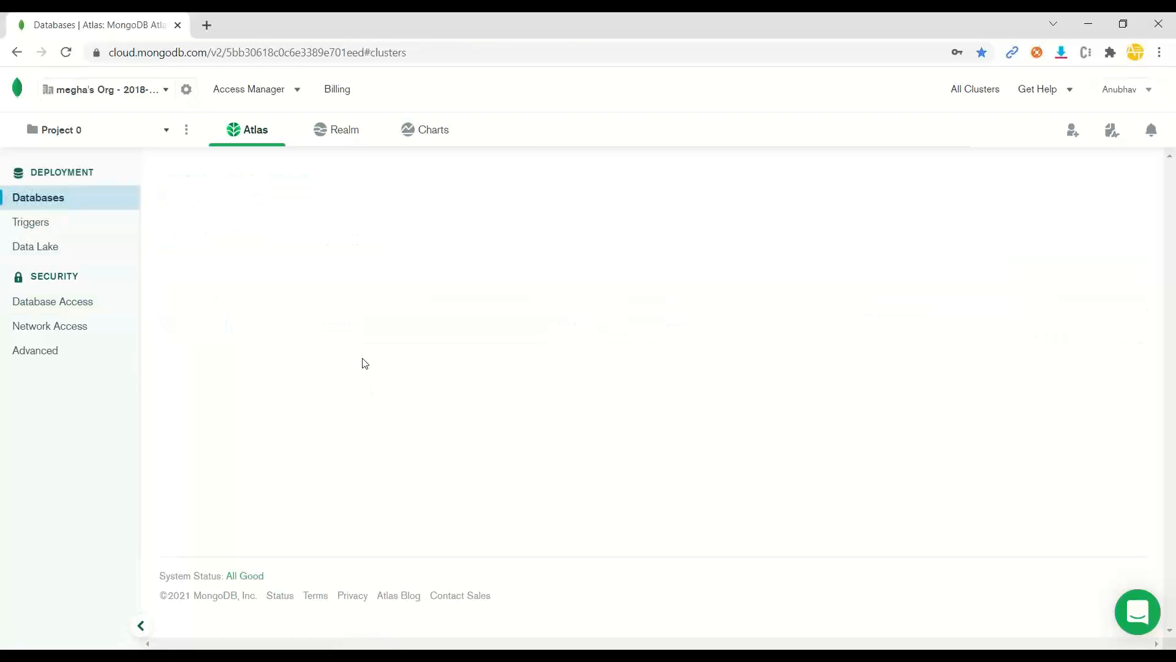
Get the Connect-your-application Node.js connection string for cluster oft
left_click(256, 293)
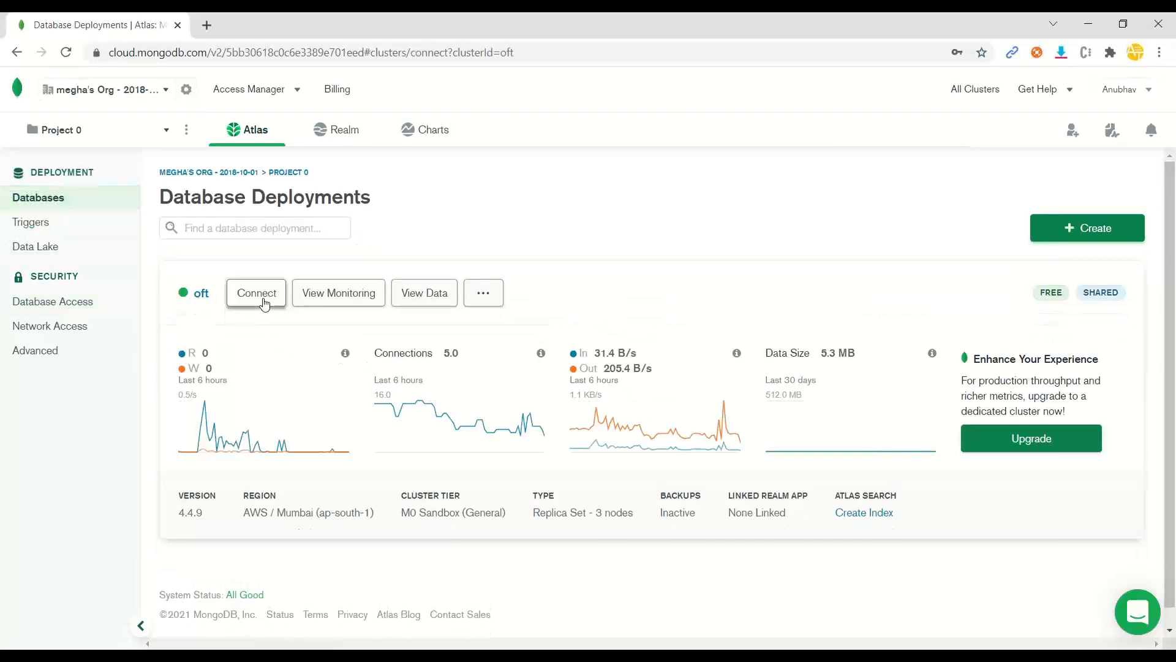
left_click(256, 293)
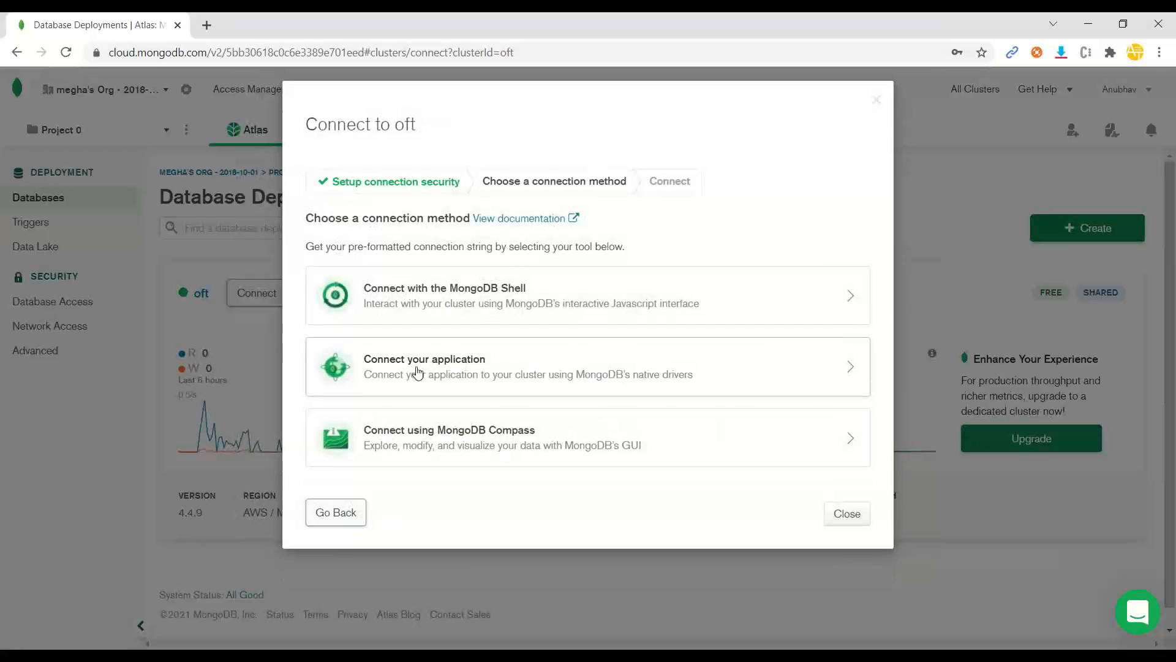
left_click(424, 367)
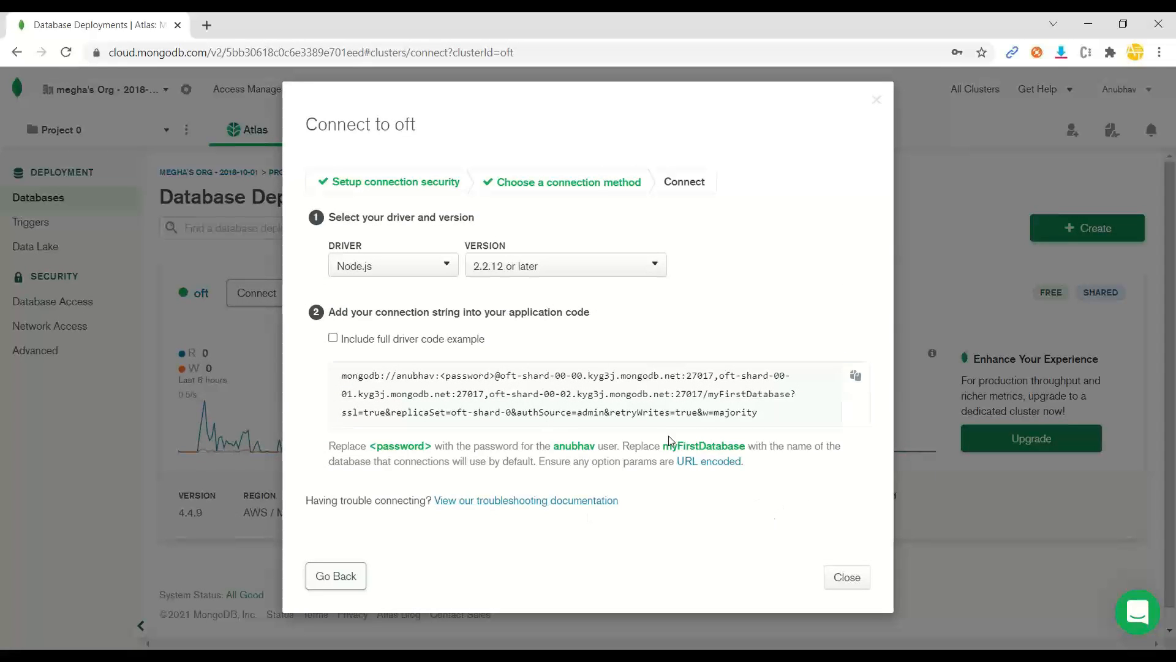
double_click(727, 394)
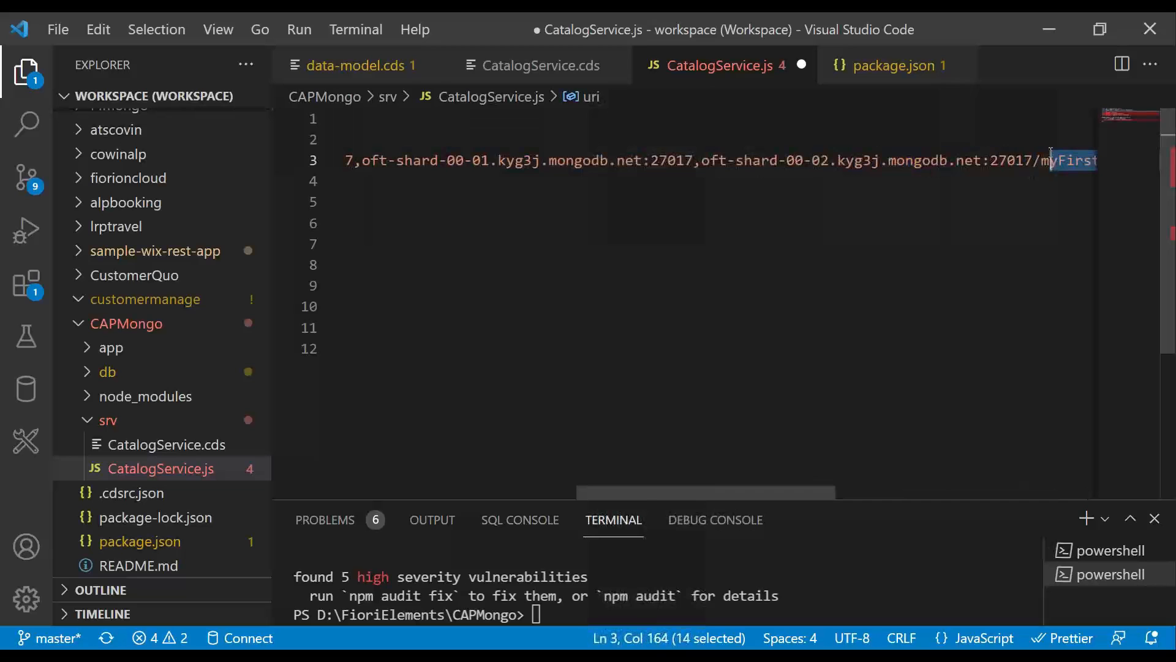
Drop myFirstDatabase from the pasted URI and set db_name to "anubhavtrainings"
key("shift+Left")
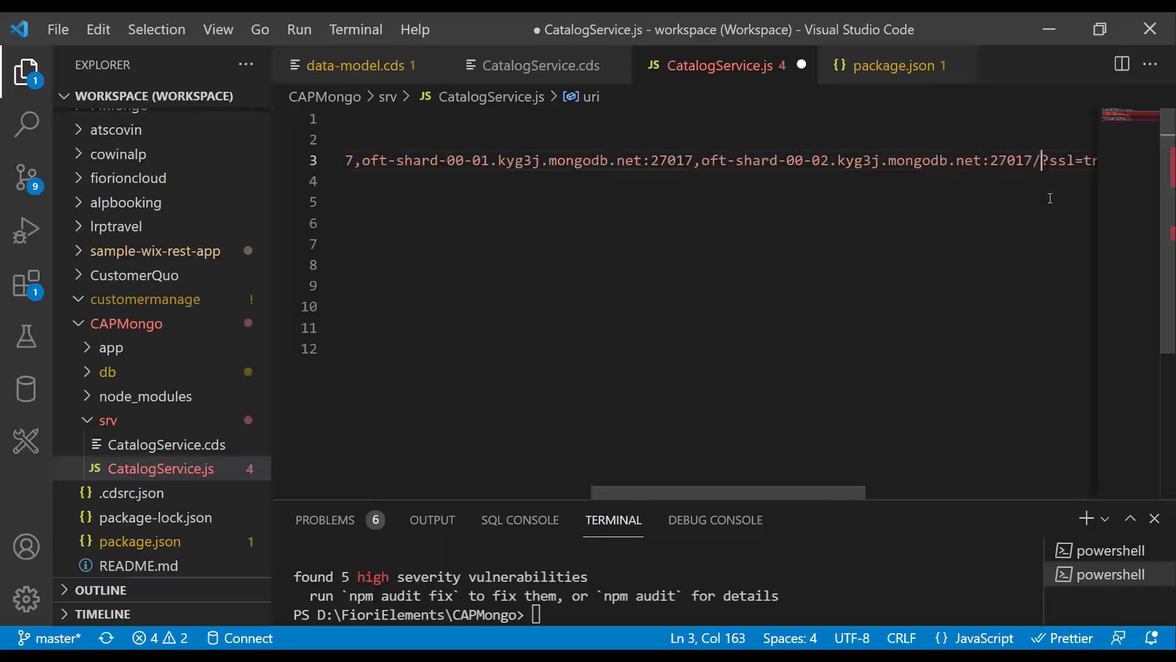
type("qu")
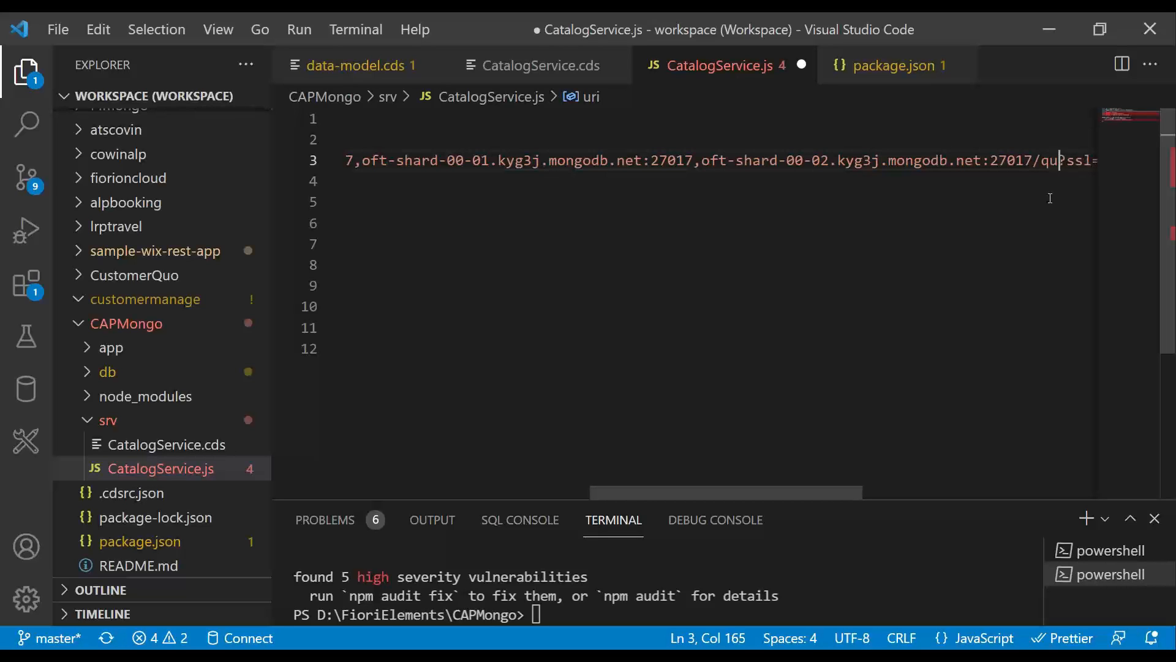
type("anubhavtr")
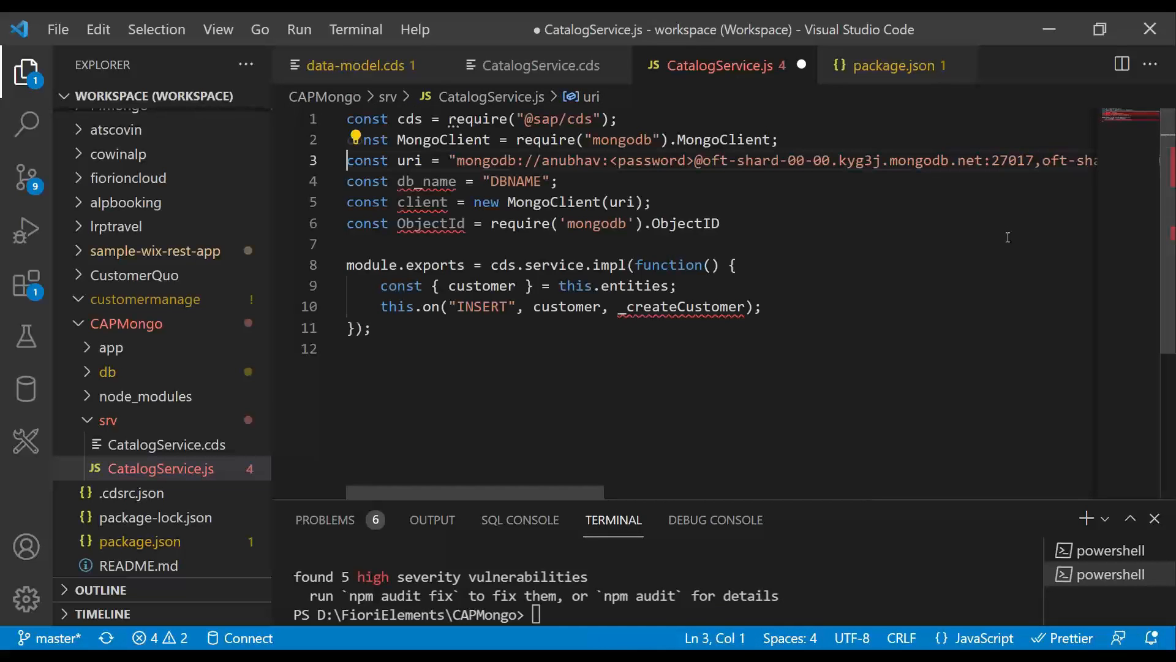
double_click(427, 181)
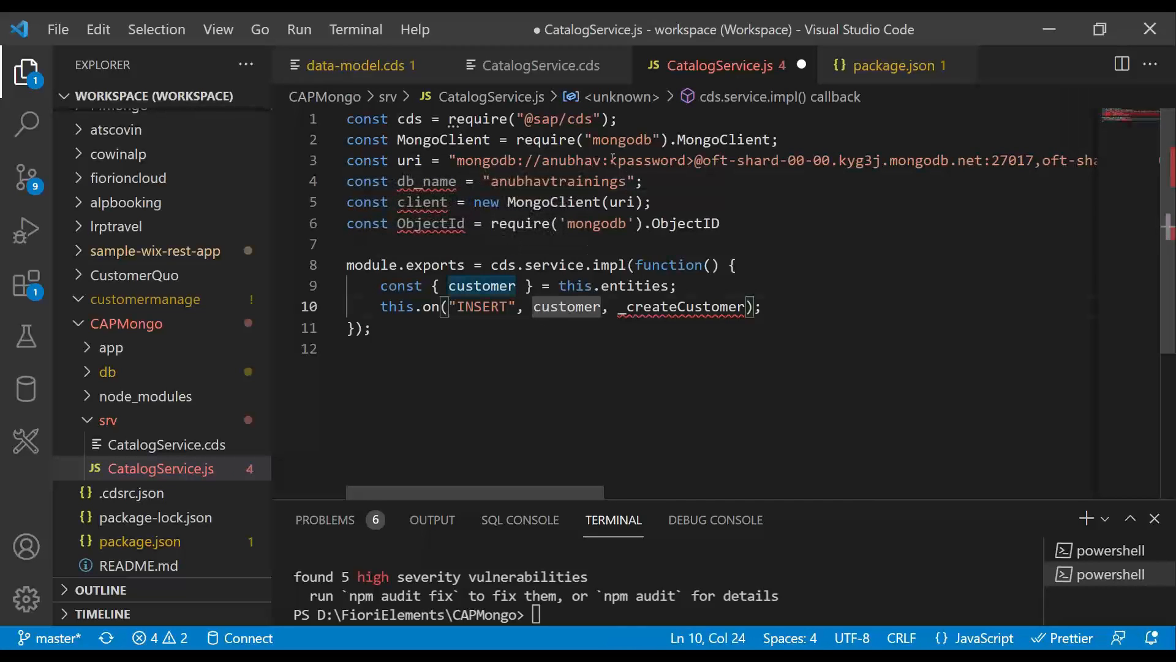
double_click(650, 161)
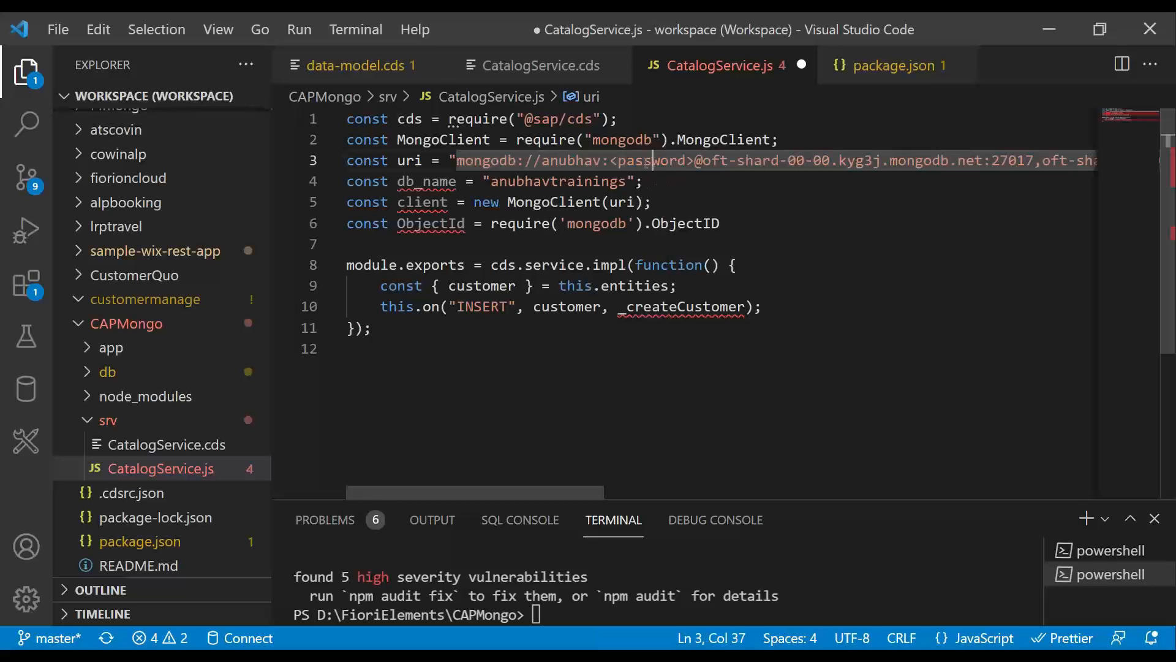
Highlight the <password> placeholder in the Atlas URI and look over the rest of the file
double_click(651, 160)
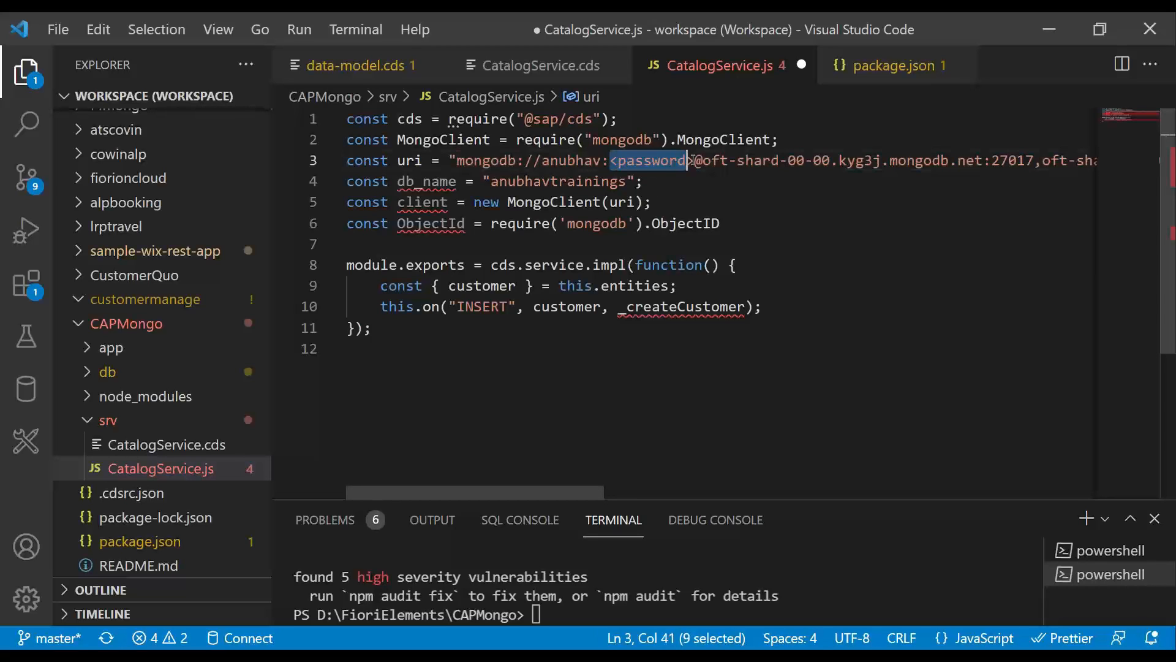
key("shift+Right")
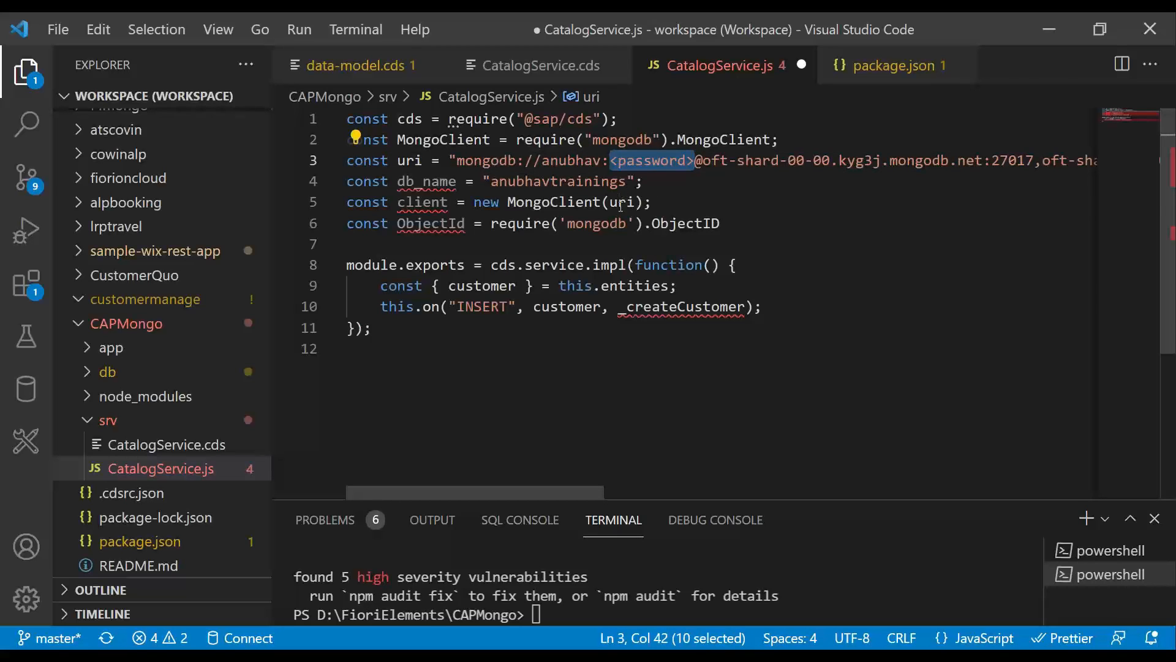
scroll("down", 3)
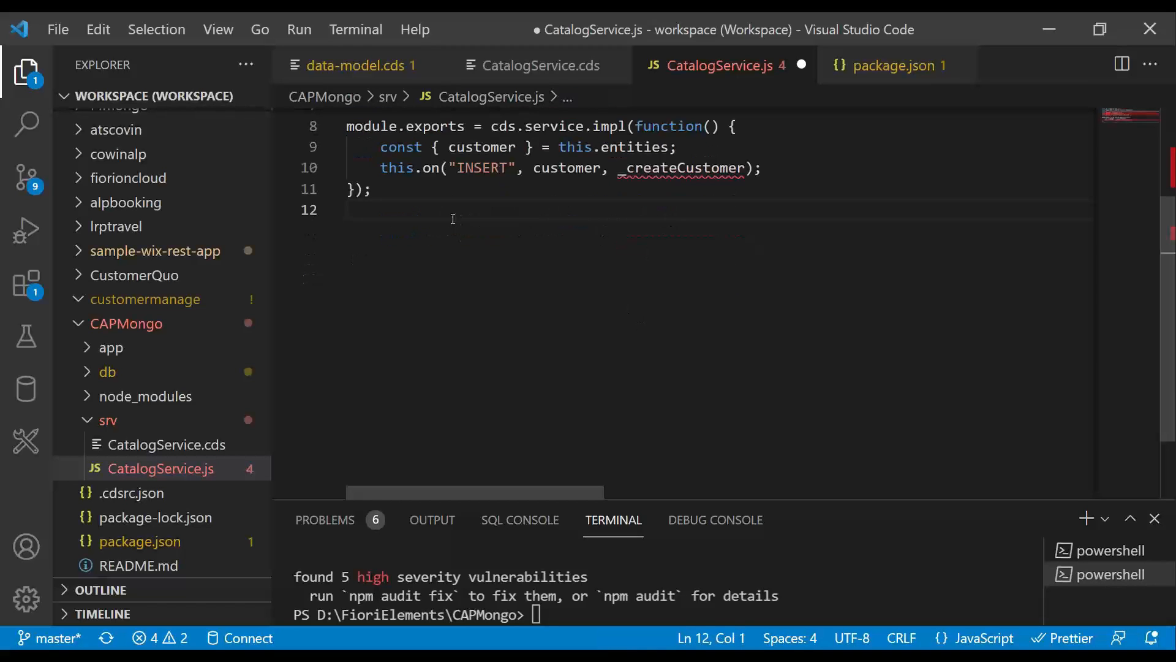
left_click(573, 243)
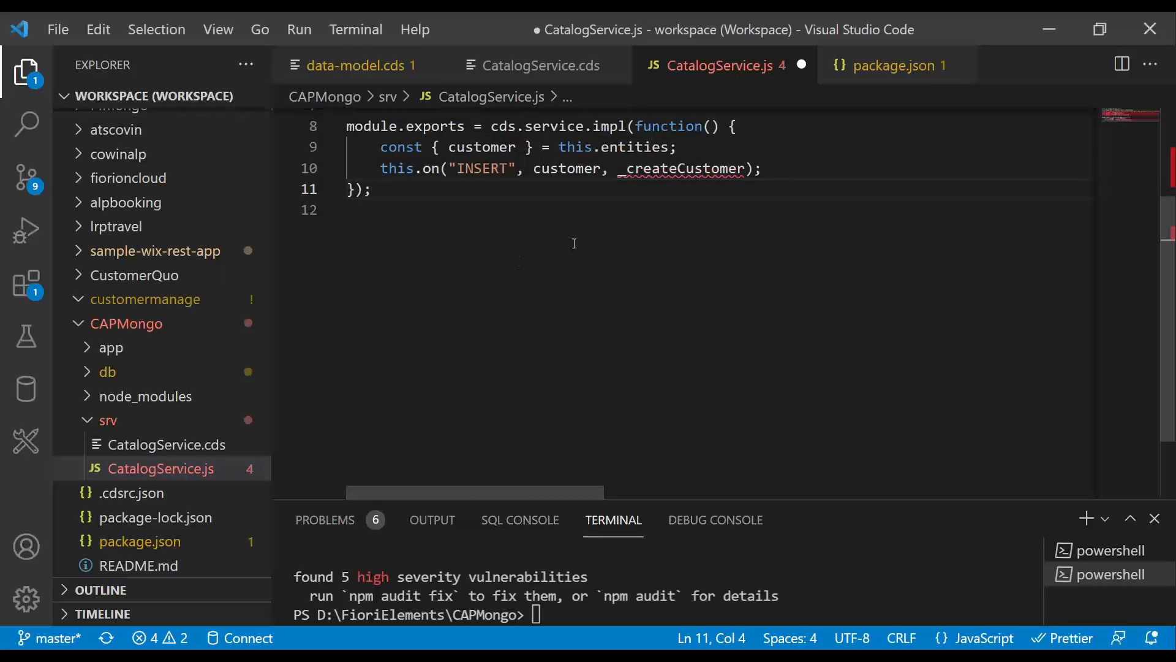
scroll("up", 3)
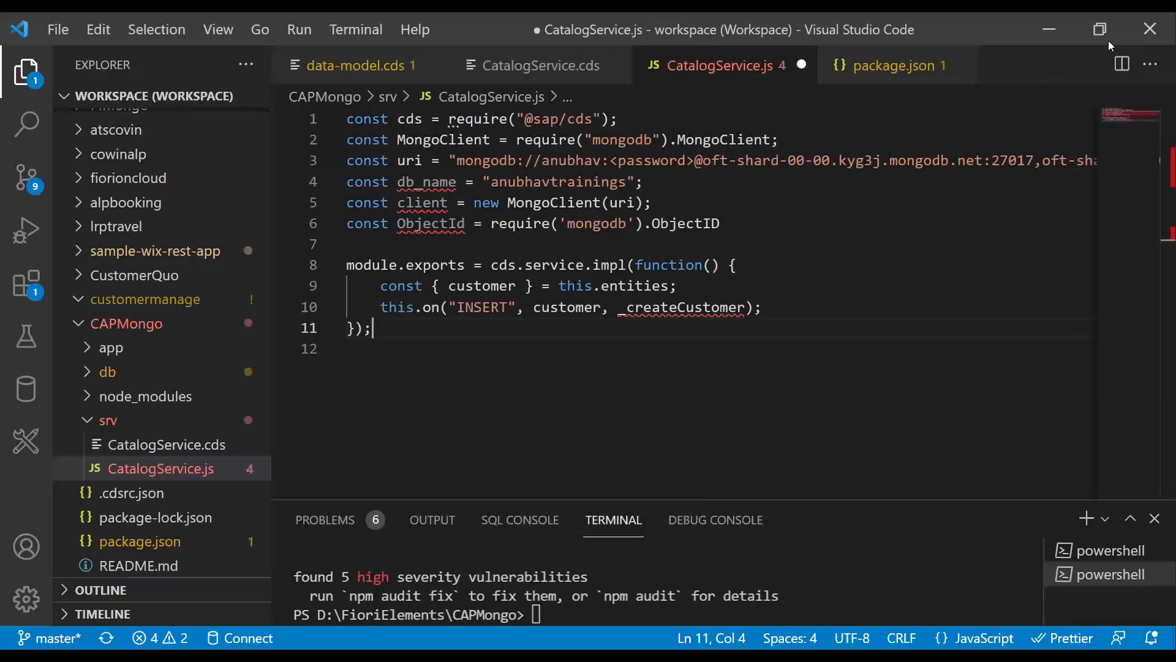
mouse_move(910, 45)
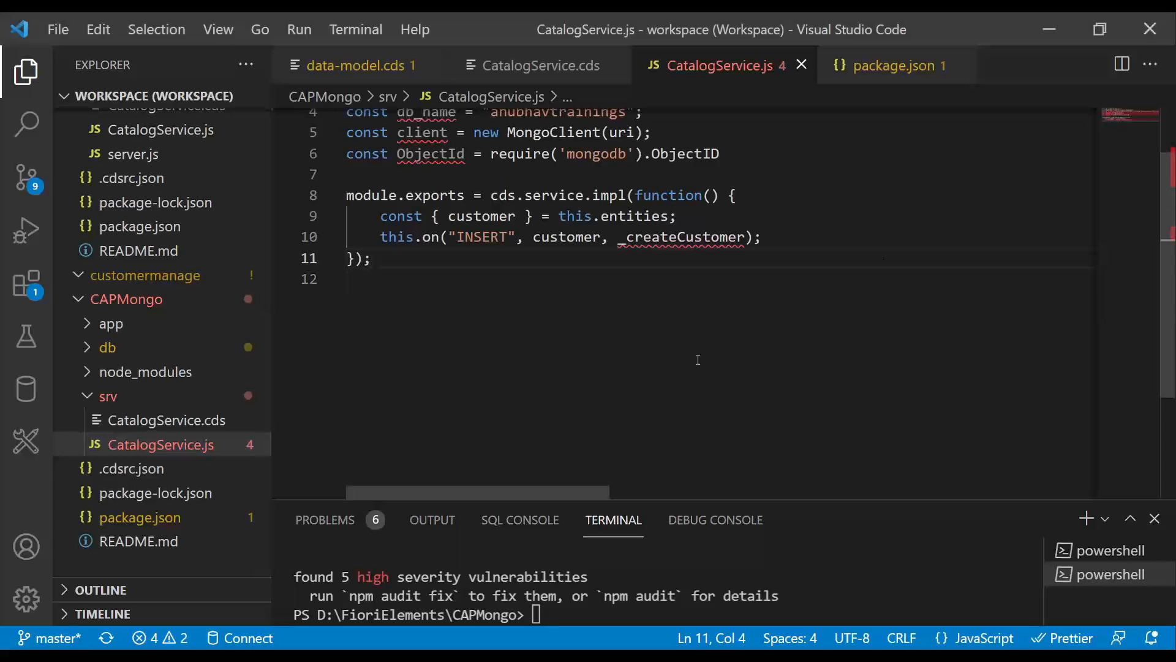
left_click(368, 259)
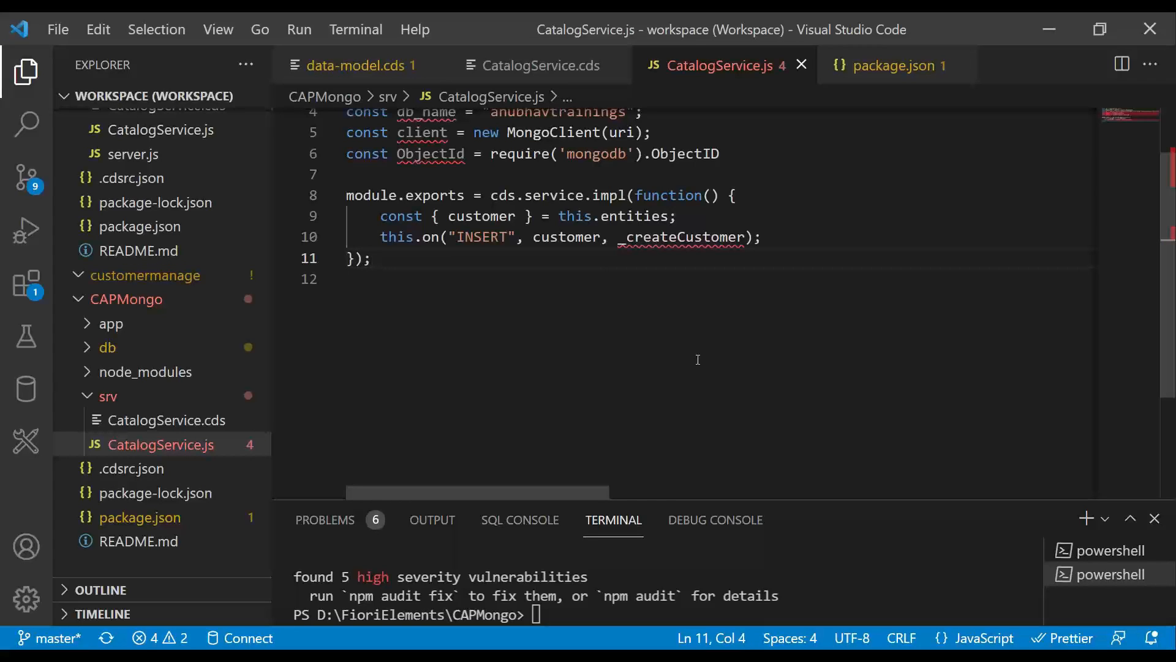
left_click(371, 259)
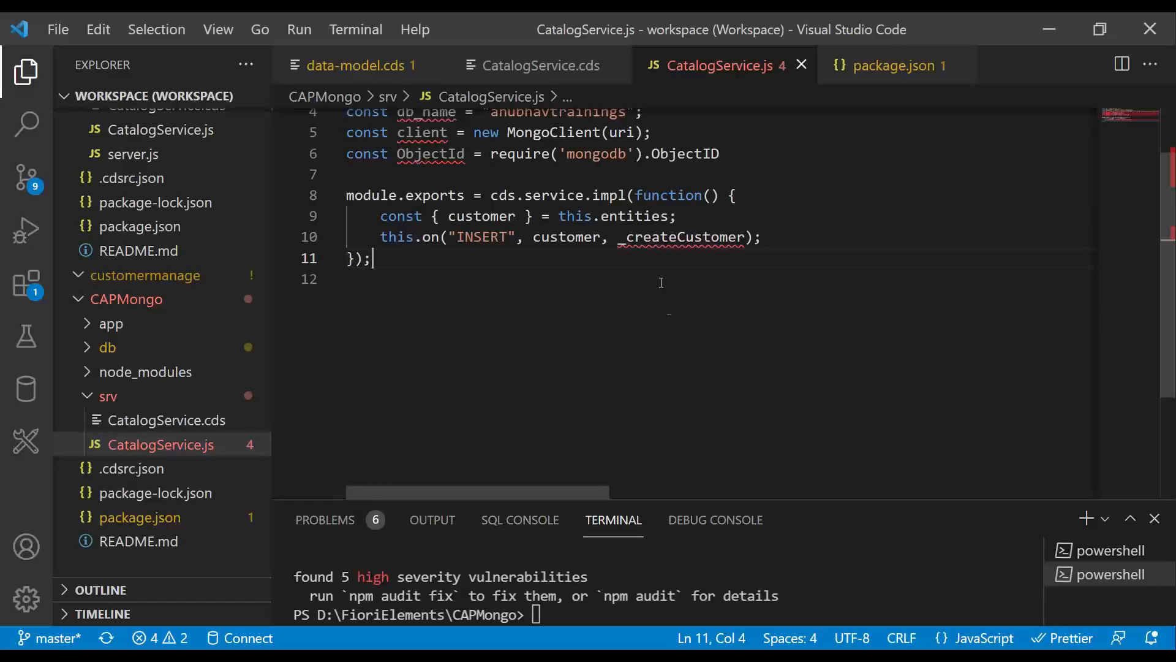
mouse_move(670, 304)
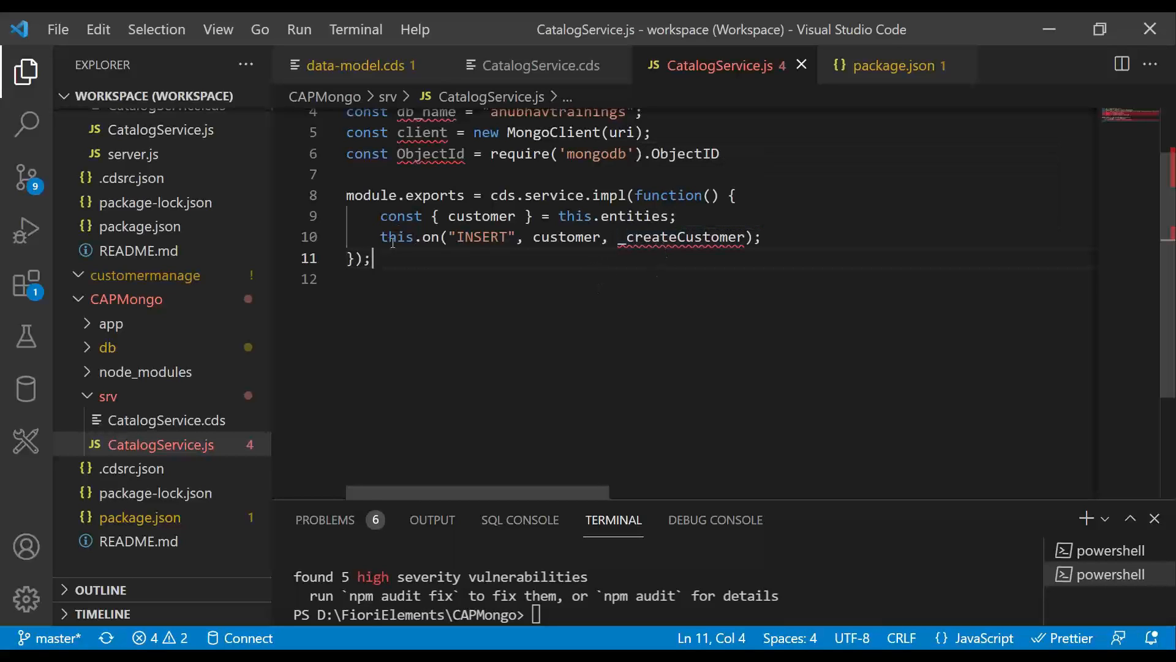
double_click(483, 215)
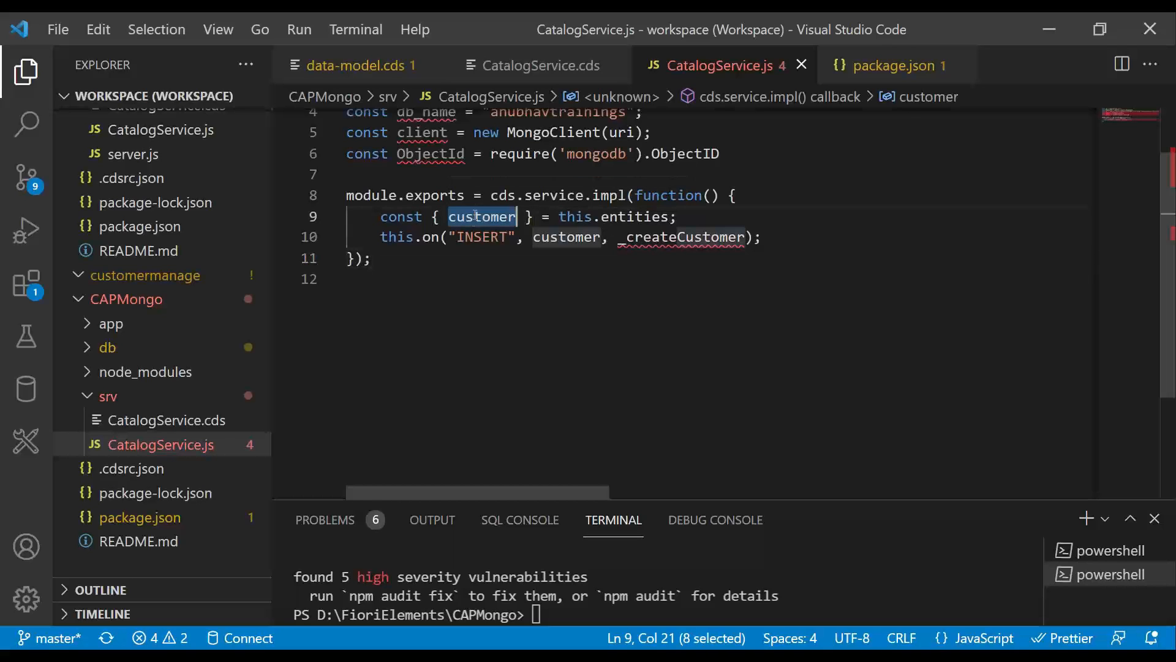
left_click(361, 65)
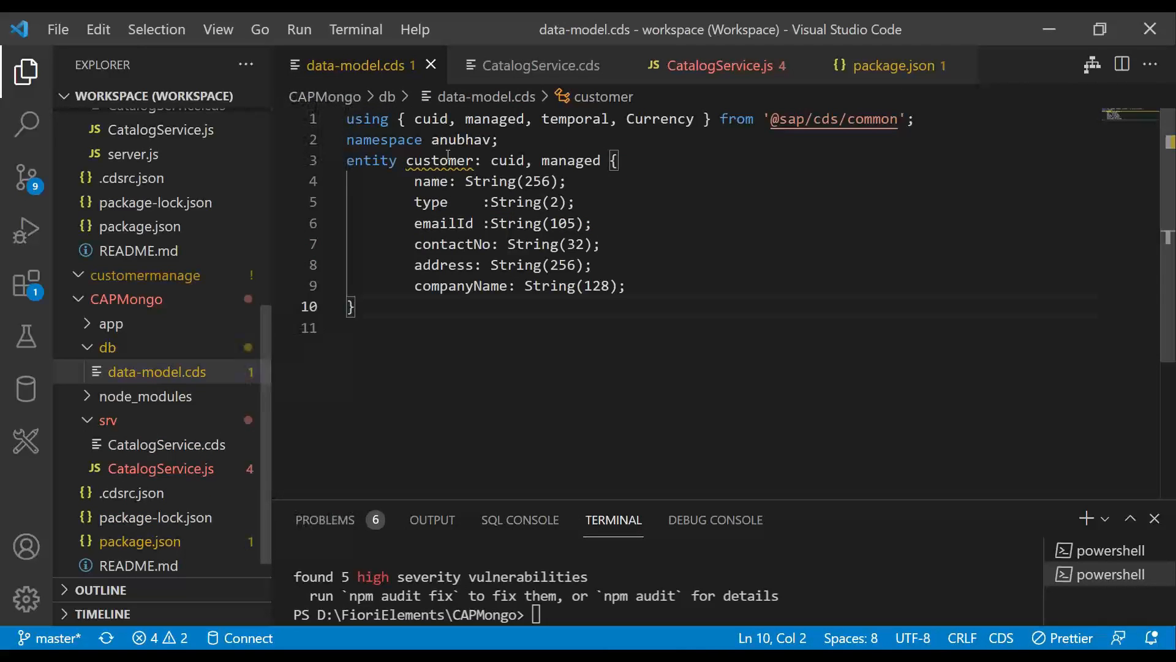
double_click(442, 161)
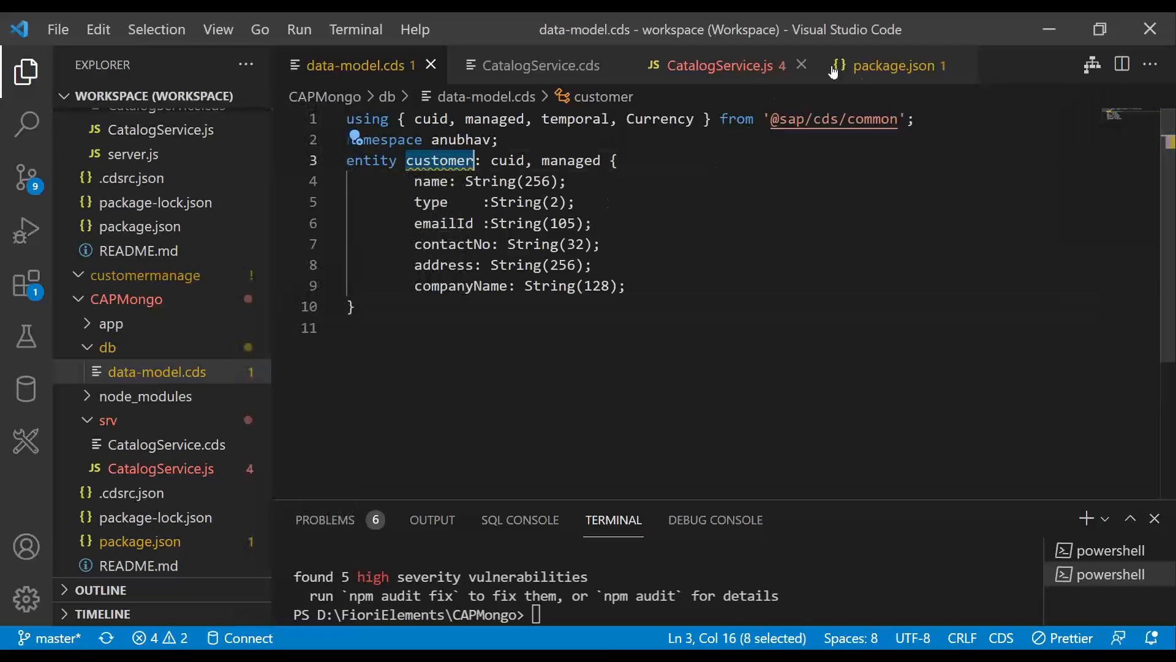
left_click(717, 65)
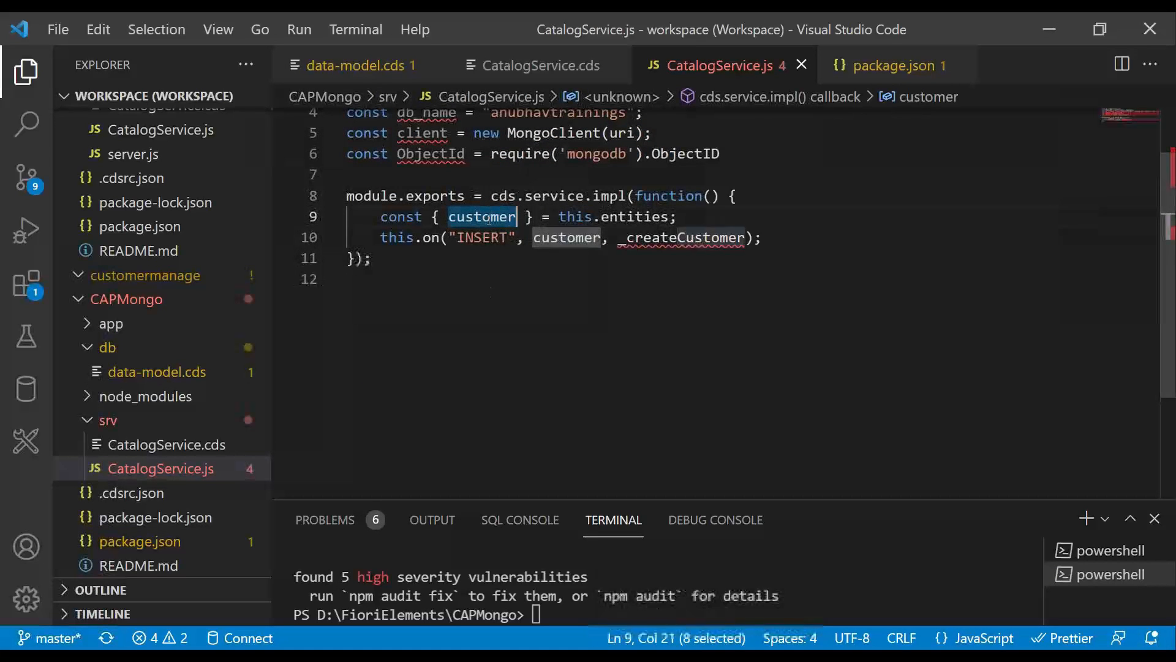
double_click(479, 238)
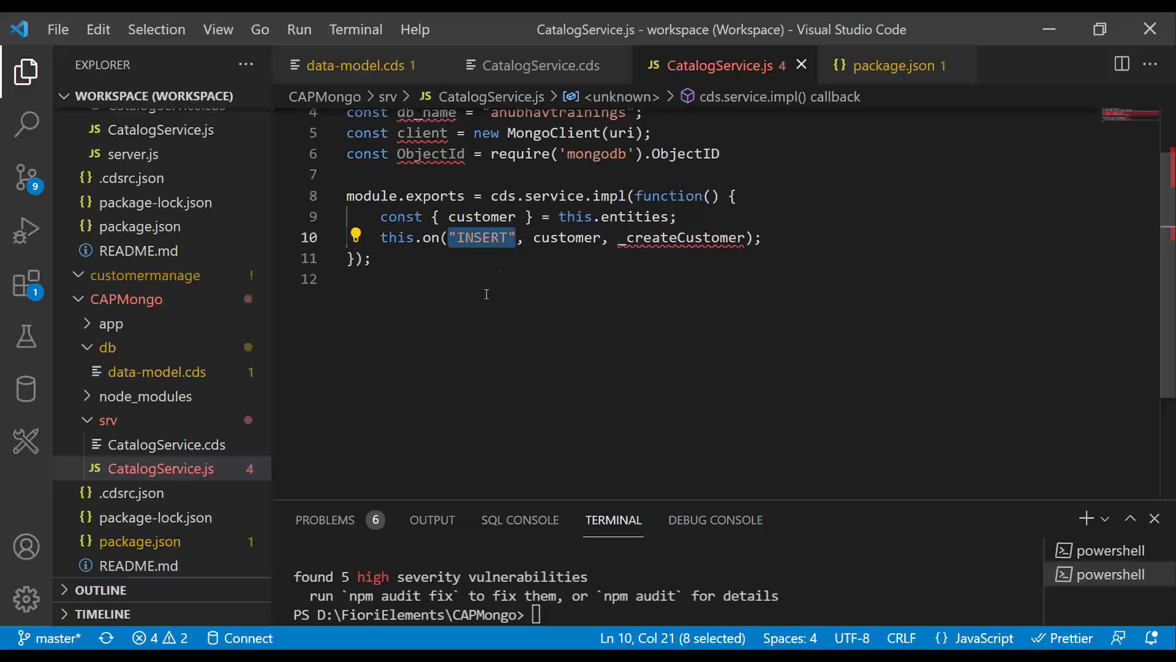
mouse_move(498, 292)
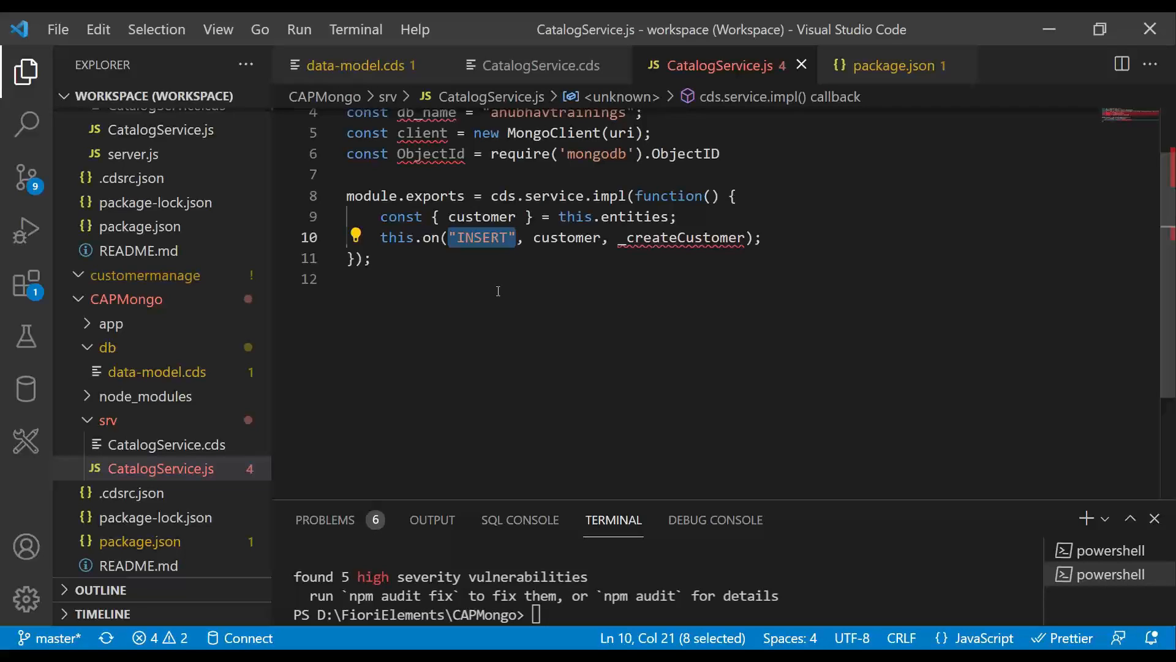
double_click(683, 236)
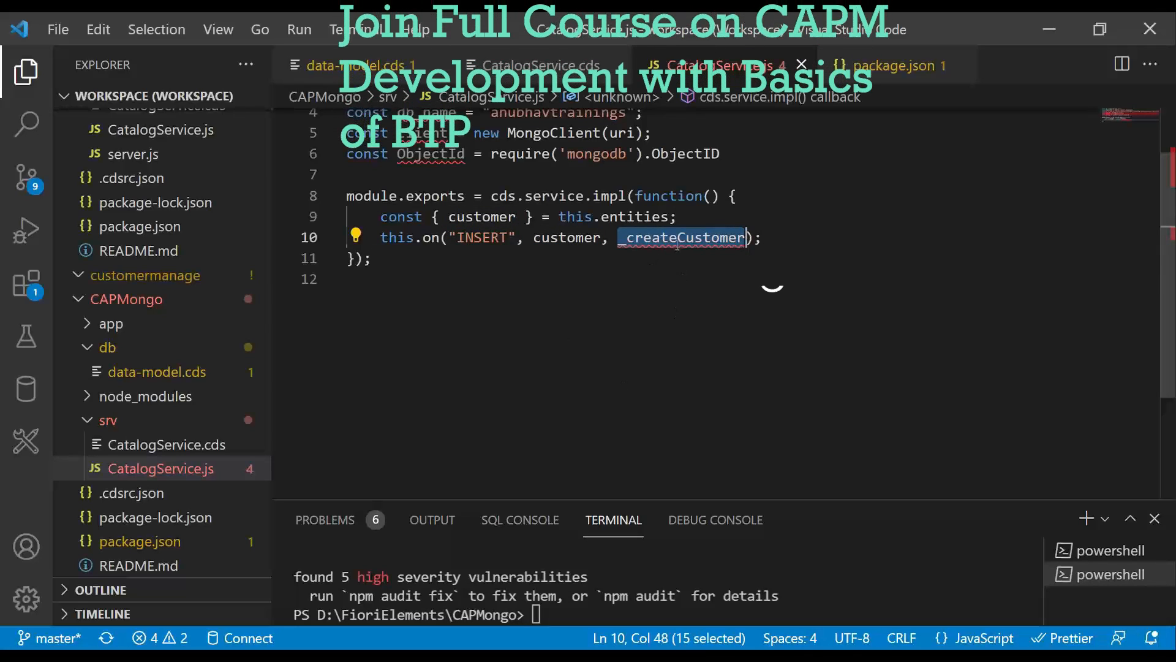
left_click(507, 388)
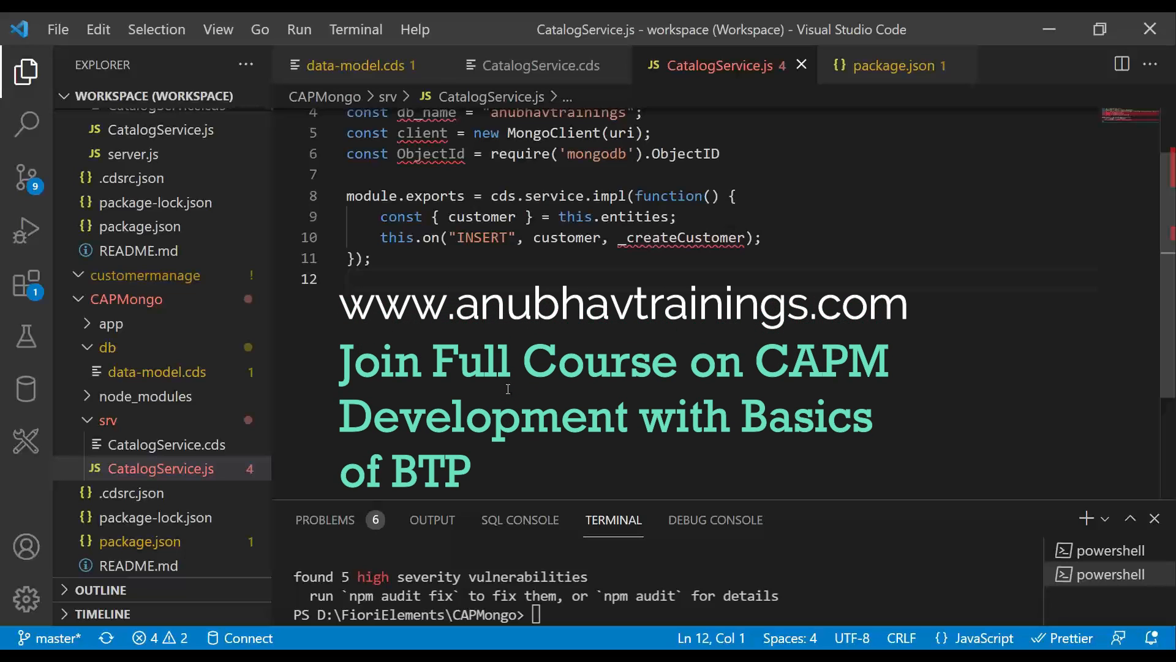
double_click(679, 237)
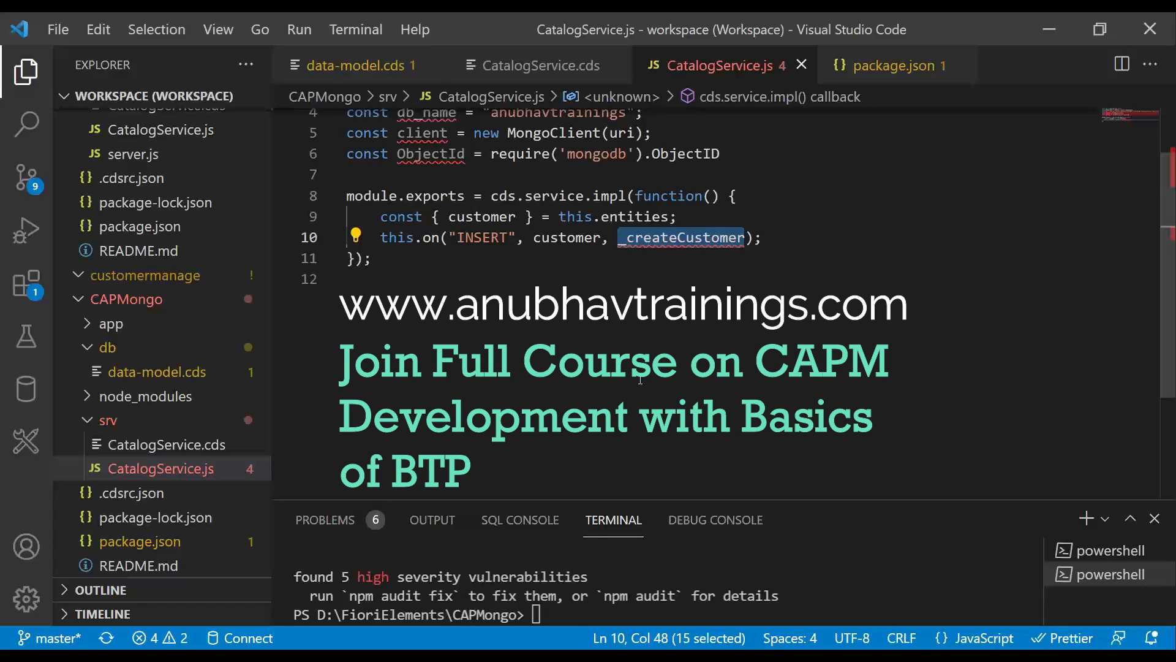
left_click(347, 278)
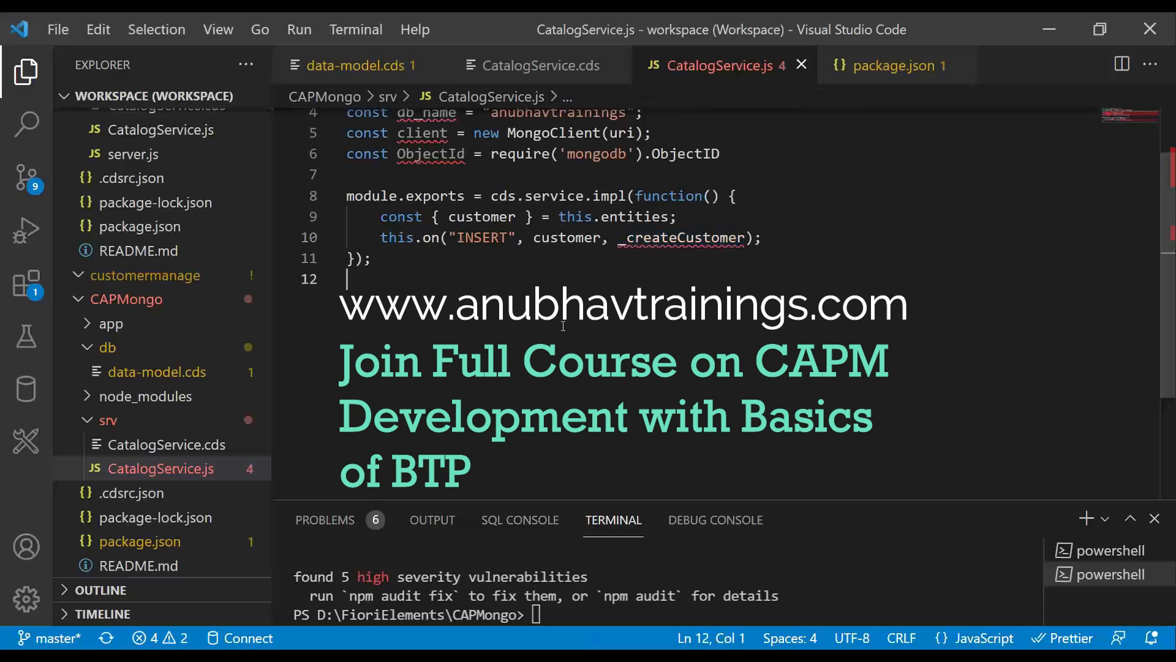
double_click(682, 238)
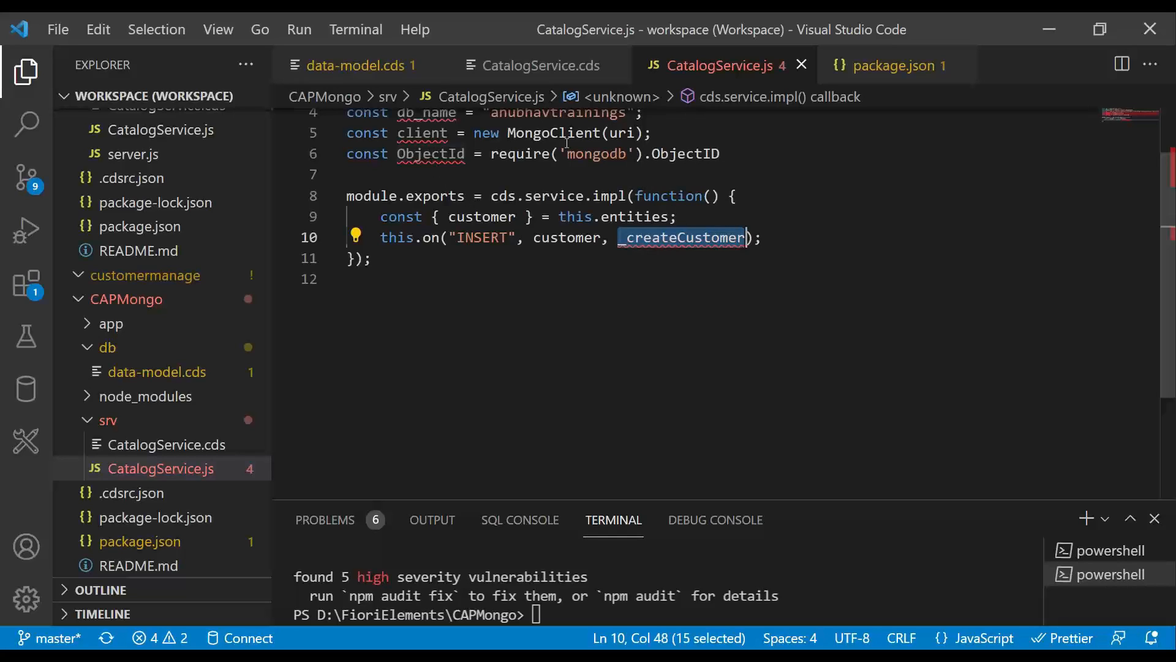
mouse_move(468, 354)
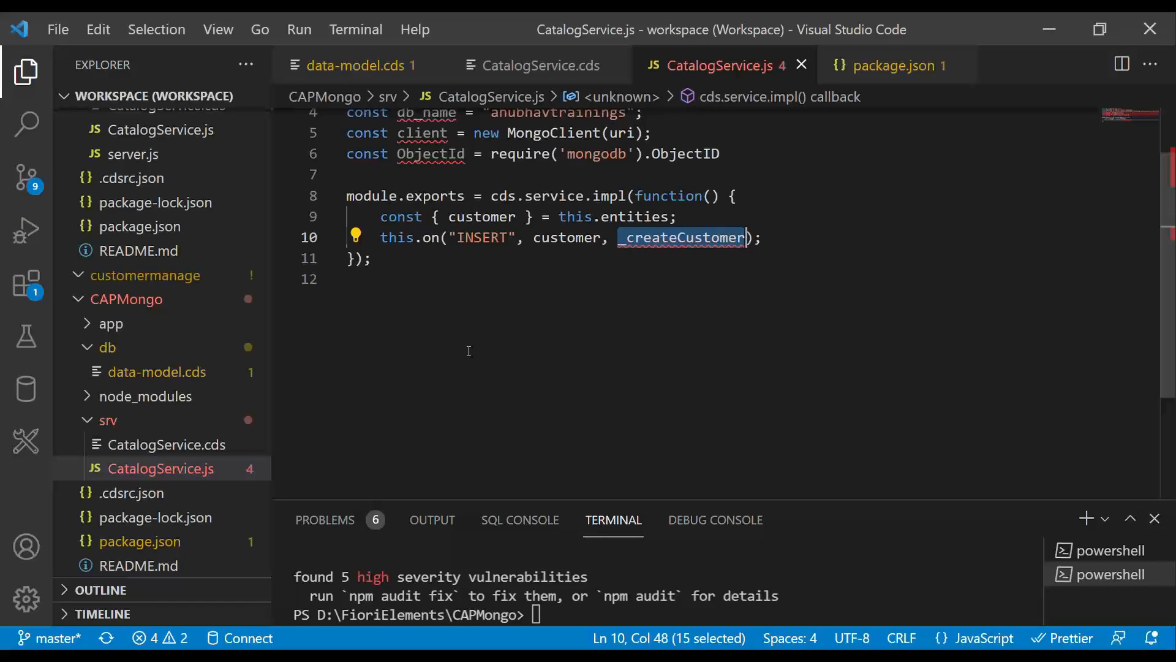
mouse_move(538, 334)
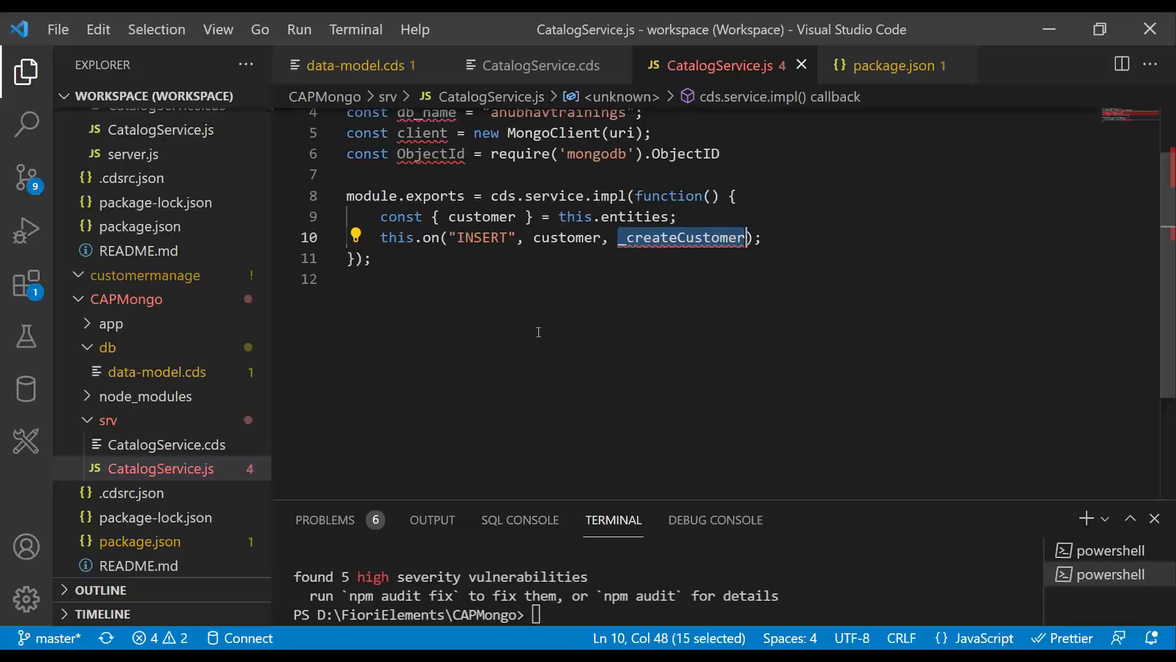
mouse_move(907, 202)
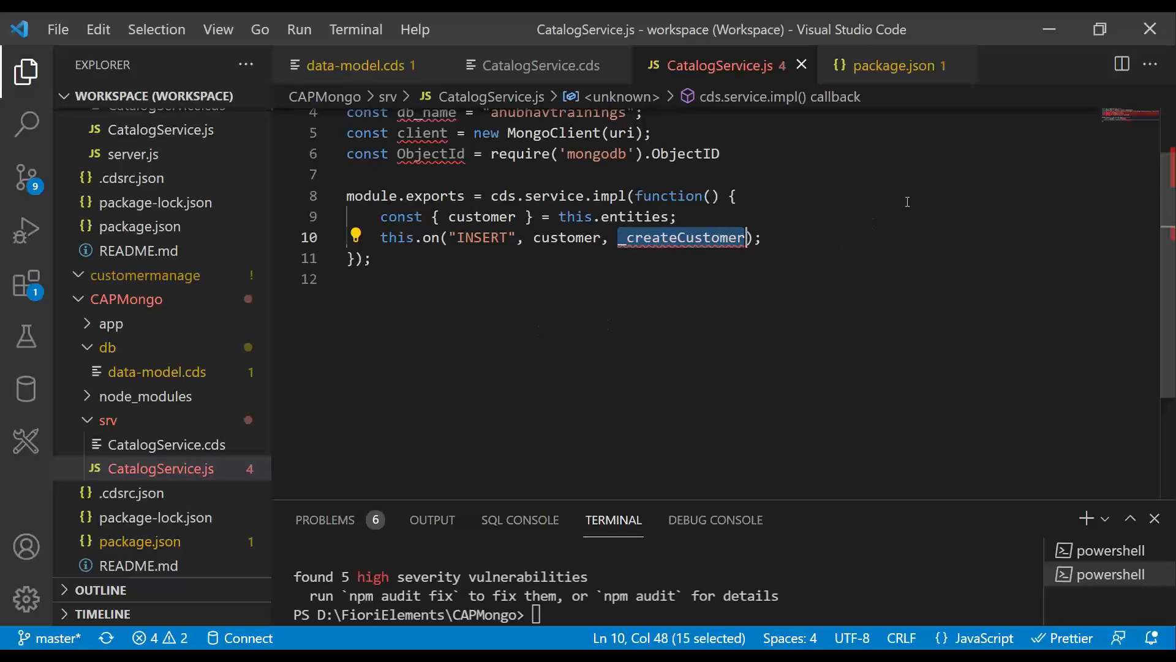